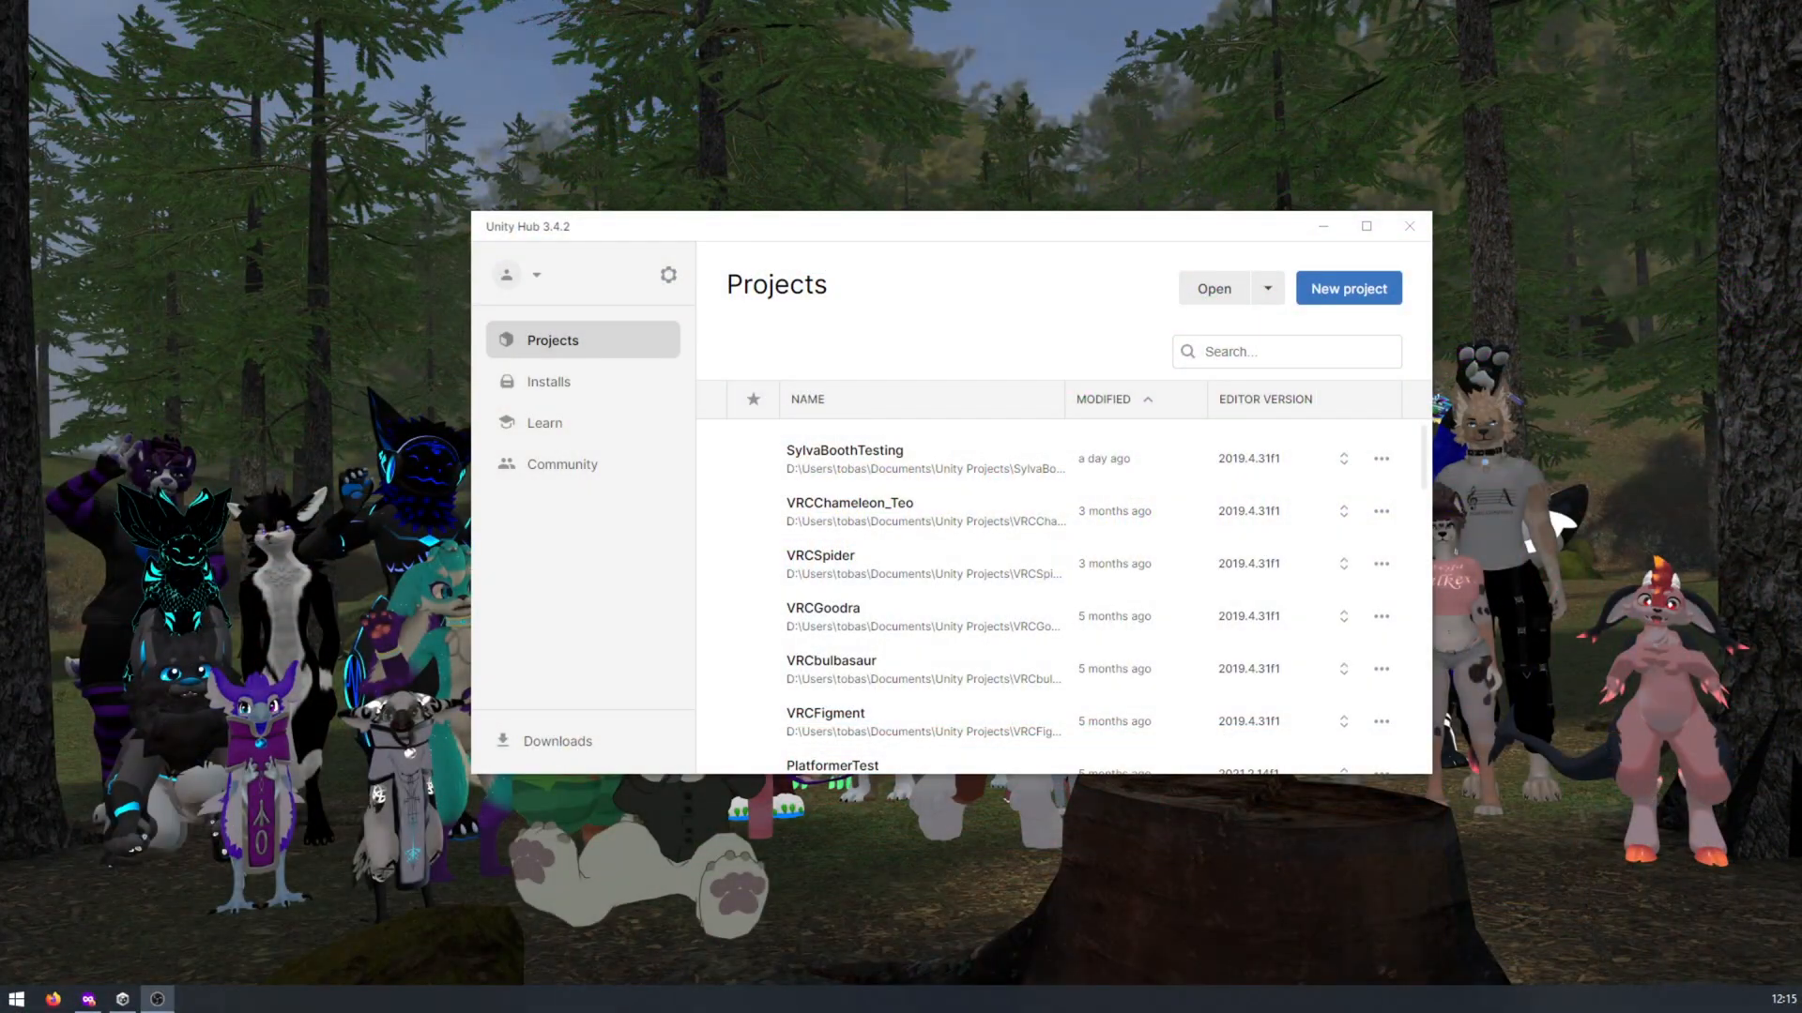
mouse_move(1336, 291)
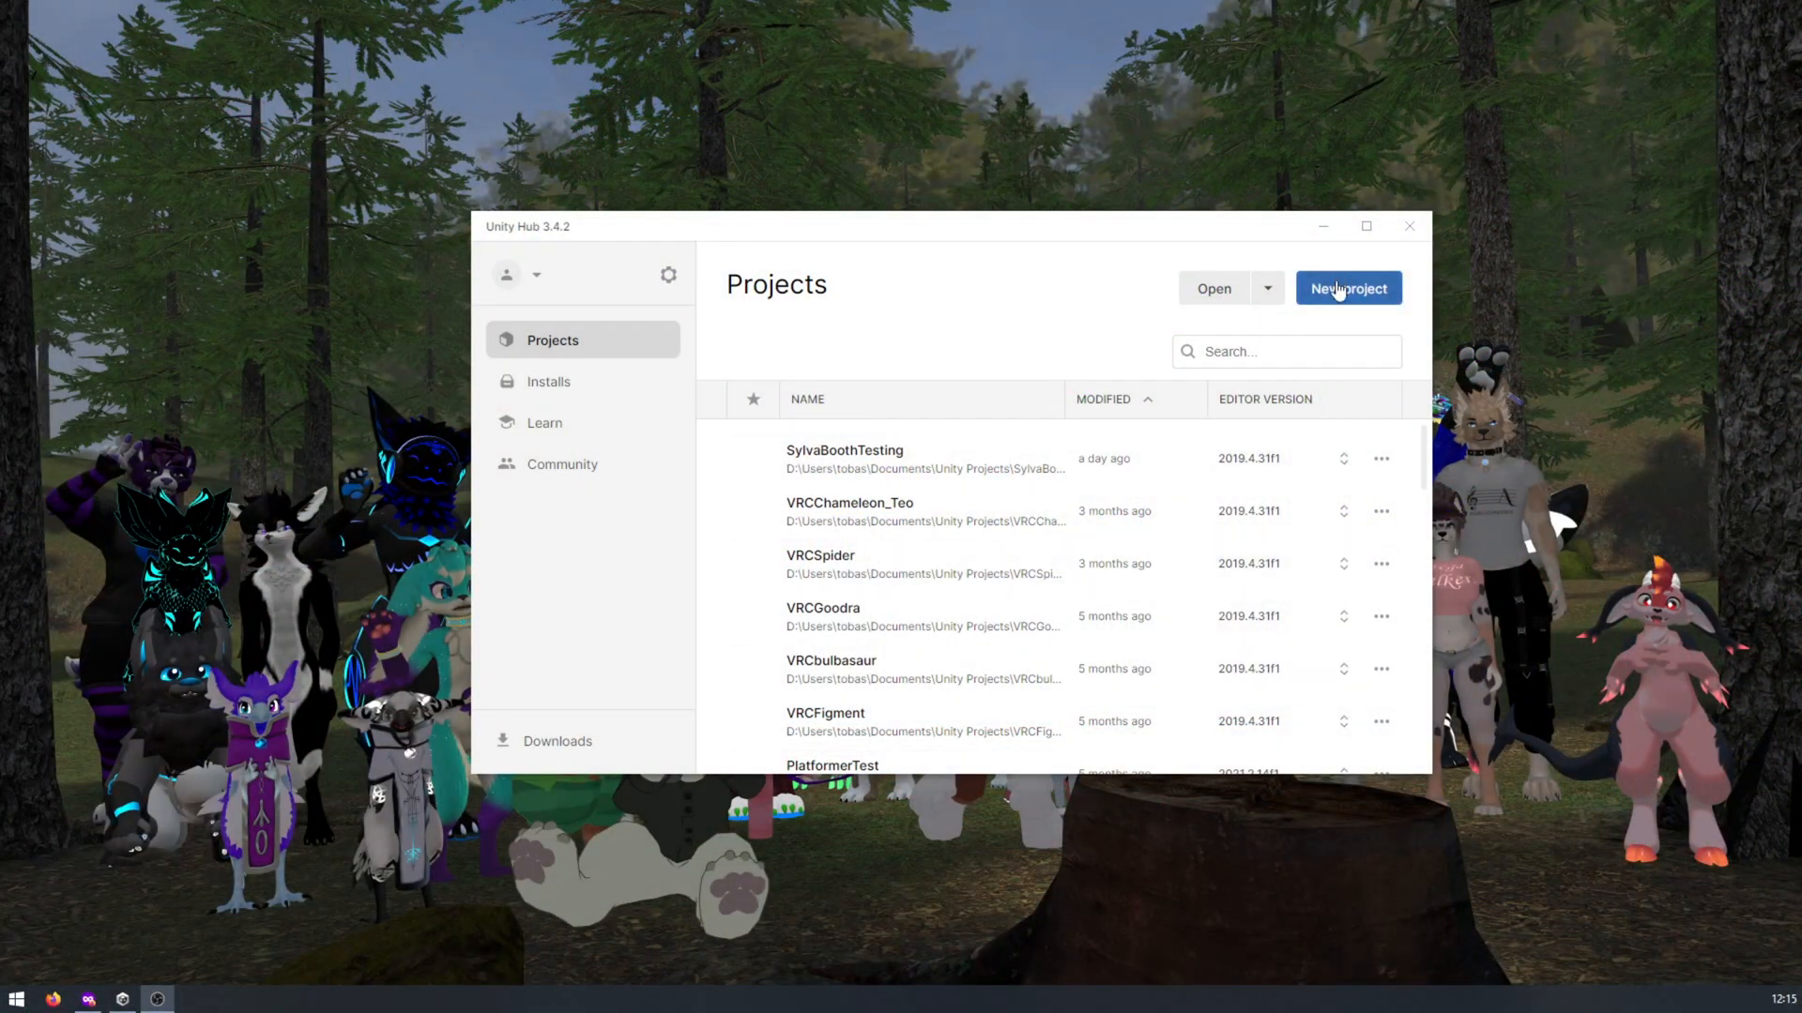
Create a new 3D project named My Furality Sylva Avatar from Unity Hub.
left_click(1348, 289)
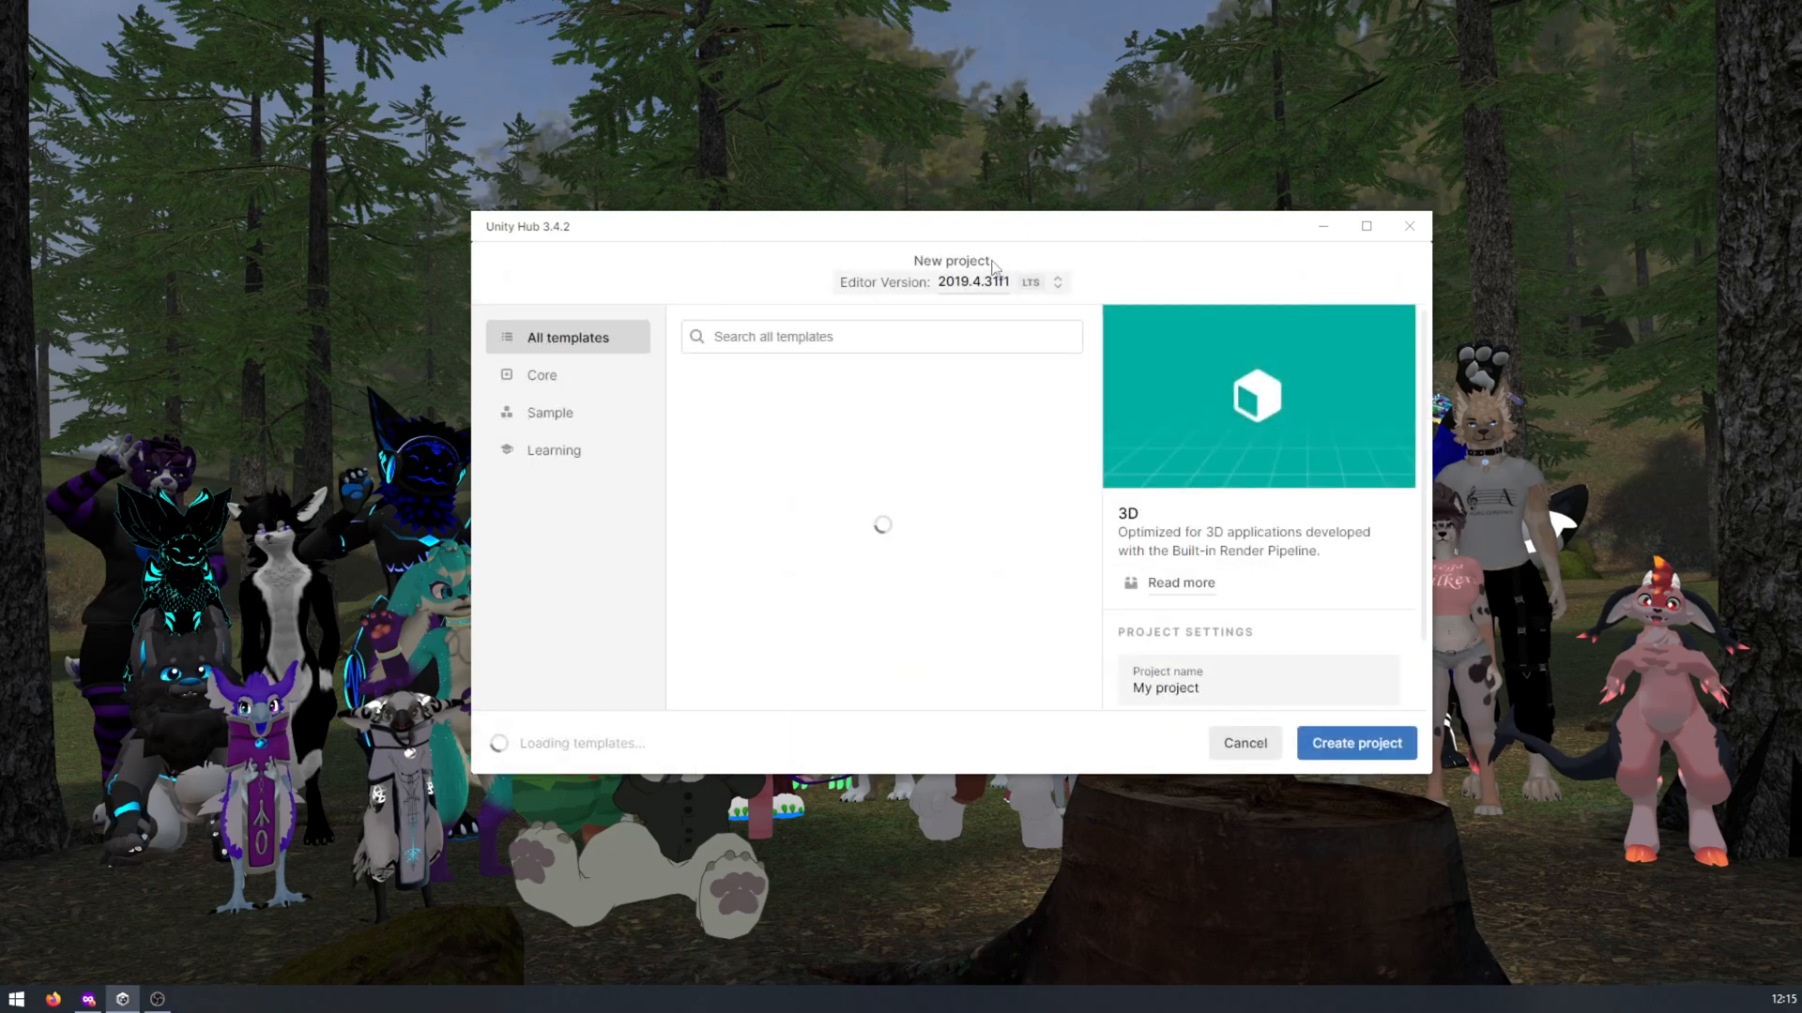
left_click(1059, 282)
type("Furality Sylva Avatar")
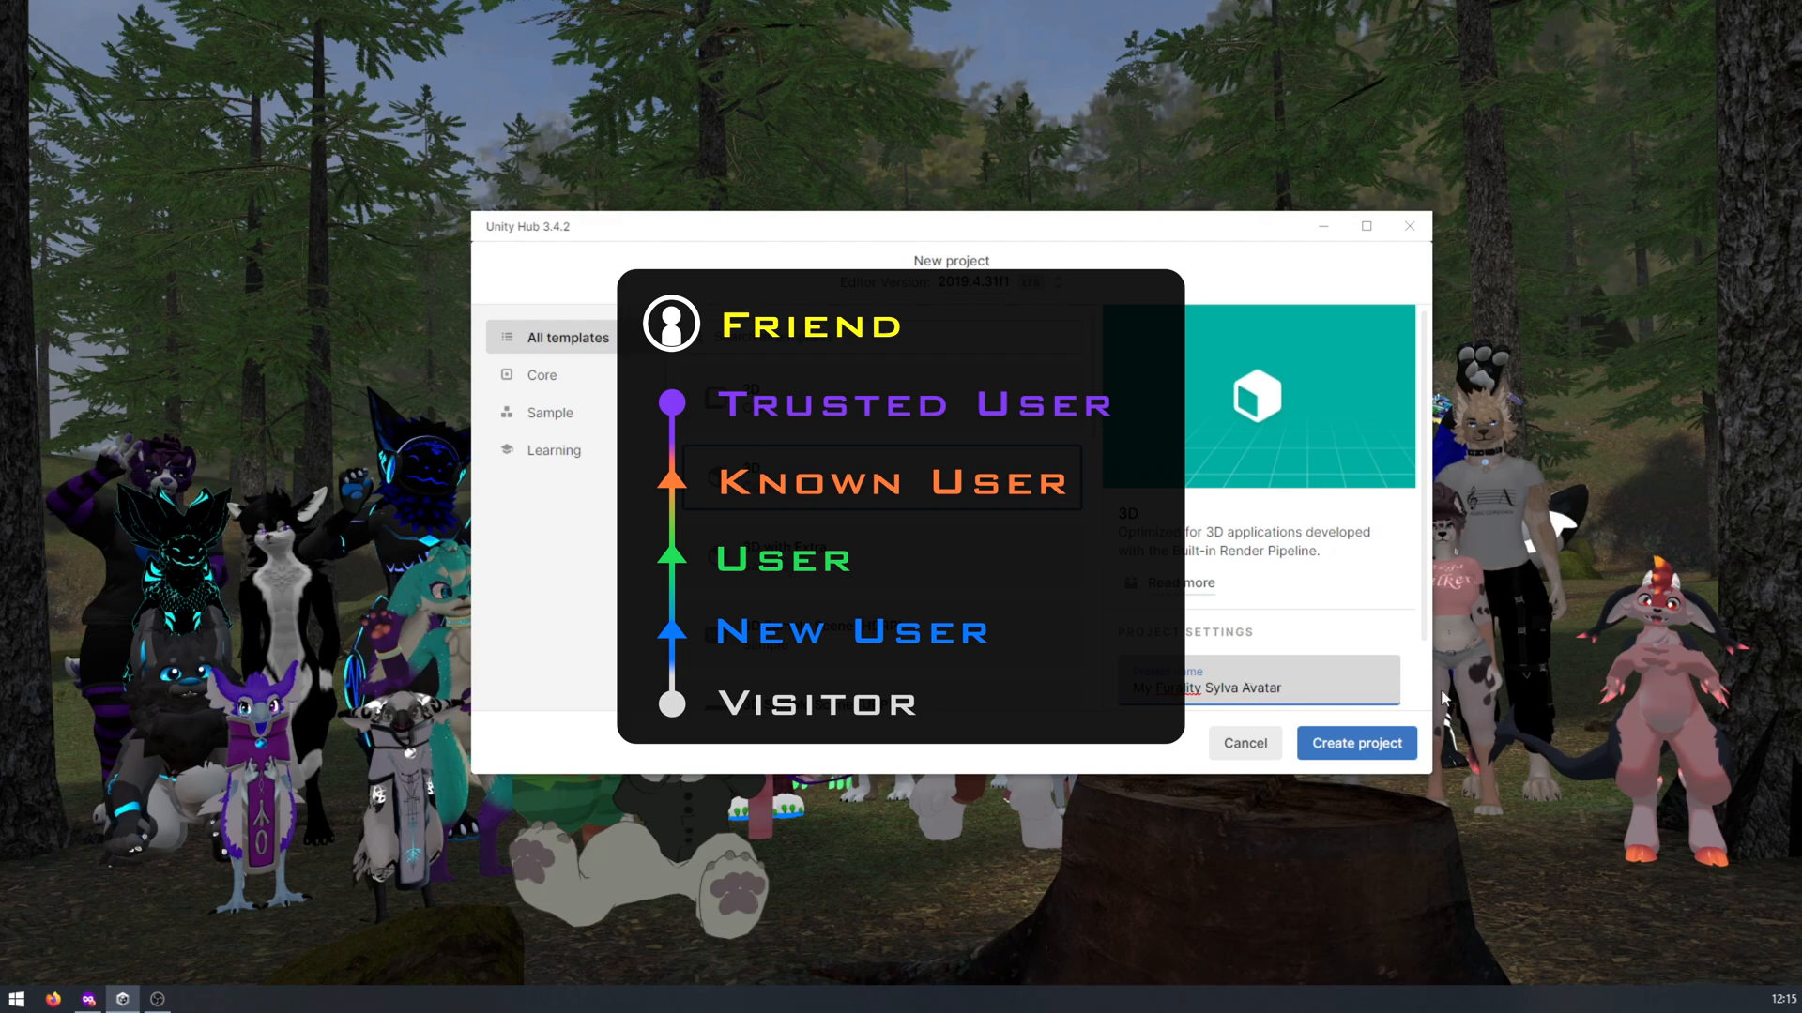
left_click(1357, 743)
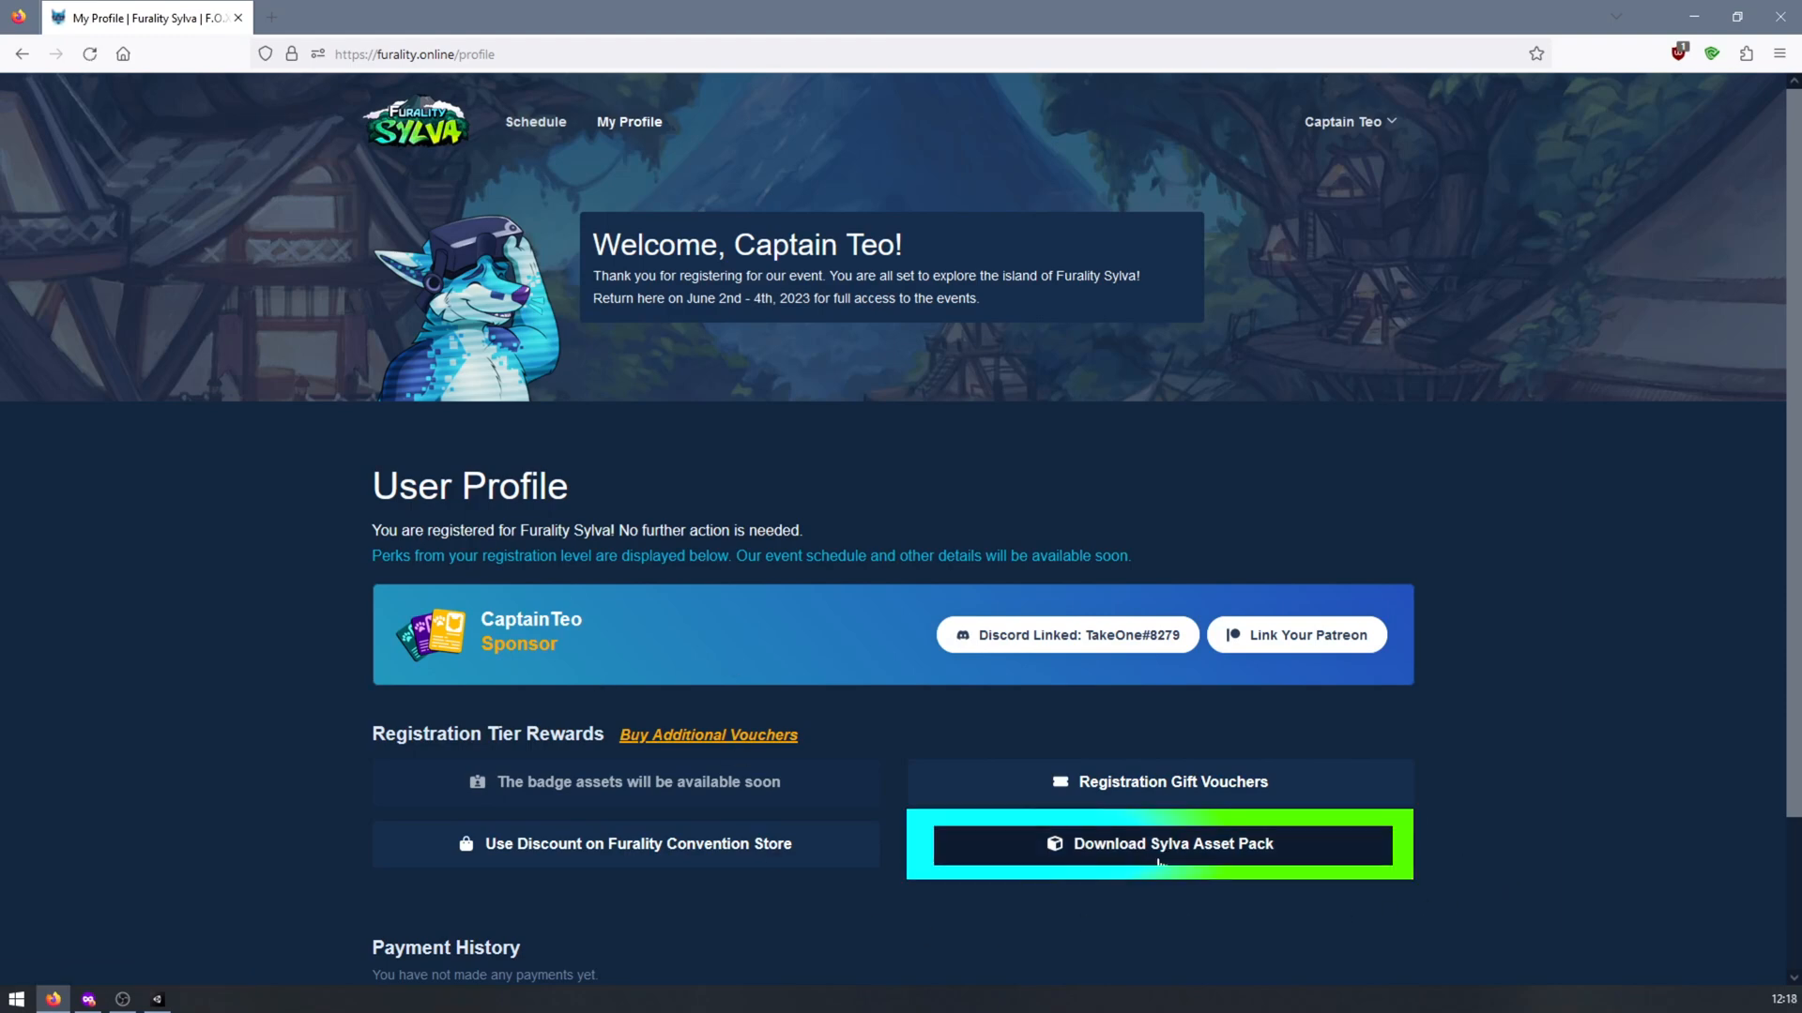
Navigate from the Sylva asset pack page to the Furality Asset Manager download.
left_click(1160, 845)
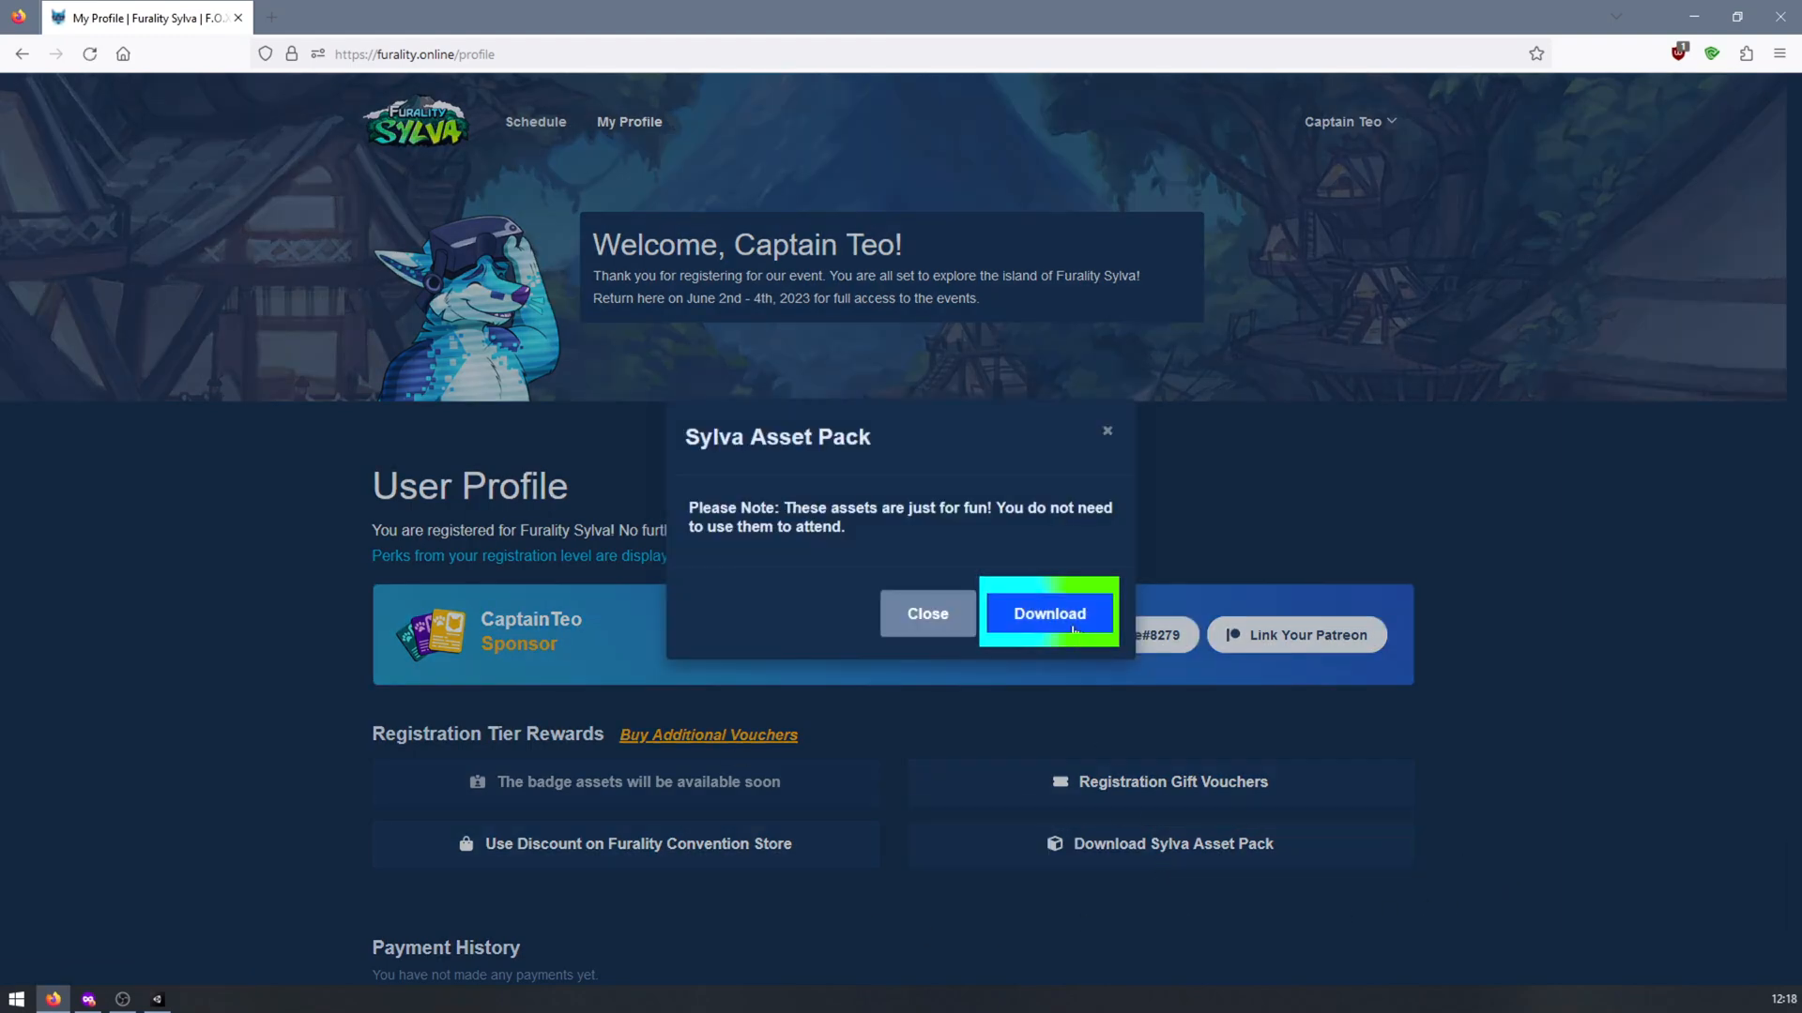
left_click(1048, 612)
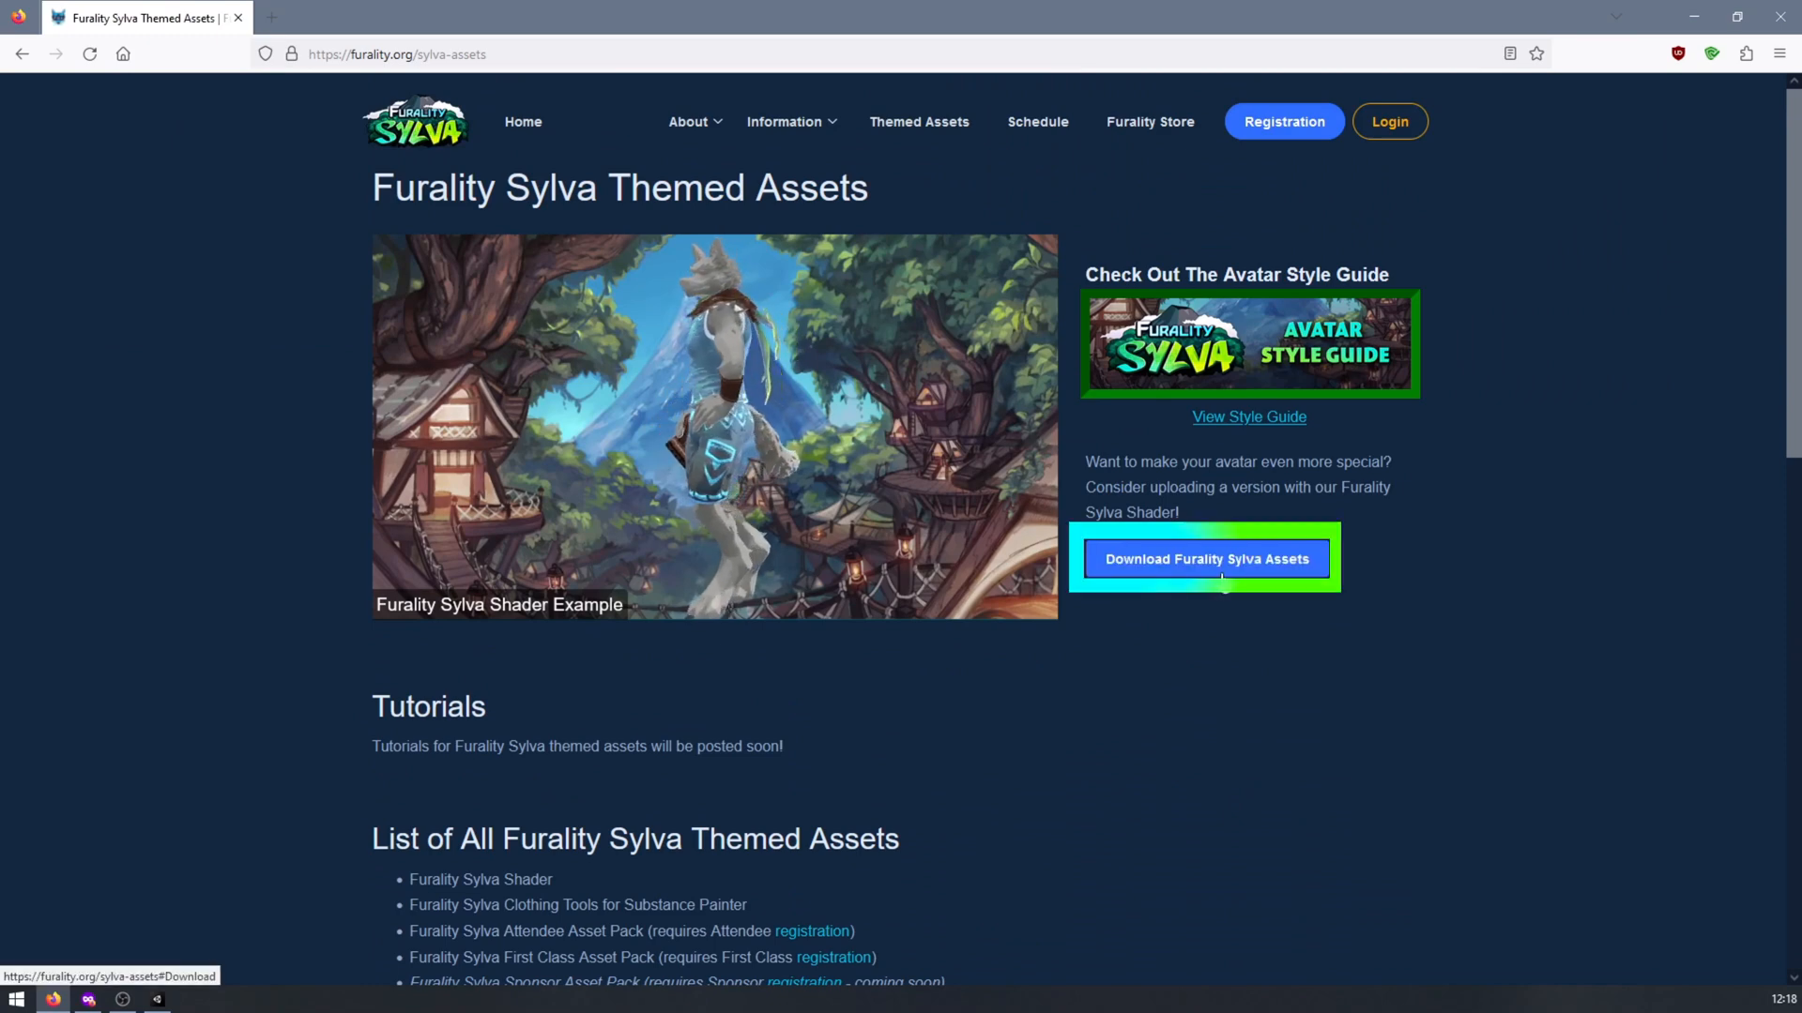
left_click(1205, 560)
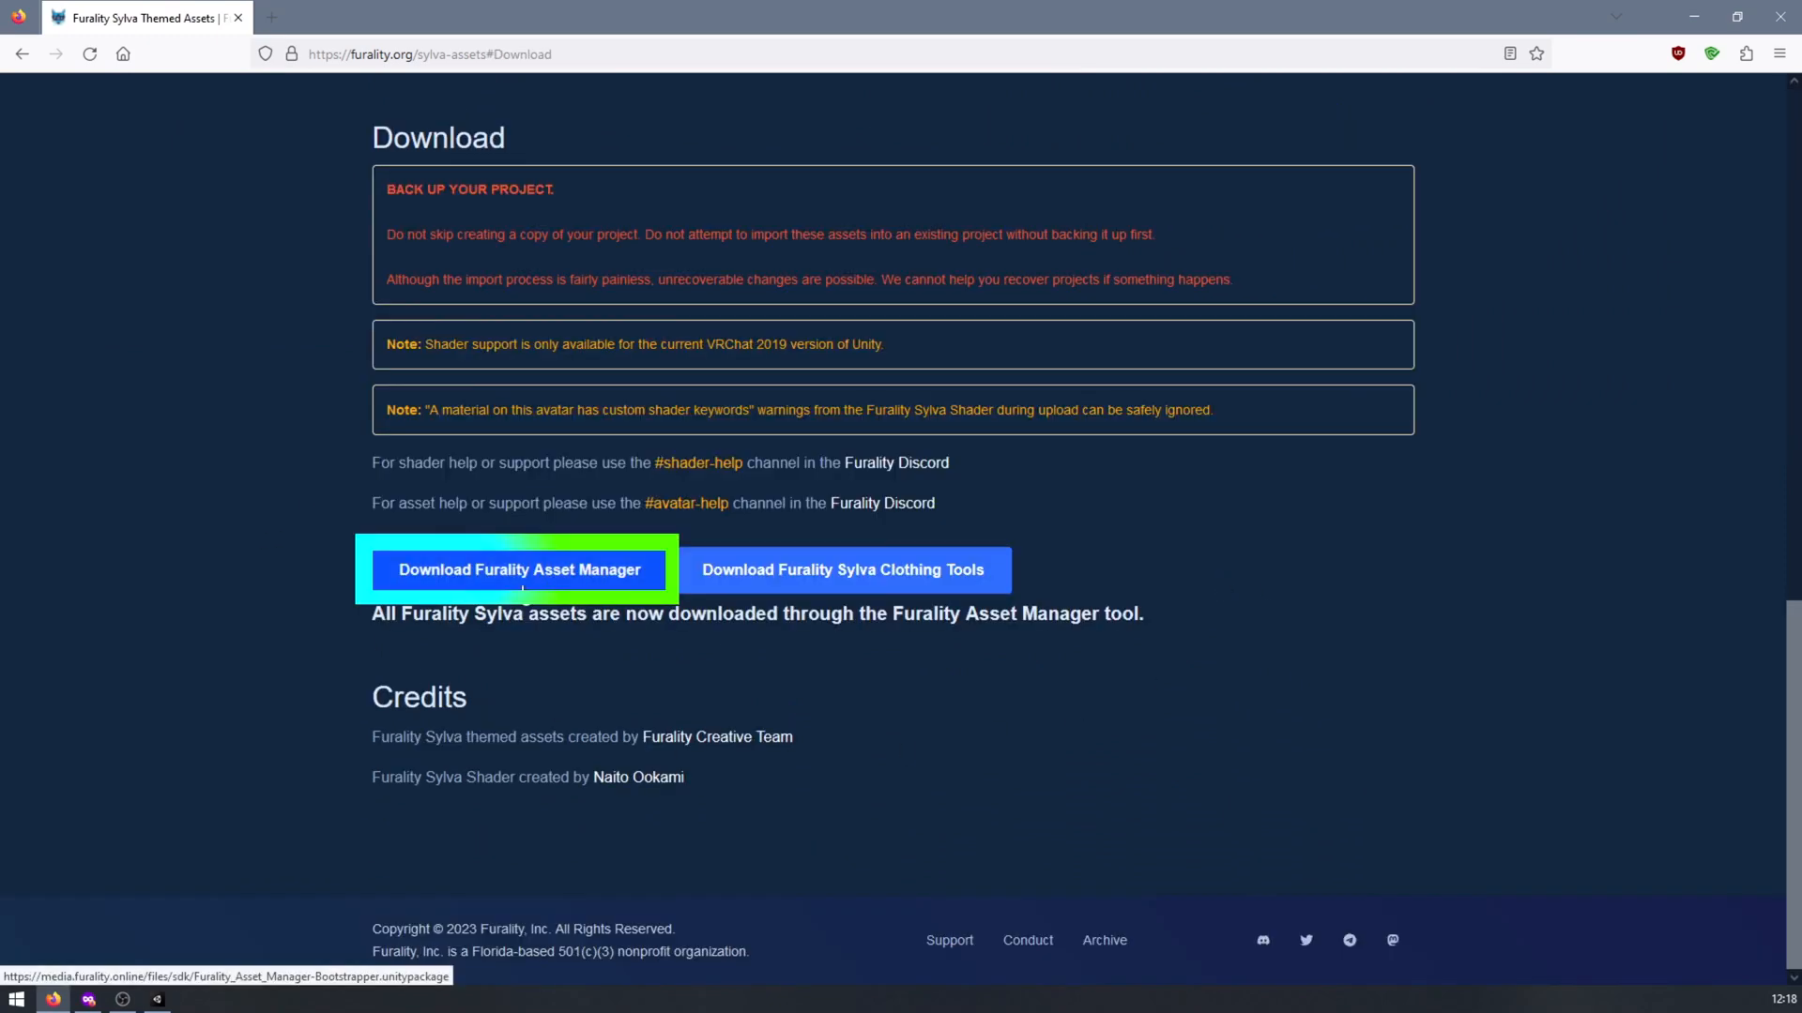
left_click(522, 570)
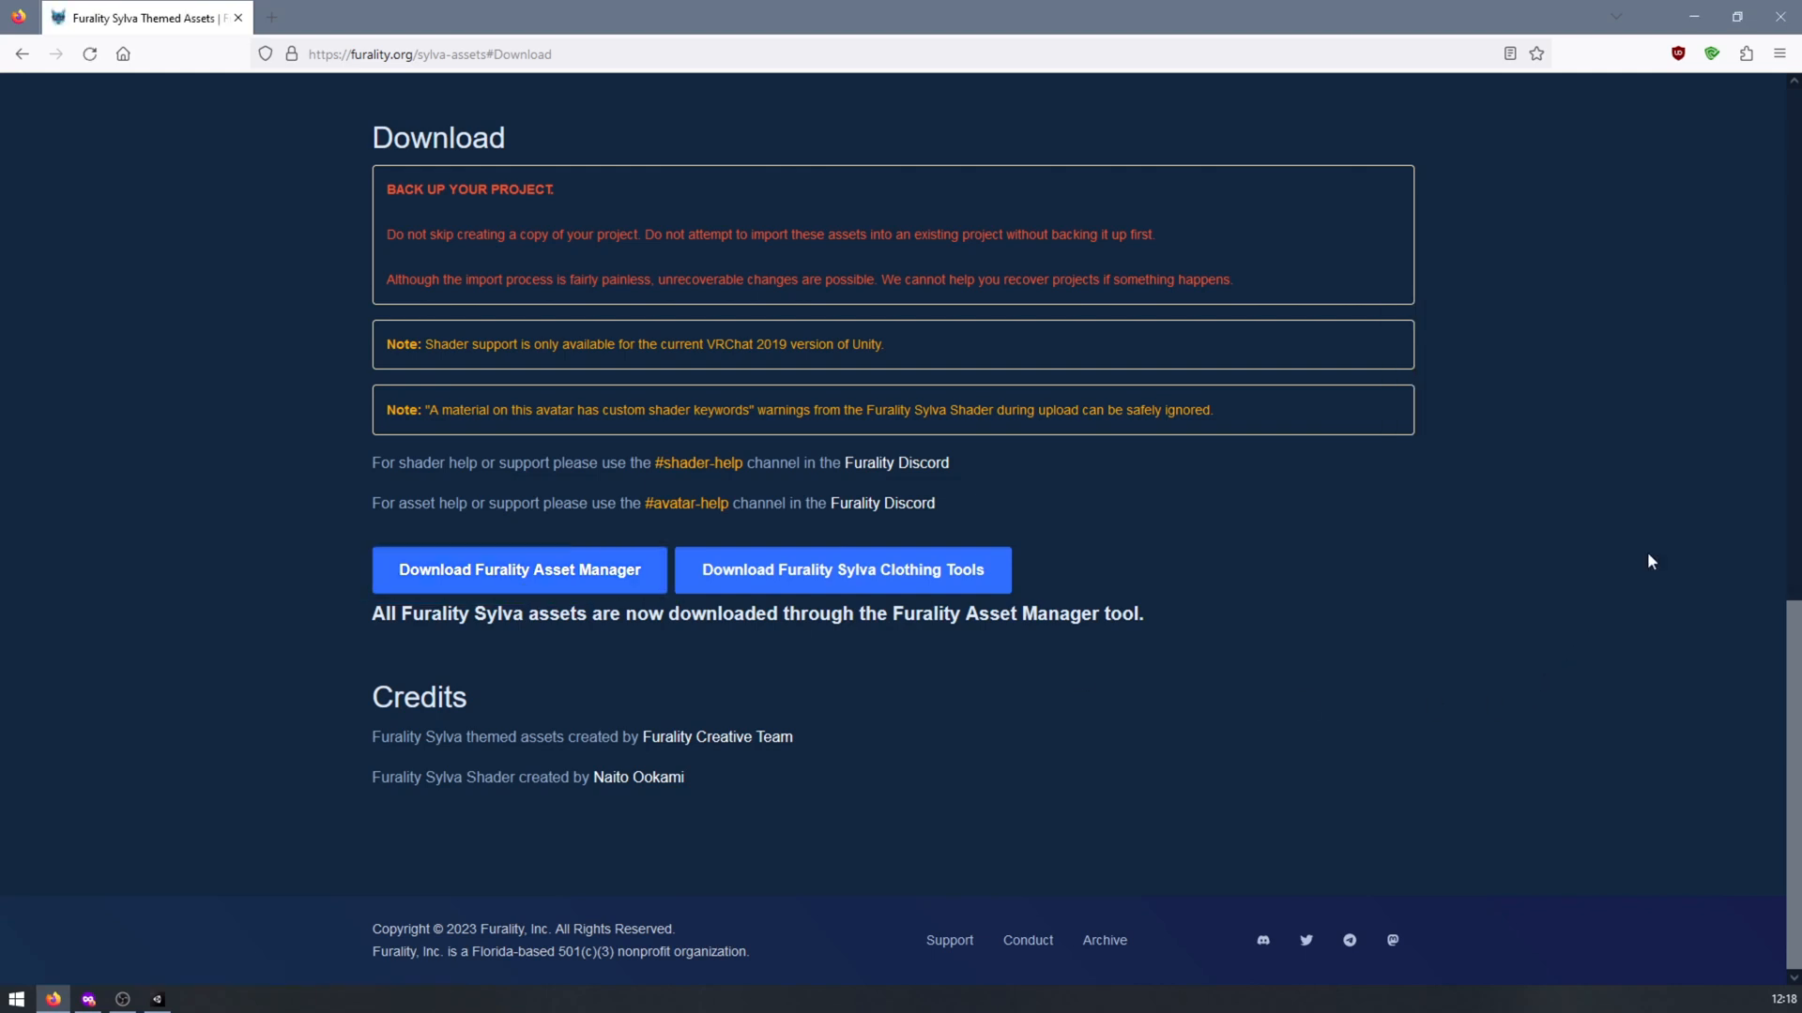
Save the Furality Asset Manager package to SylvaTutorial and load it into Unity.
left_click(520, 571)
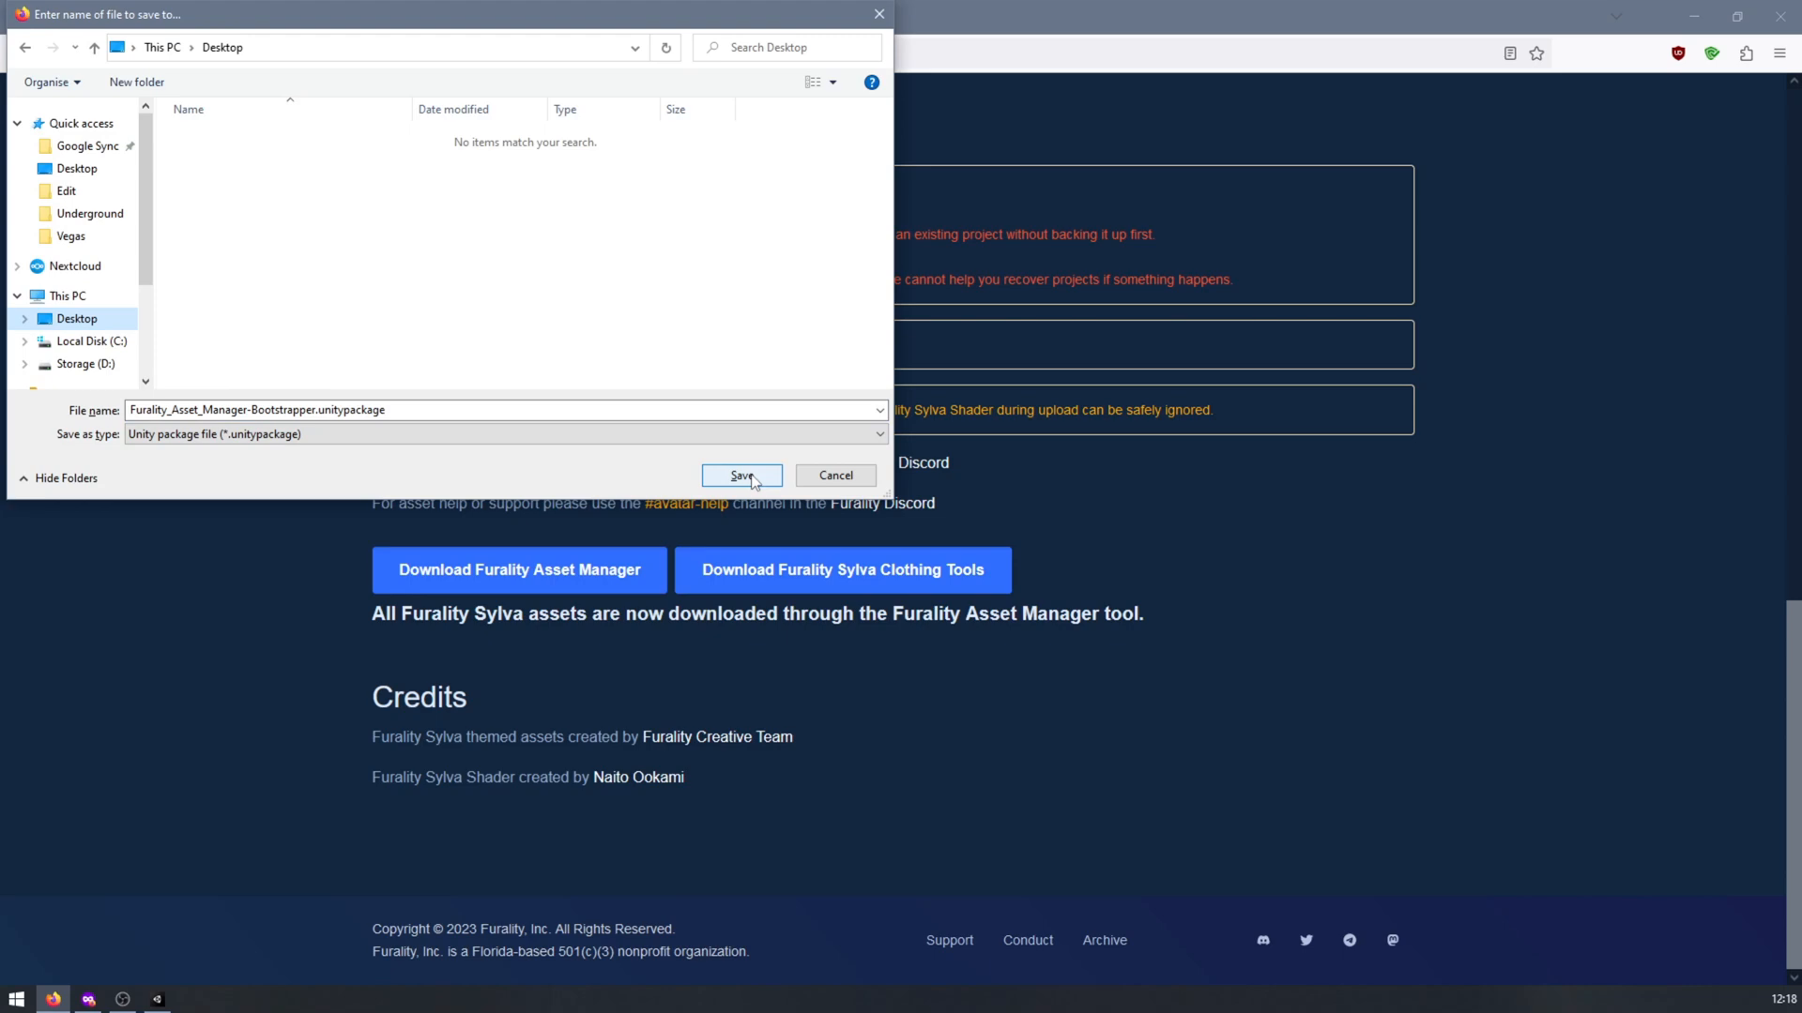
left_click(742, 474)
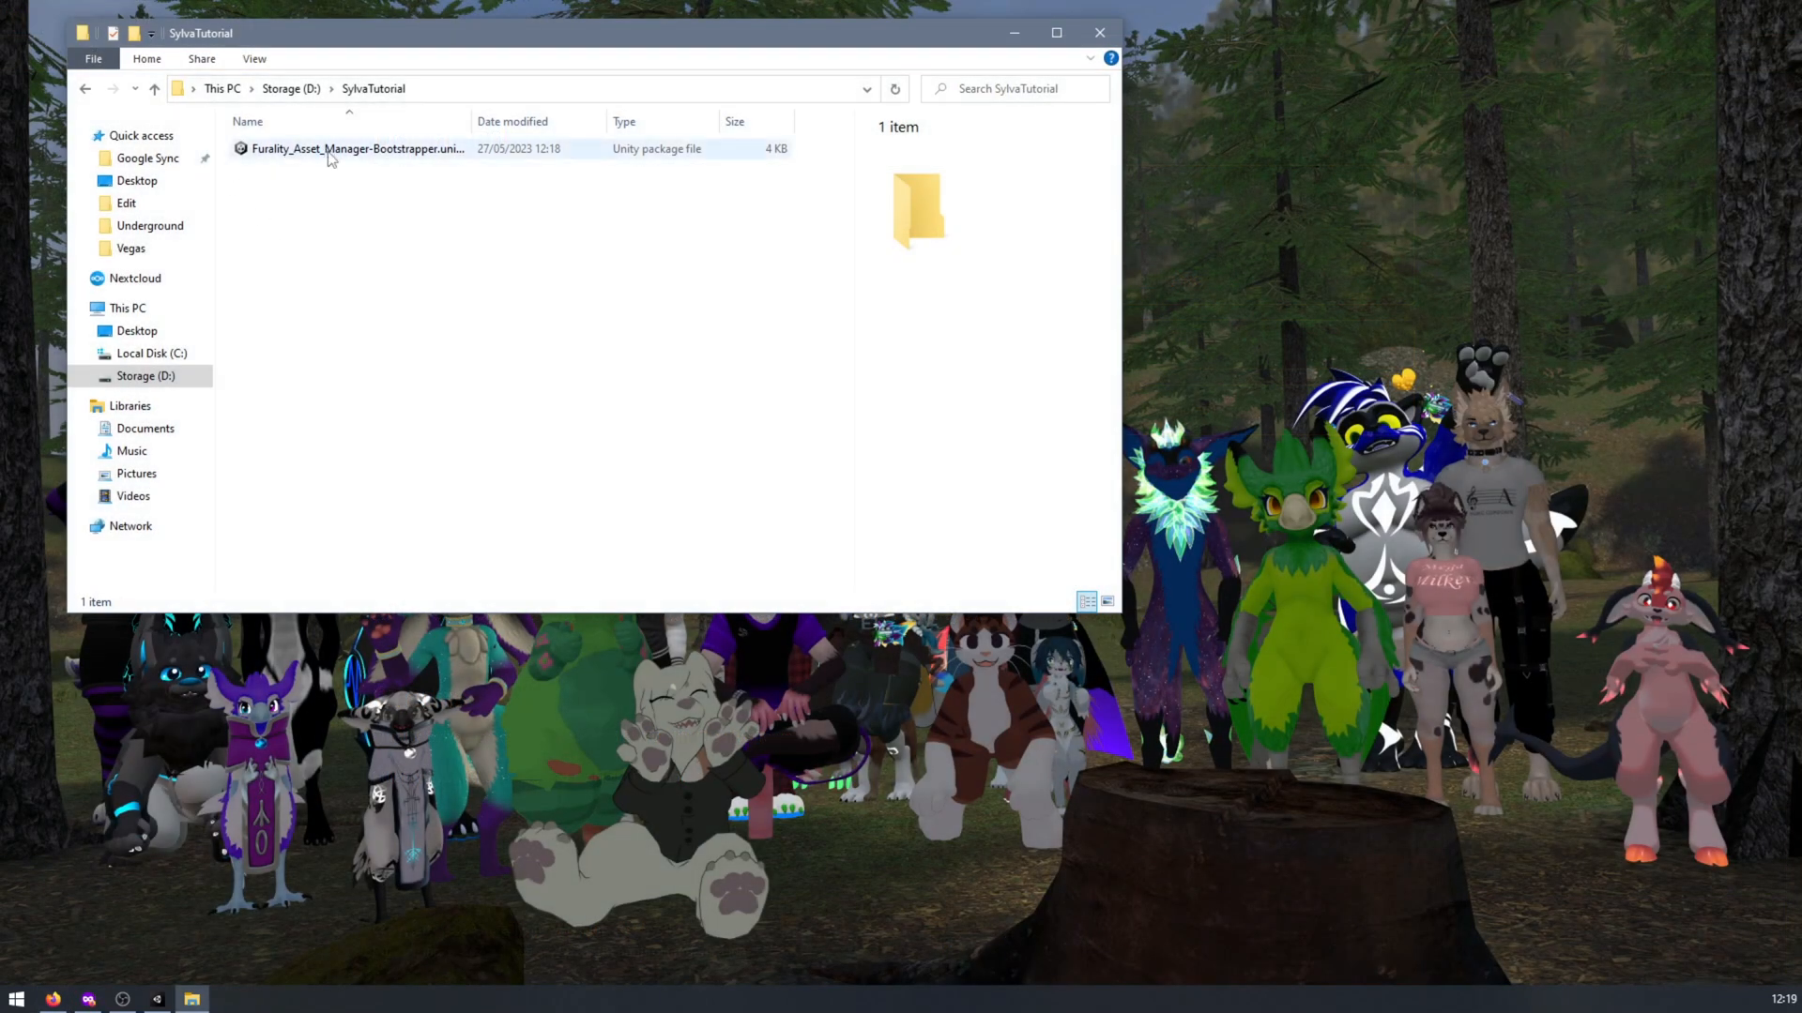
double_click(357, 151)
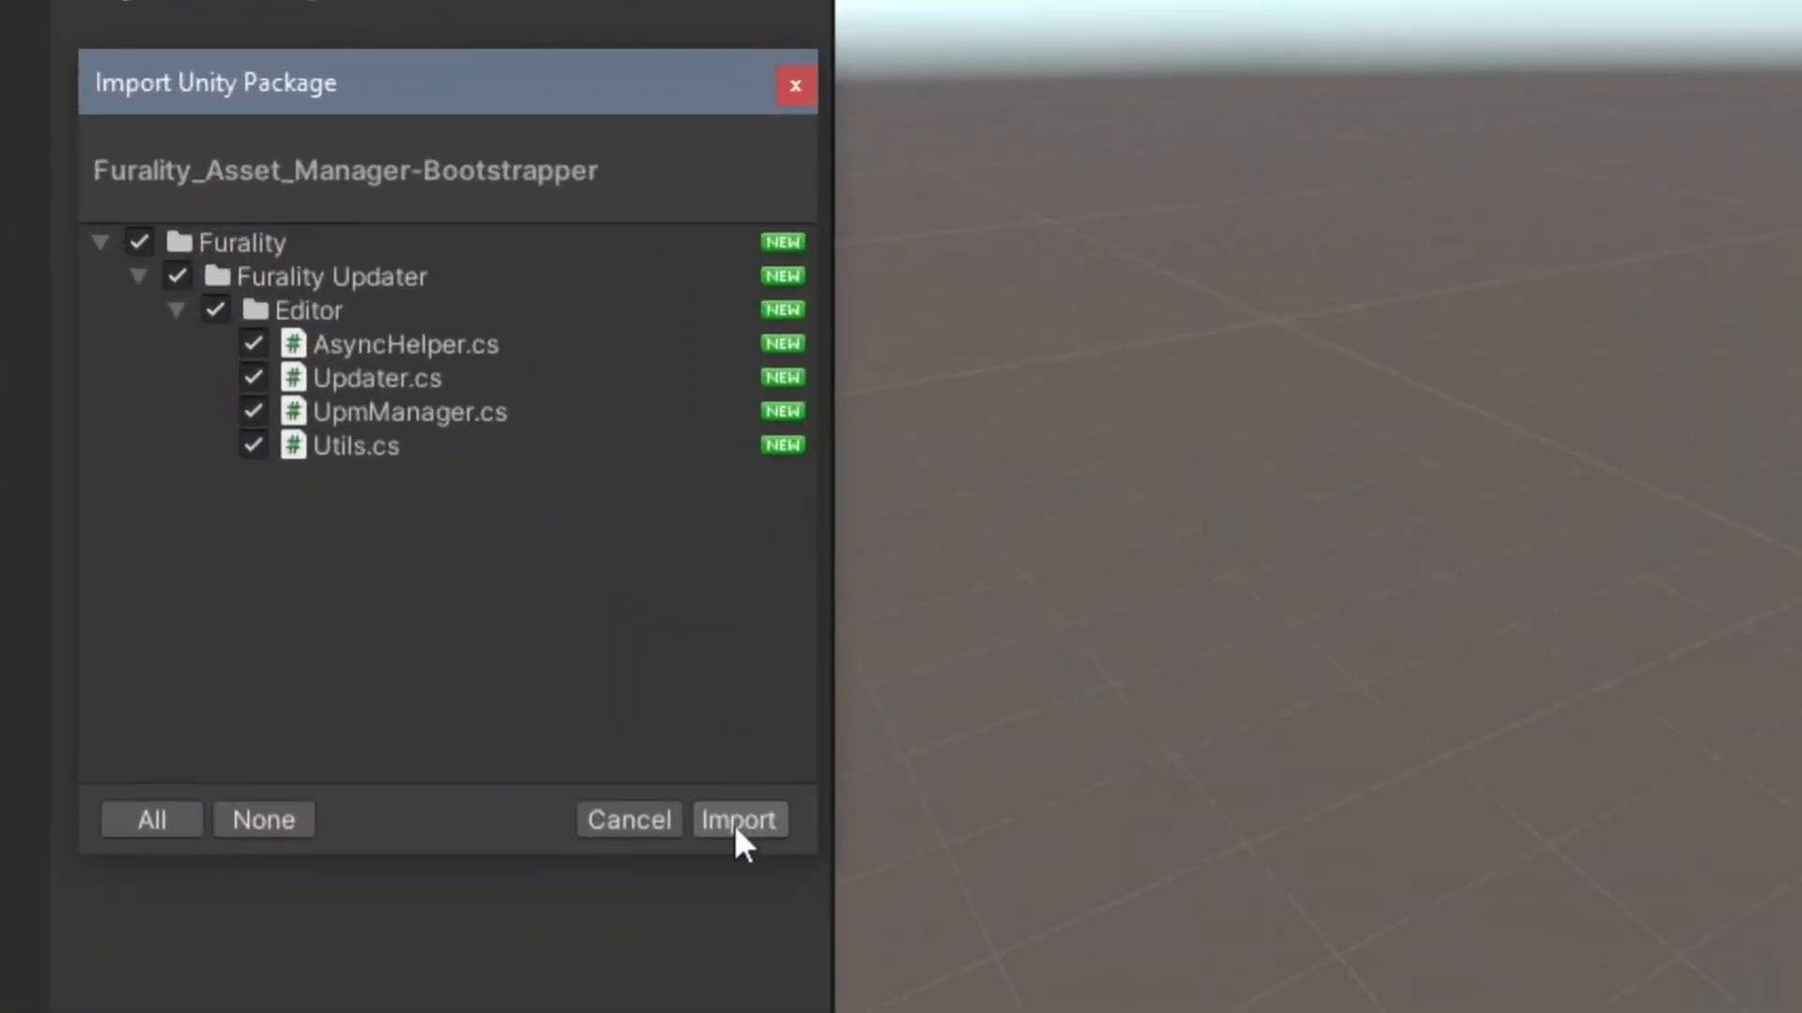
Import the asset manager package and show the Furality Asset Manager window.
left_click(739, 818)
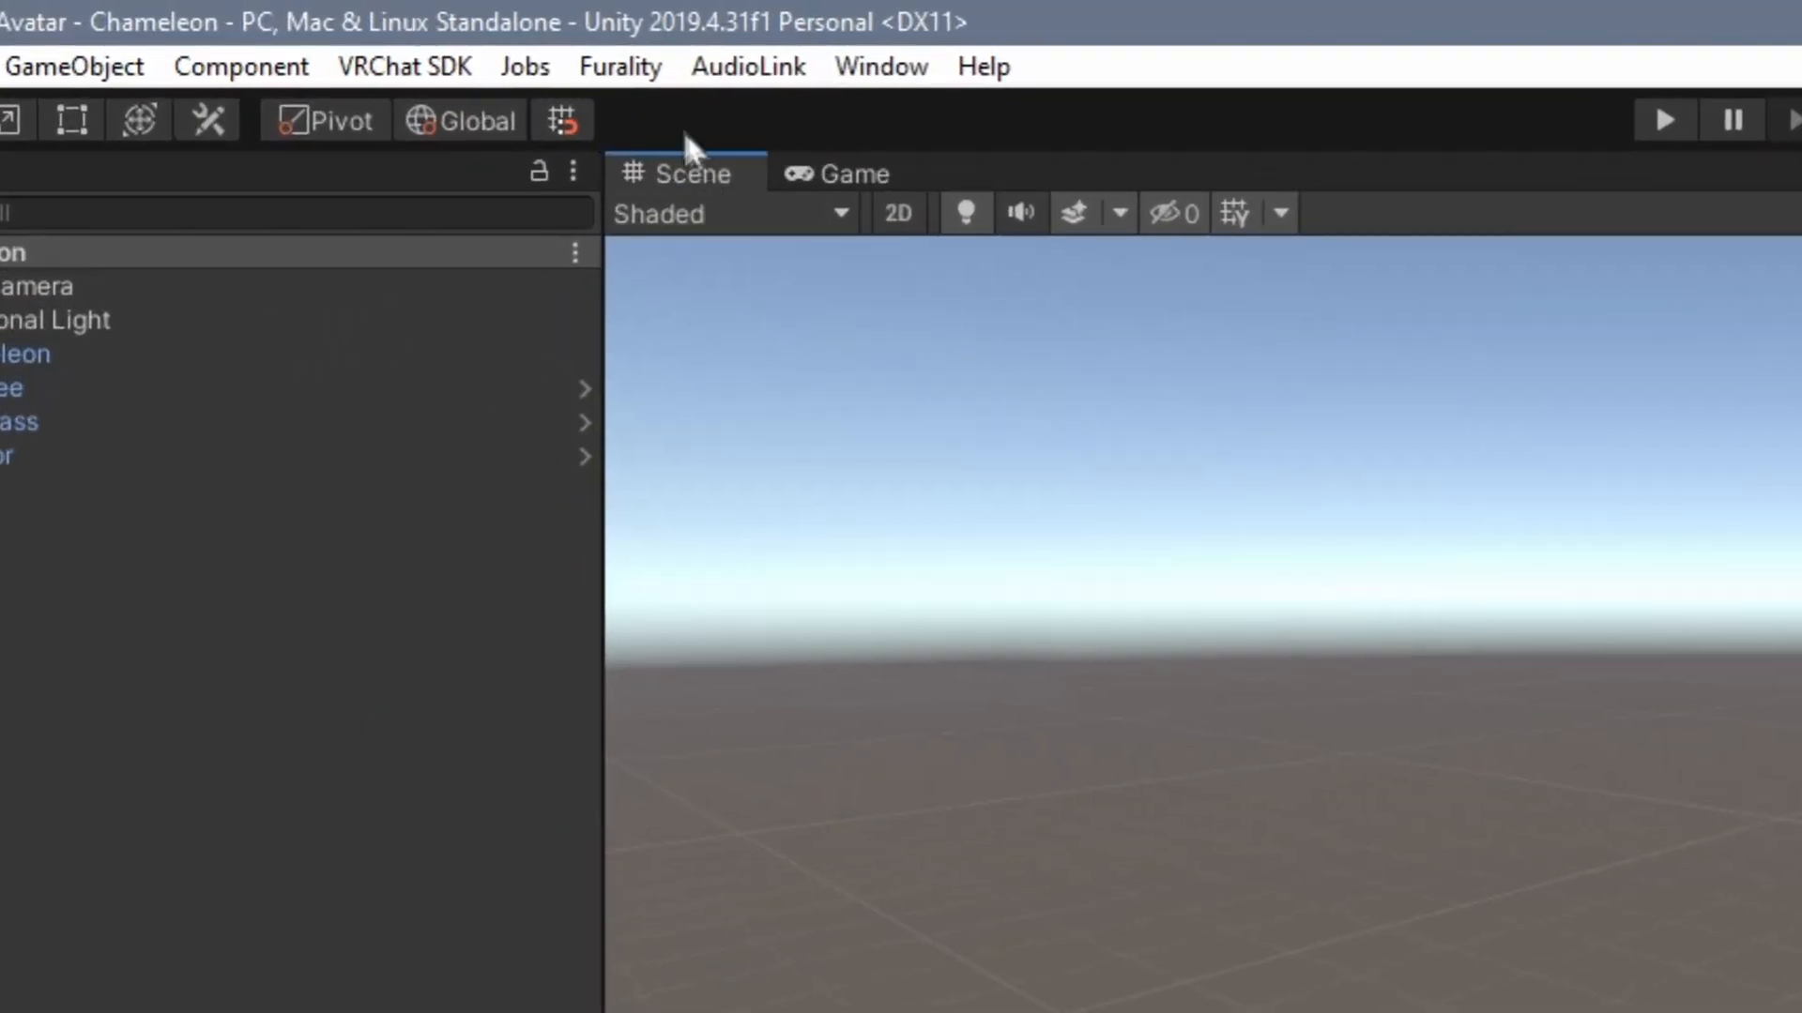
left_click(620, 66)
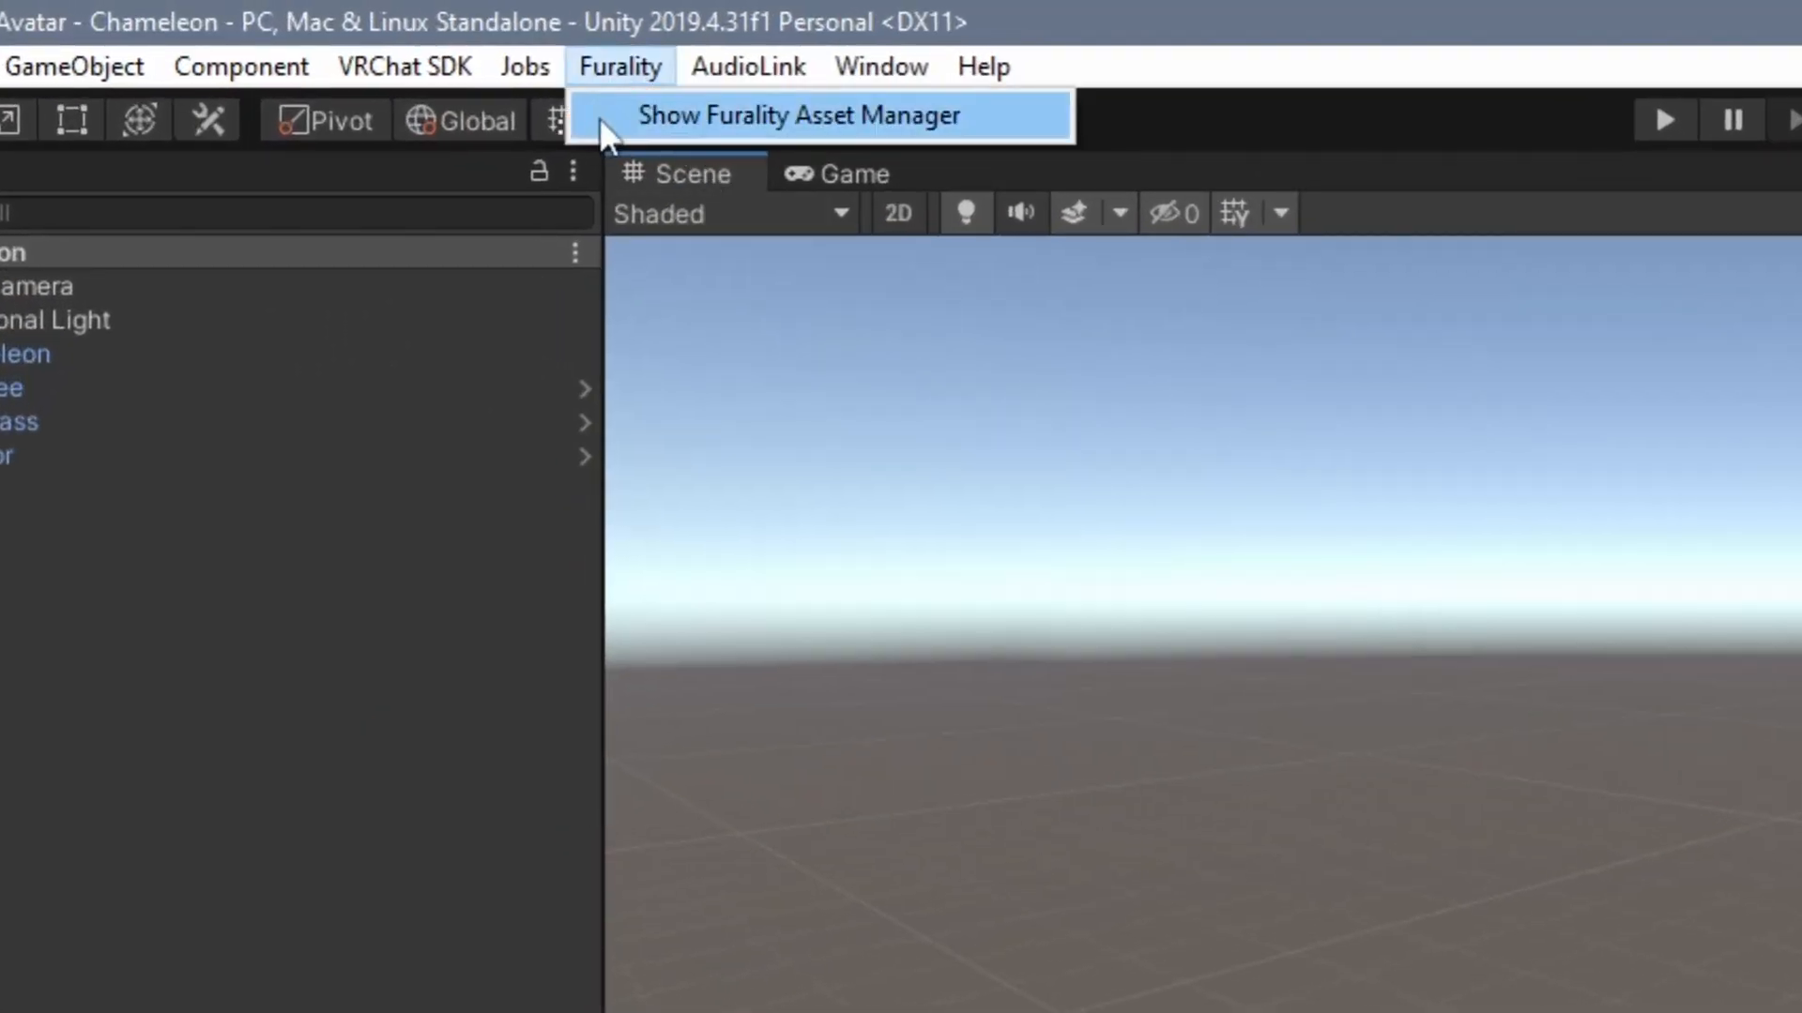
left_click(794, 117)
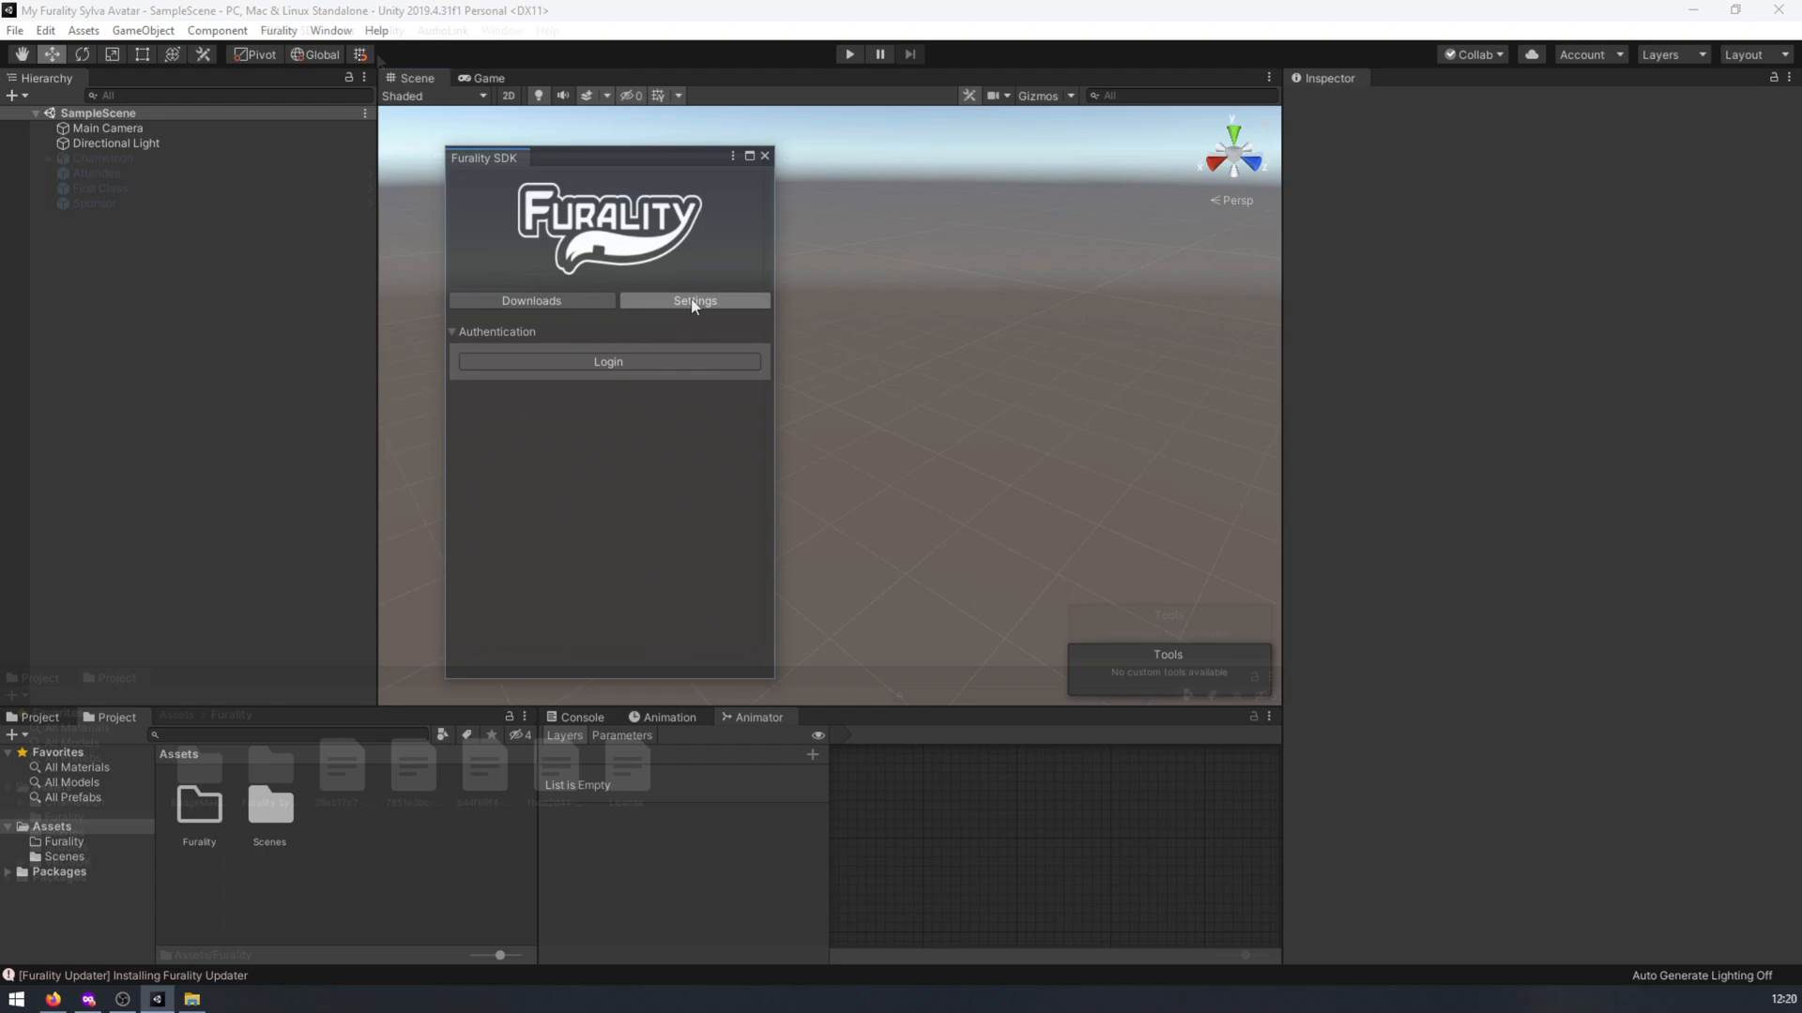
Log in to the Furality account and allow the asset manager access.
left_click(608, 362)
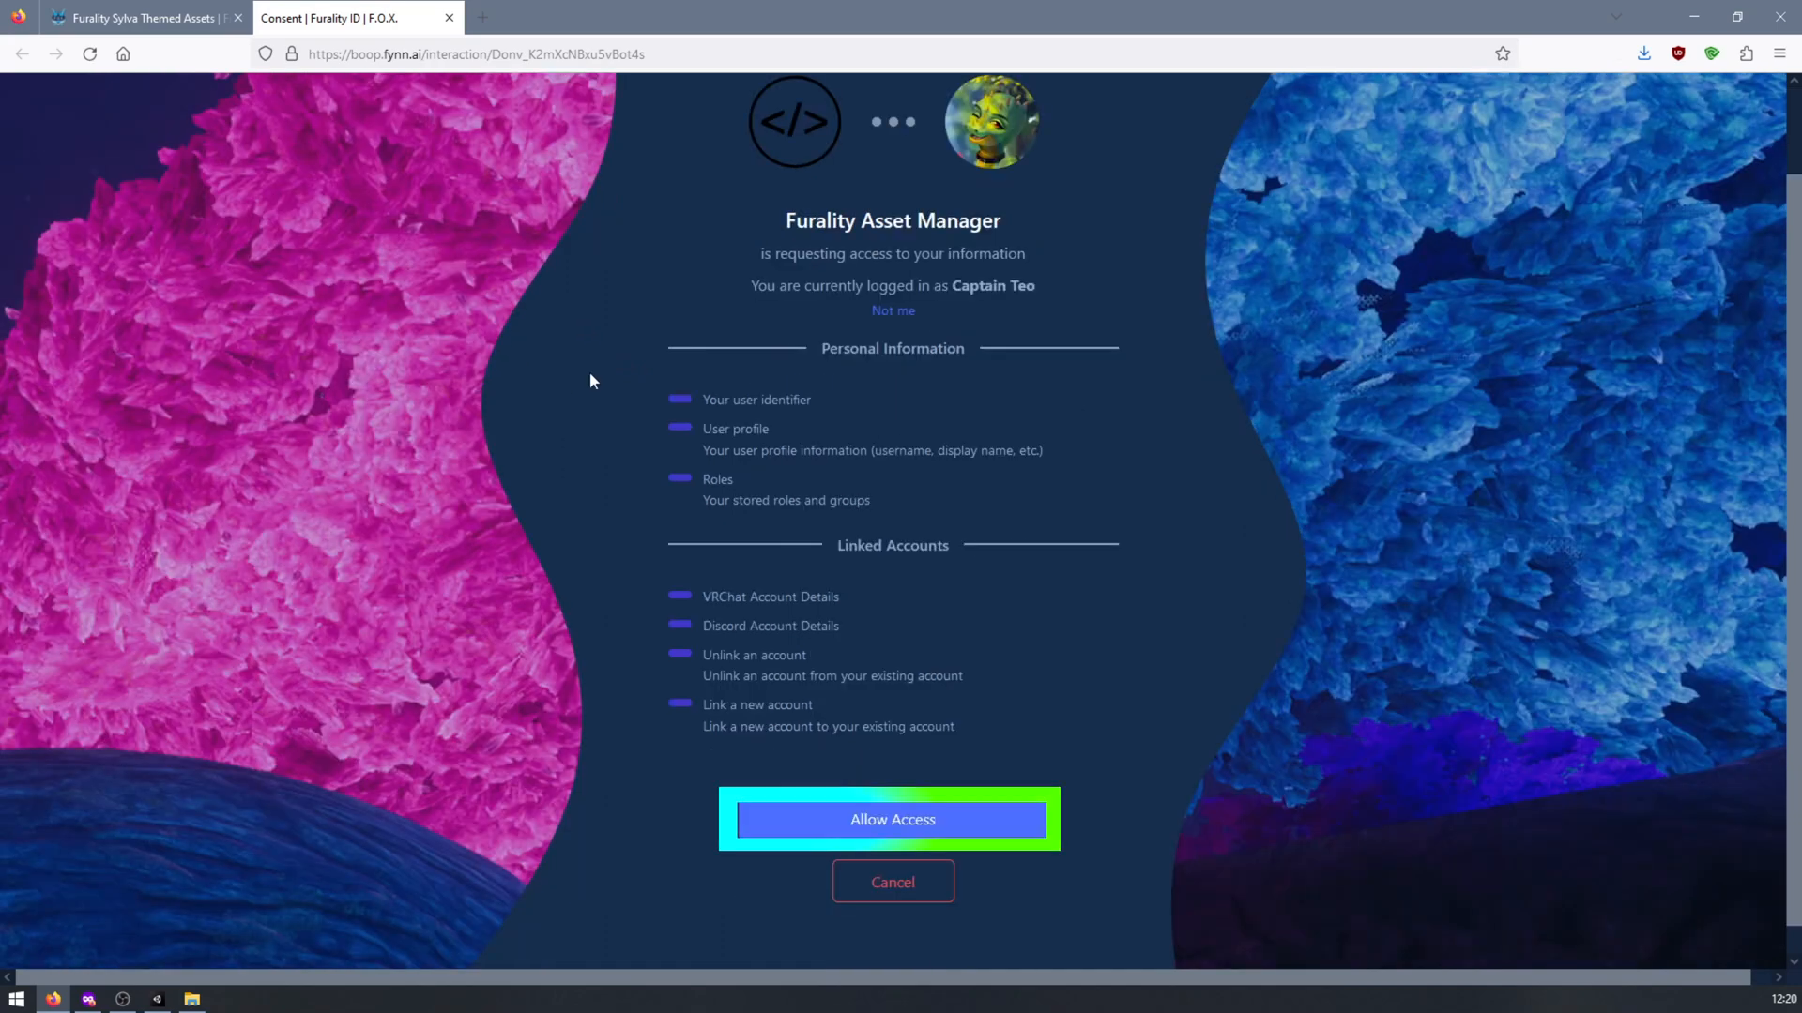
left_click(891, 820)
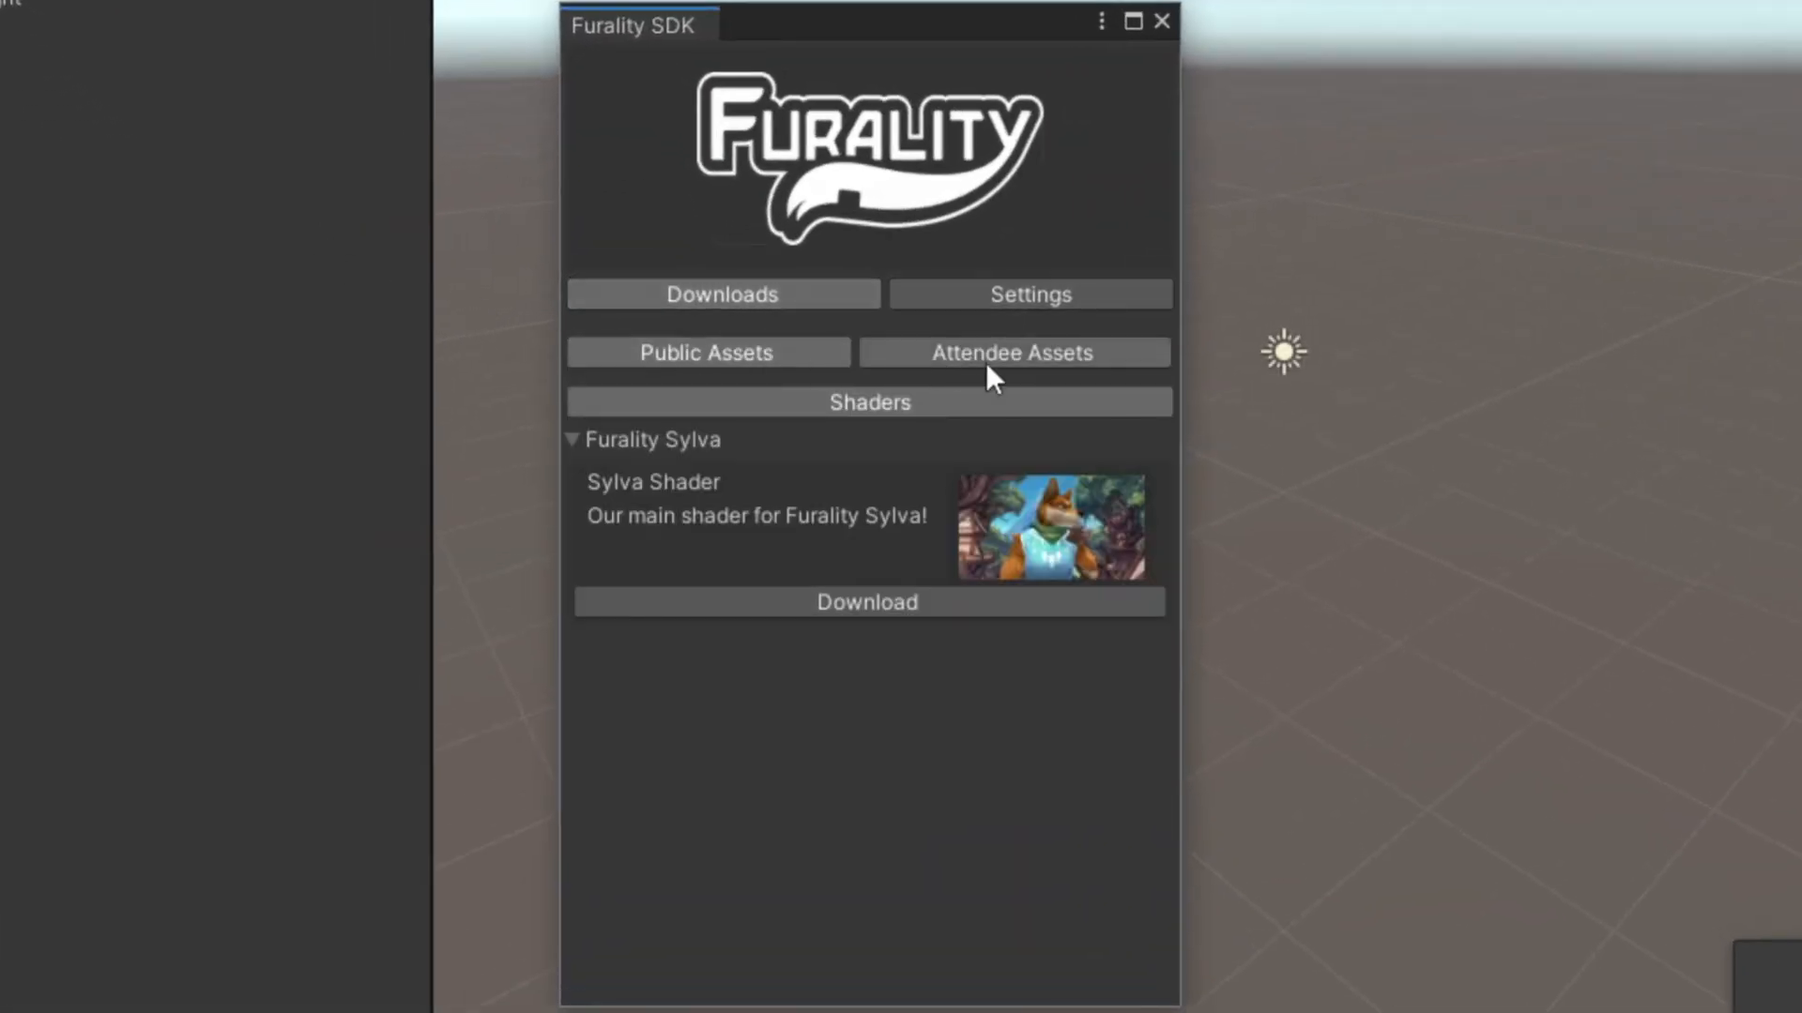
Download the First Class Asset Pack from the Attendee Assets list.
left_click(1011, 353)
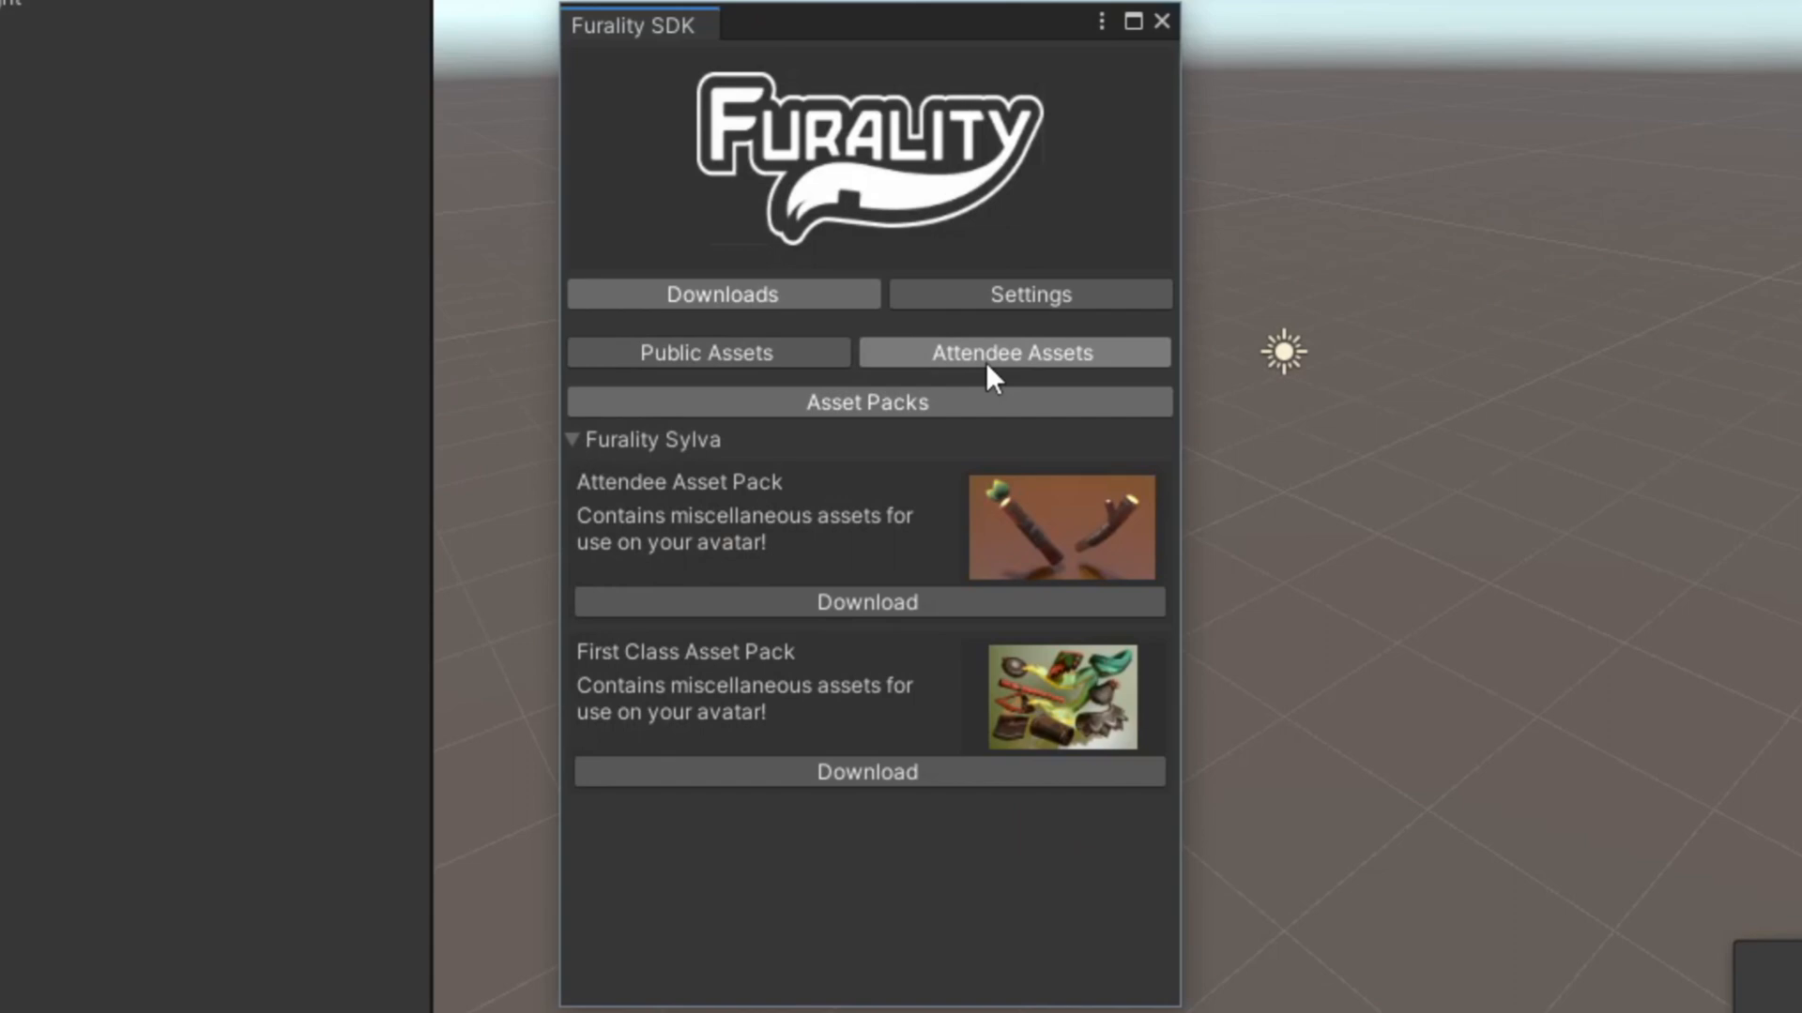
mouse_move(794, 781)
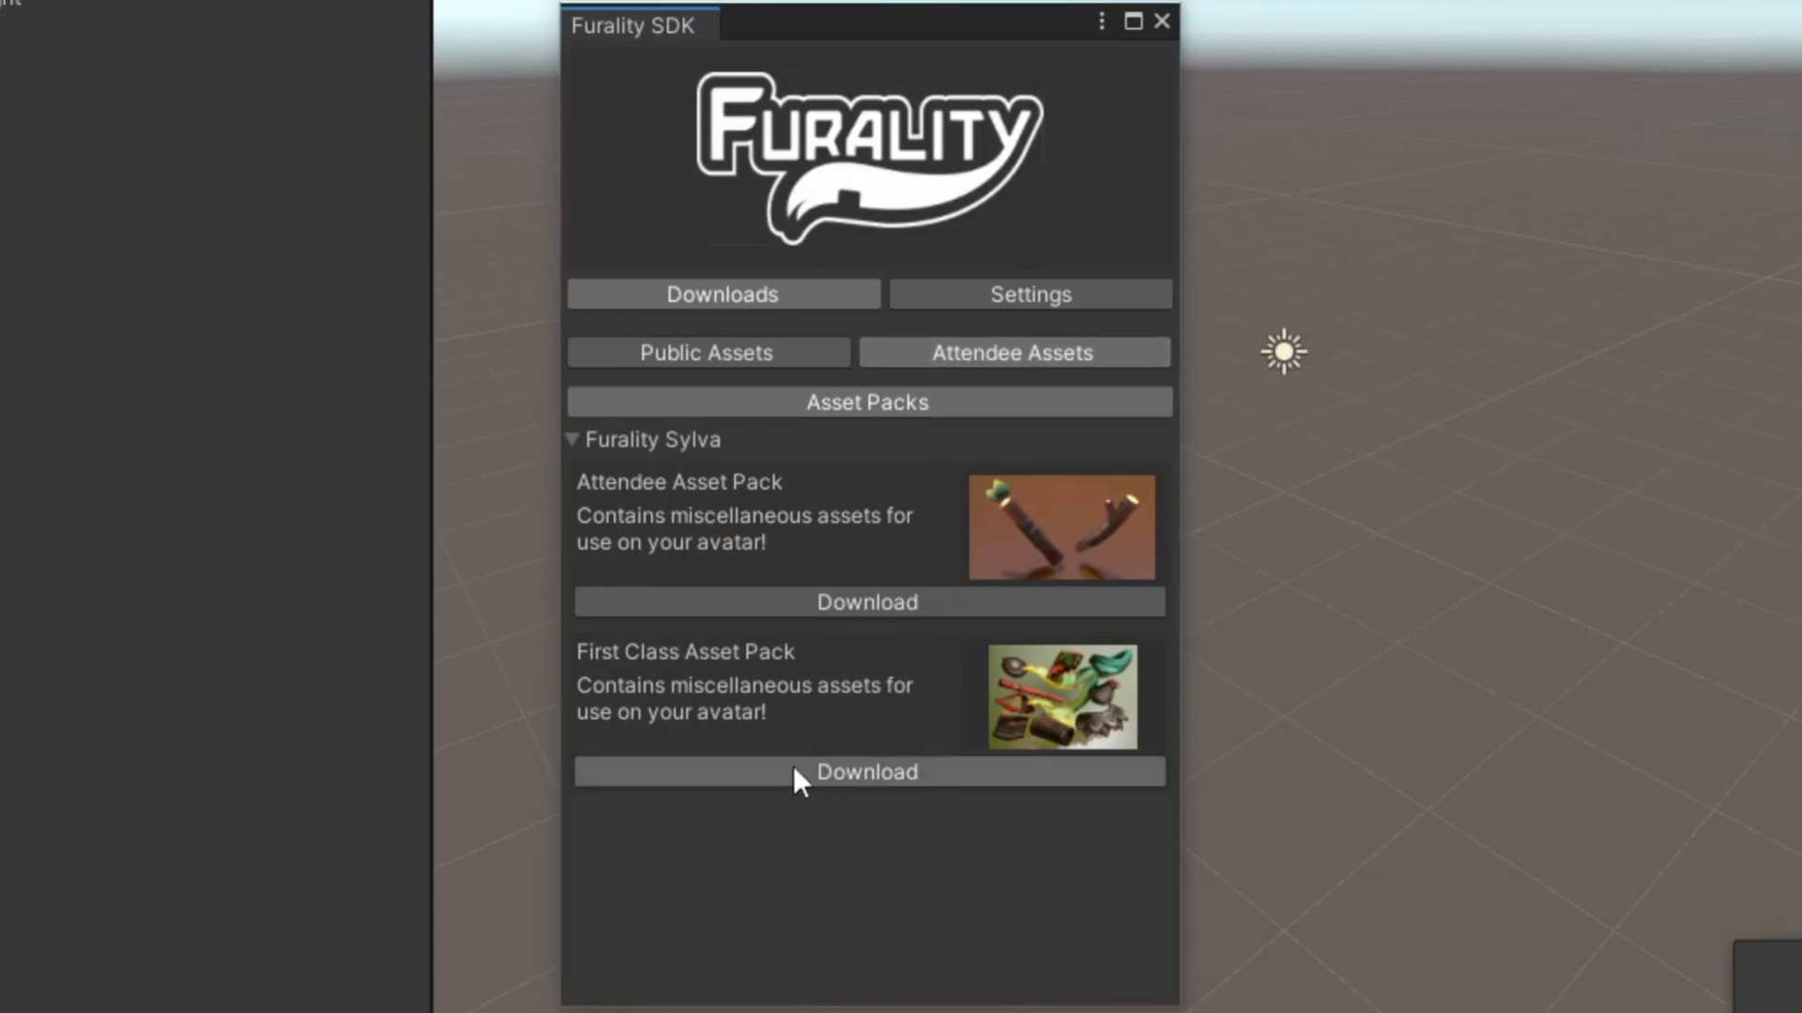
left_click(867, 774)
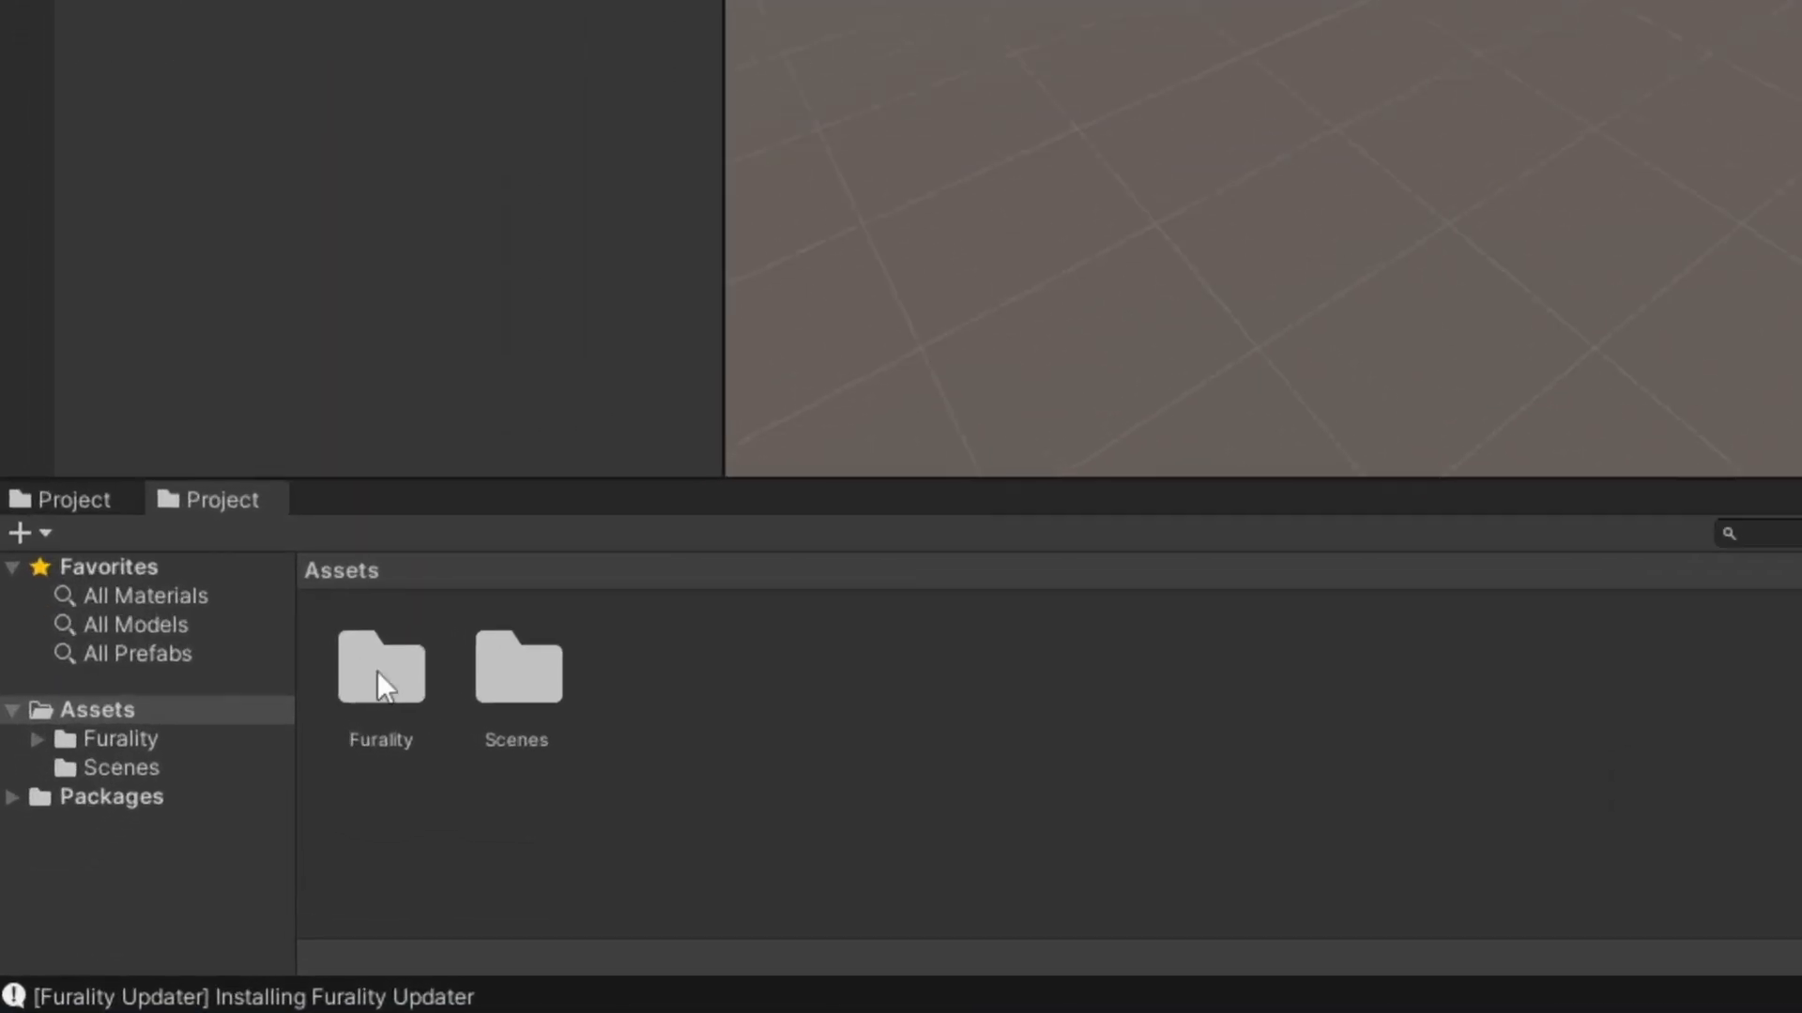
Browse Furality > Furality Sylva > Avatar Assets > First Class in the Project window.
double_click(379, 668)
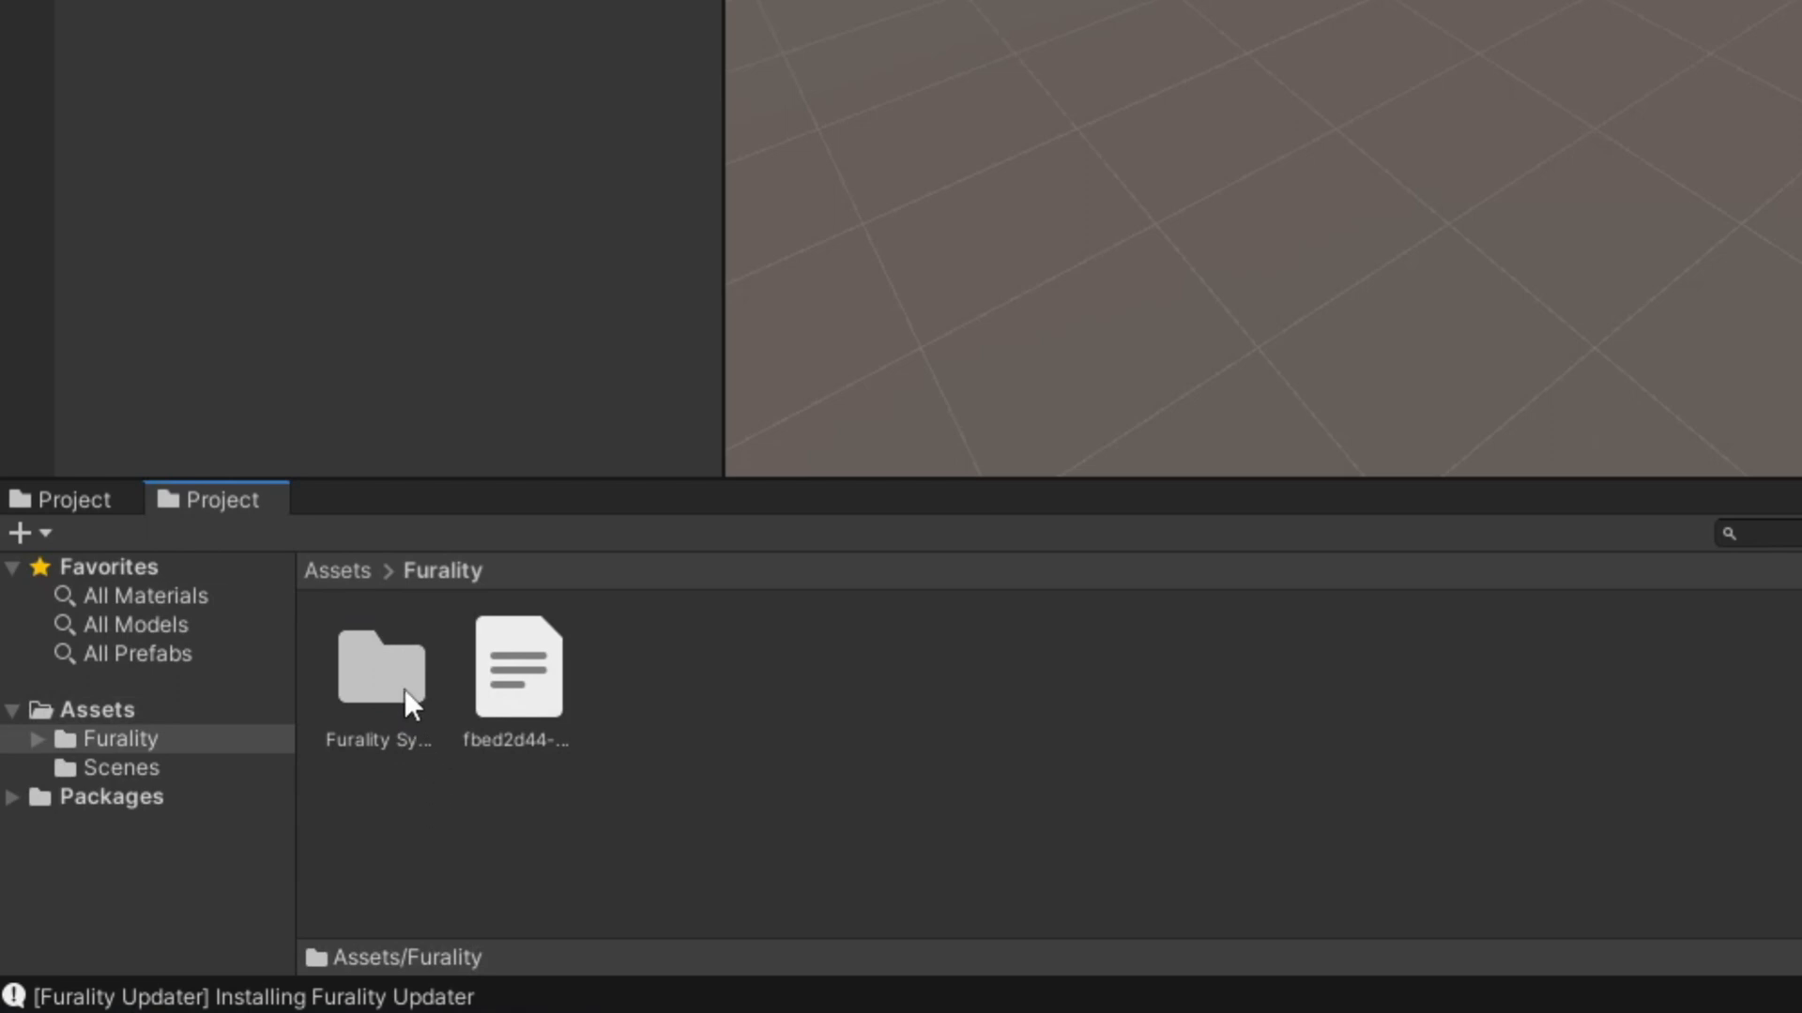
double_click(381, 666)
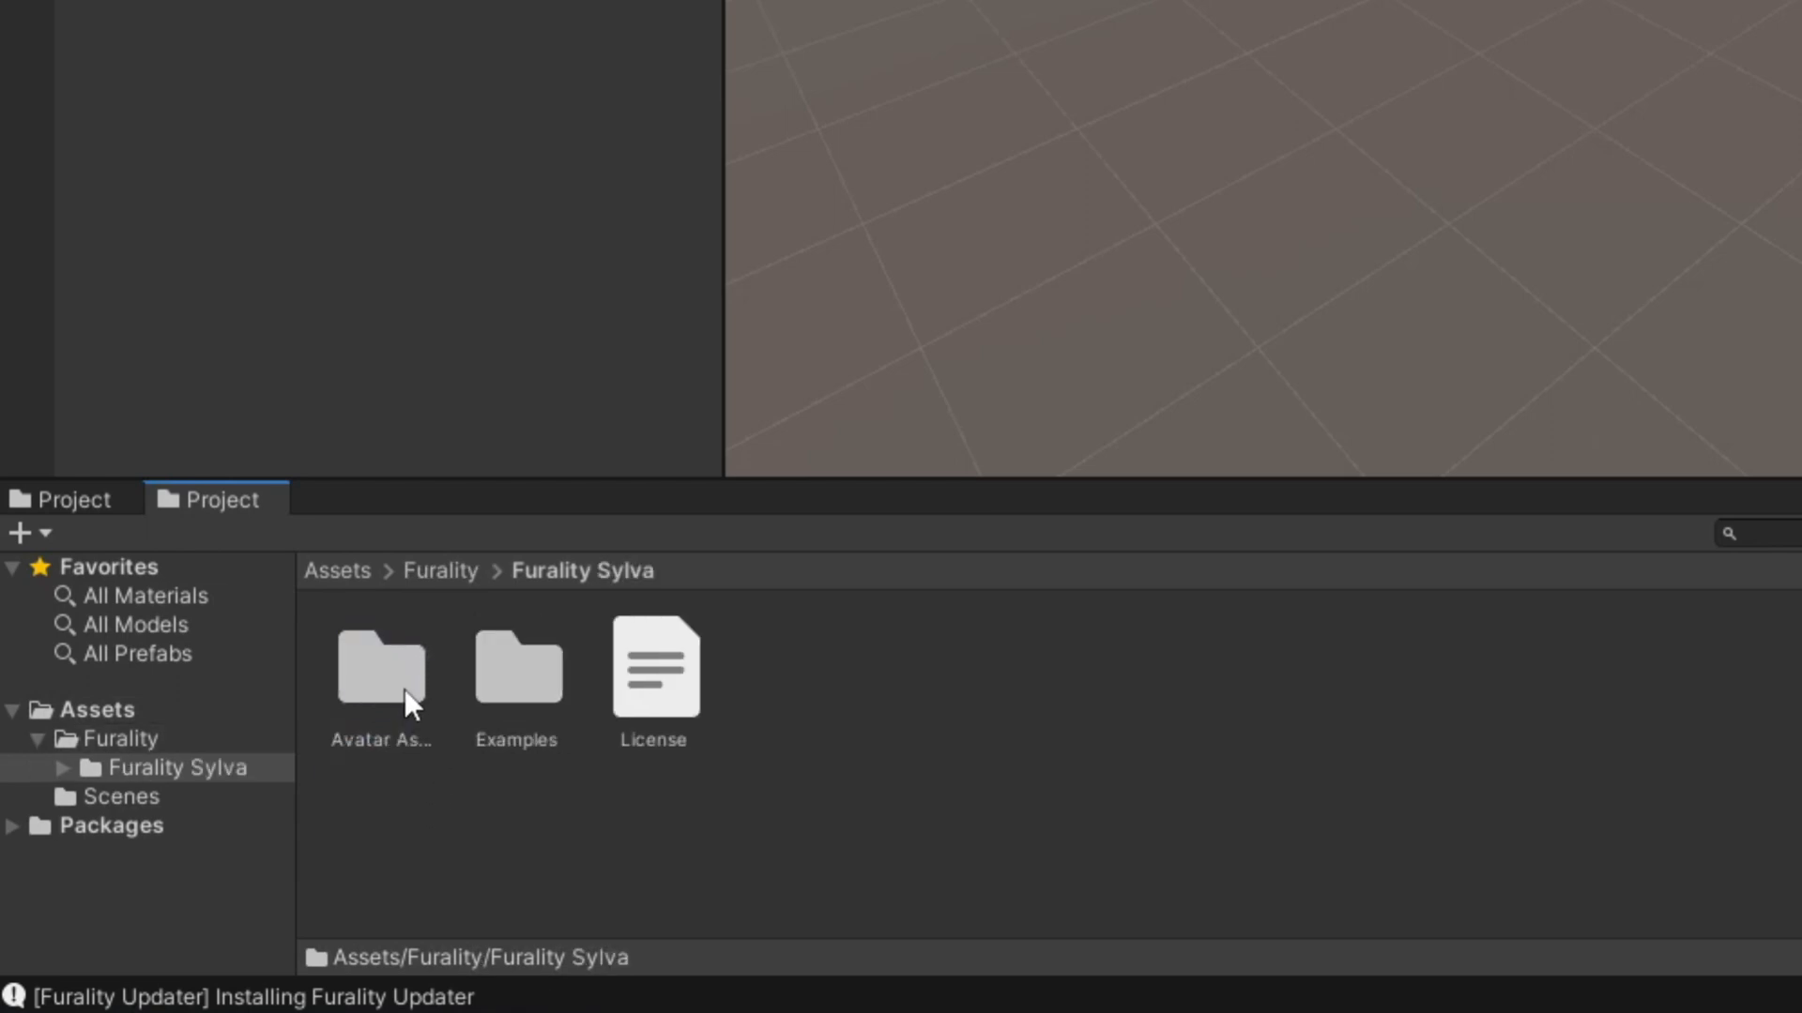
double_click(381, 670)
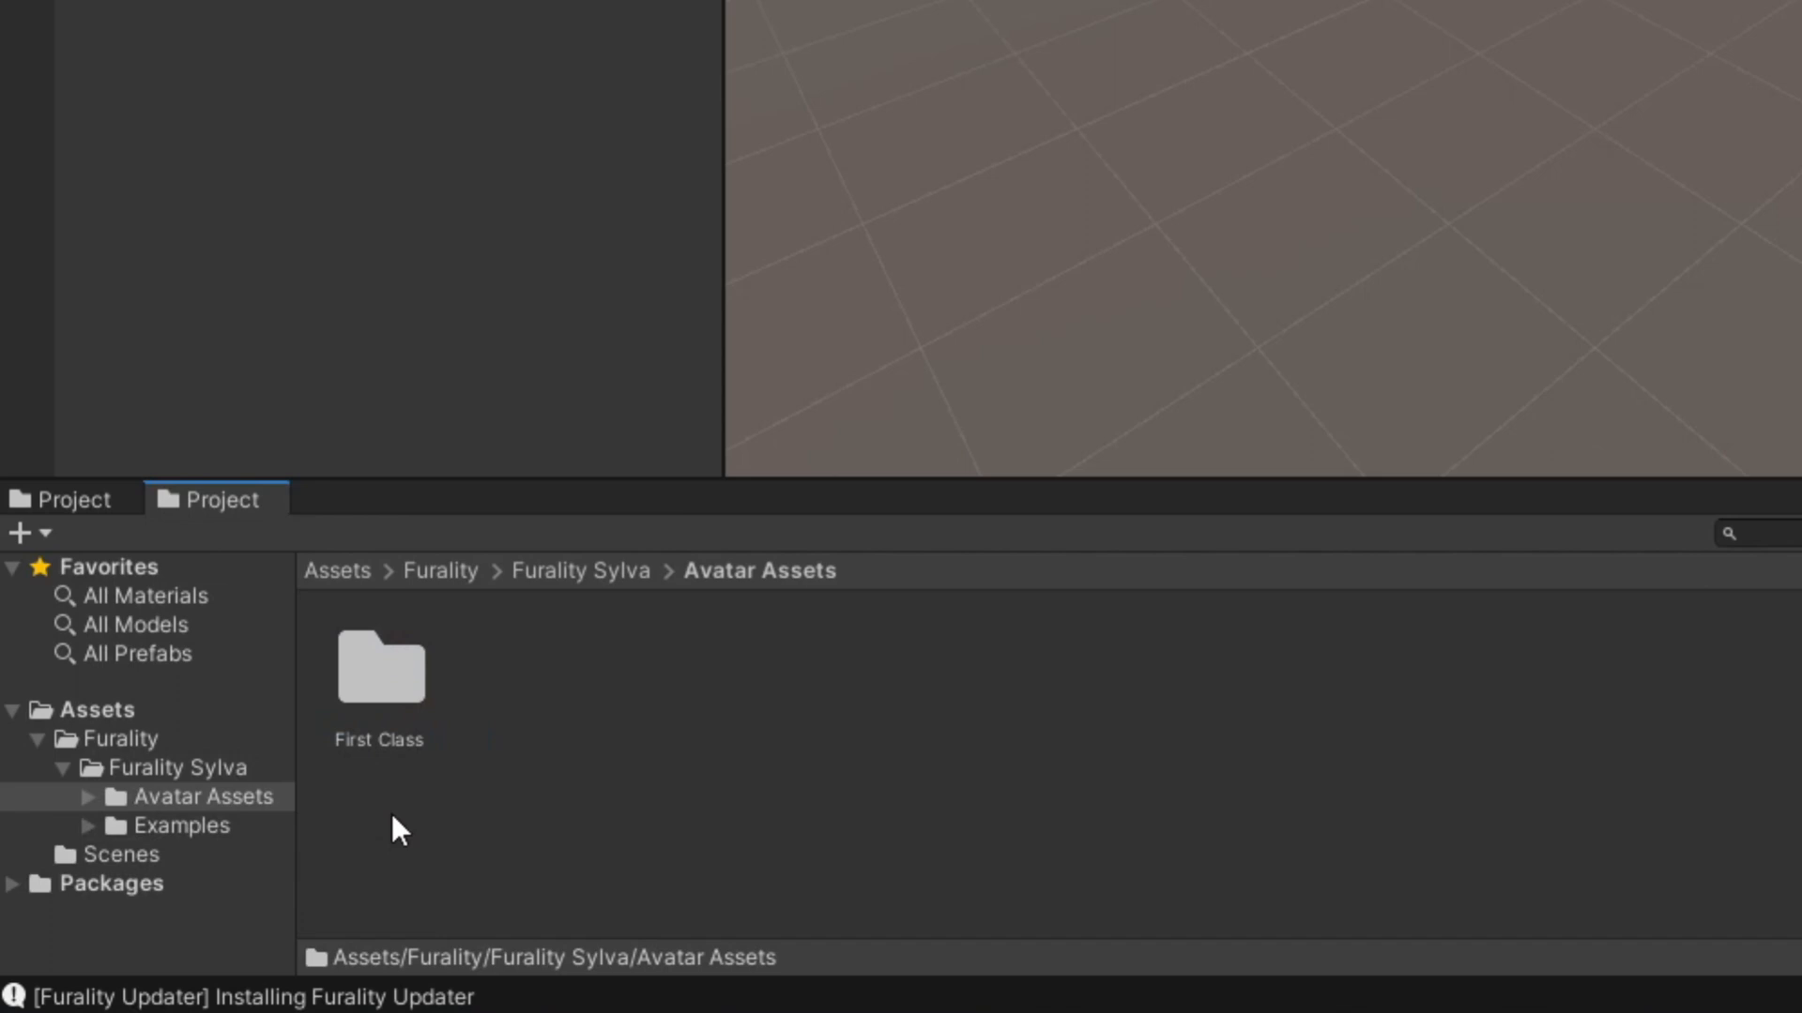
mouse_move(398, 796)
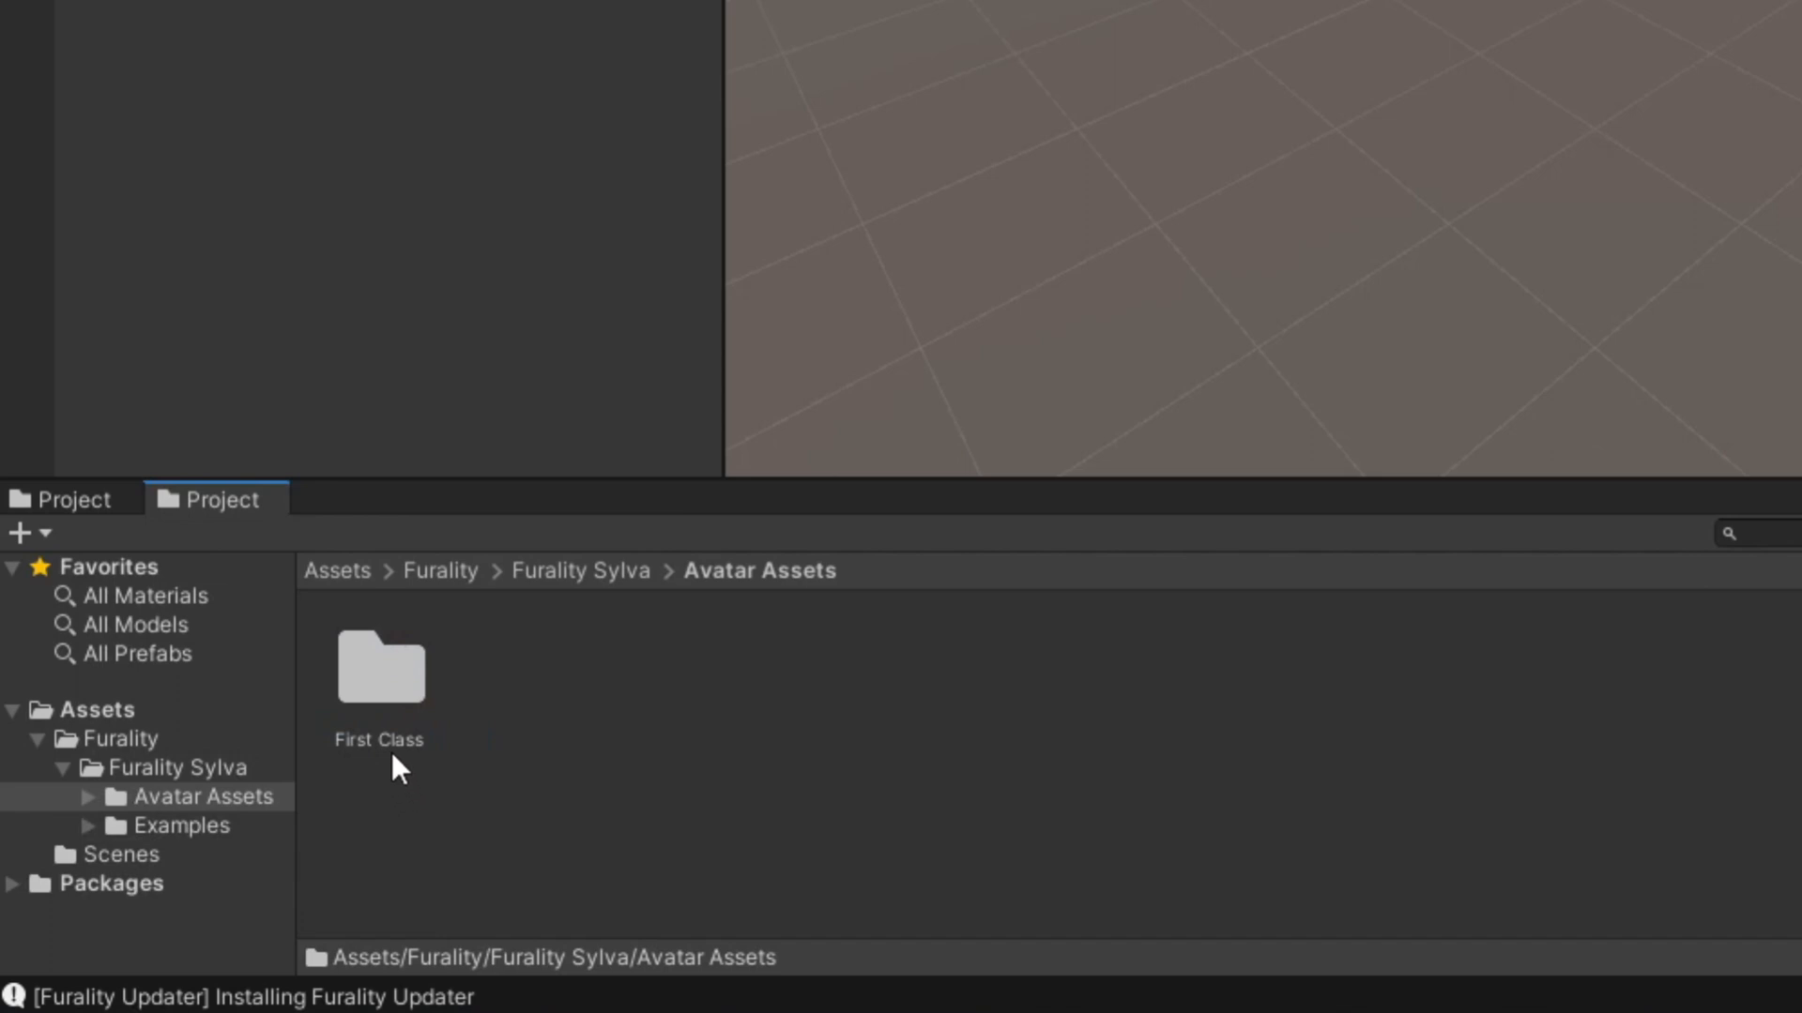
double_click(379, 668)
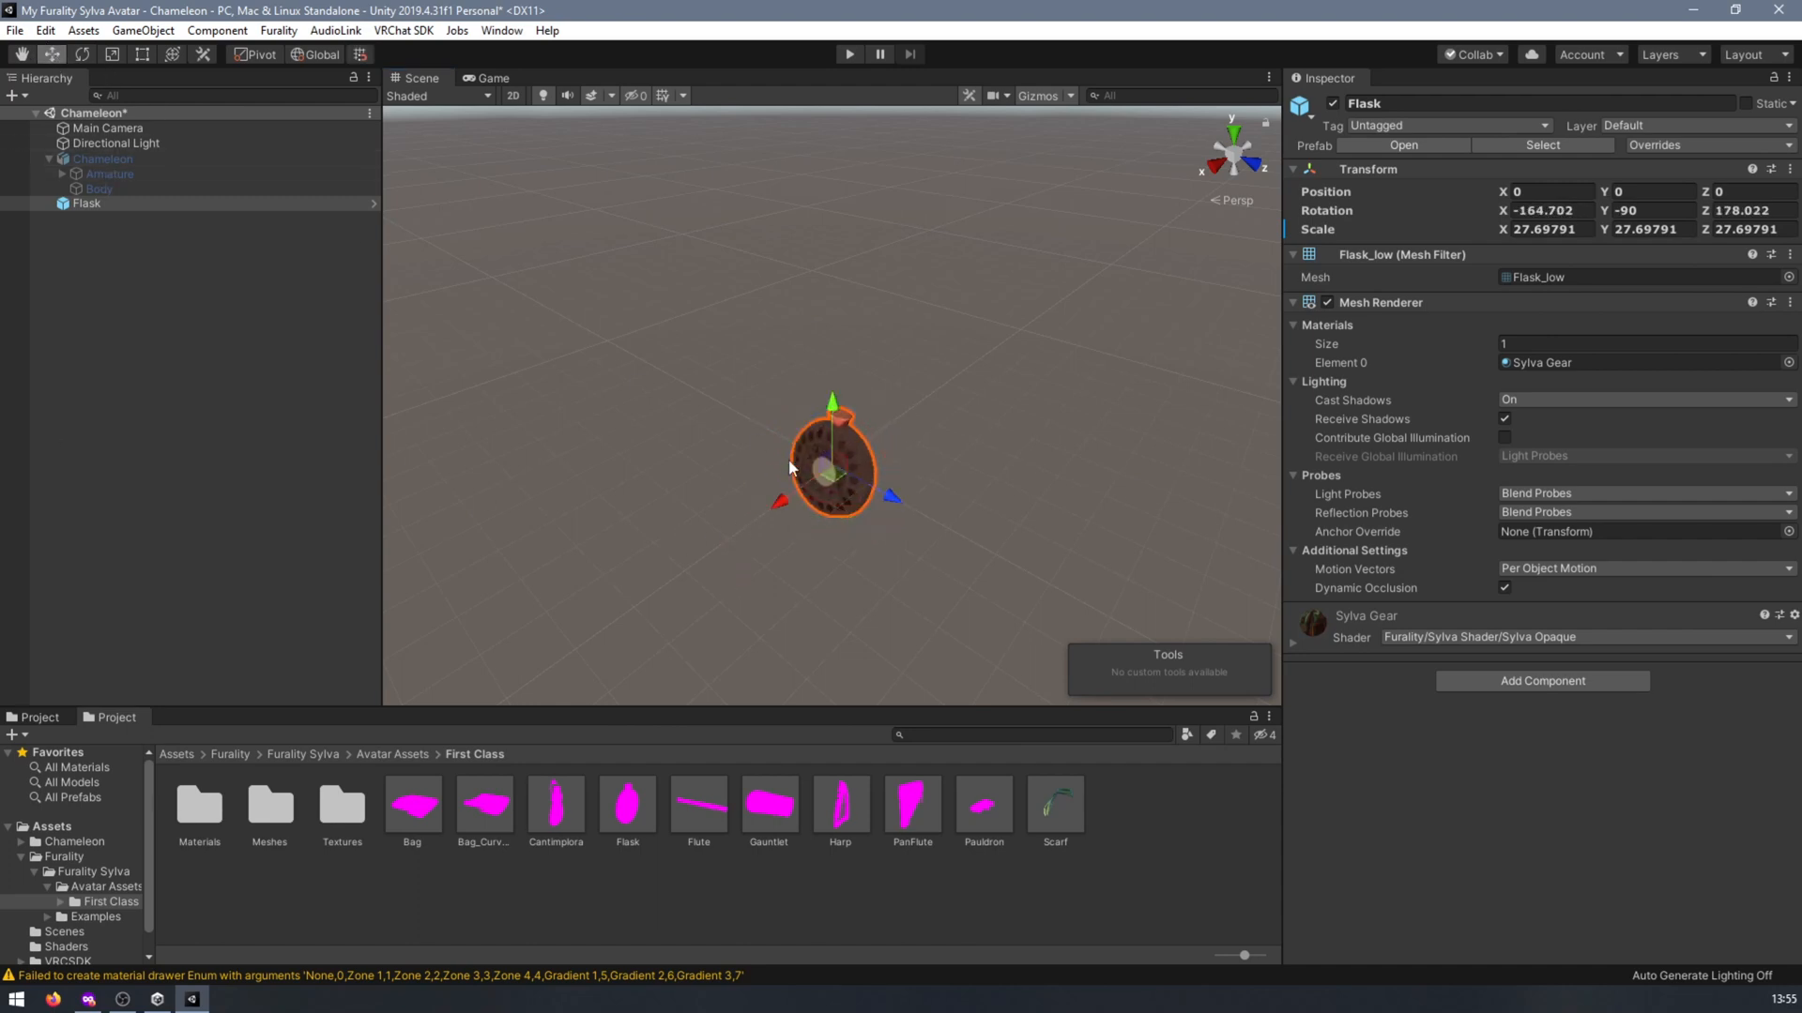
Select the Chameleon avatar and its child in the Hierarchy to parent the Flask.
left_click(101, 158)
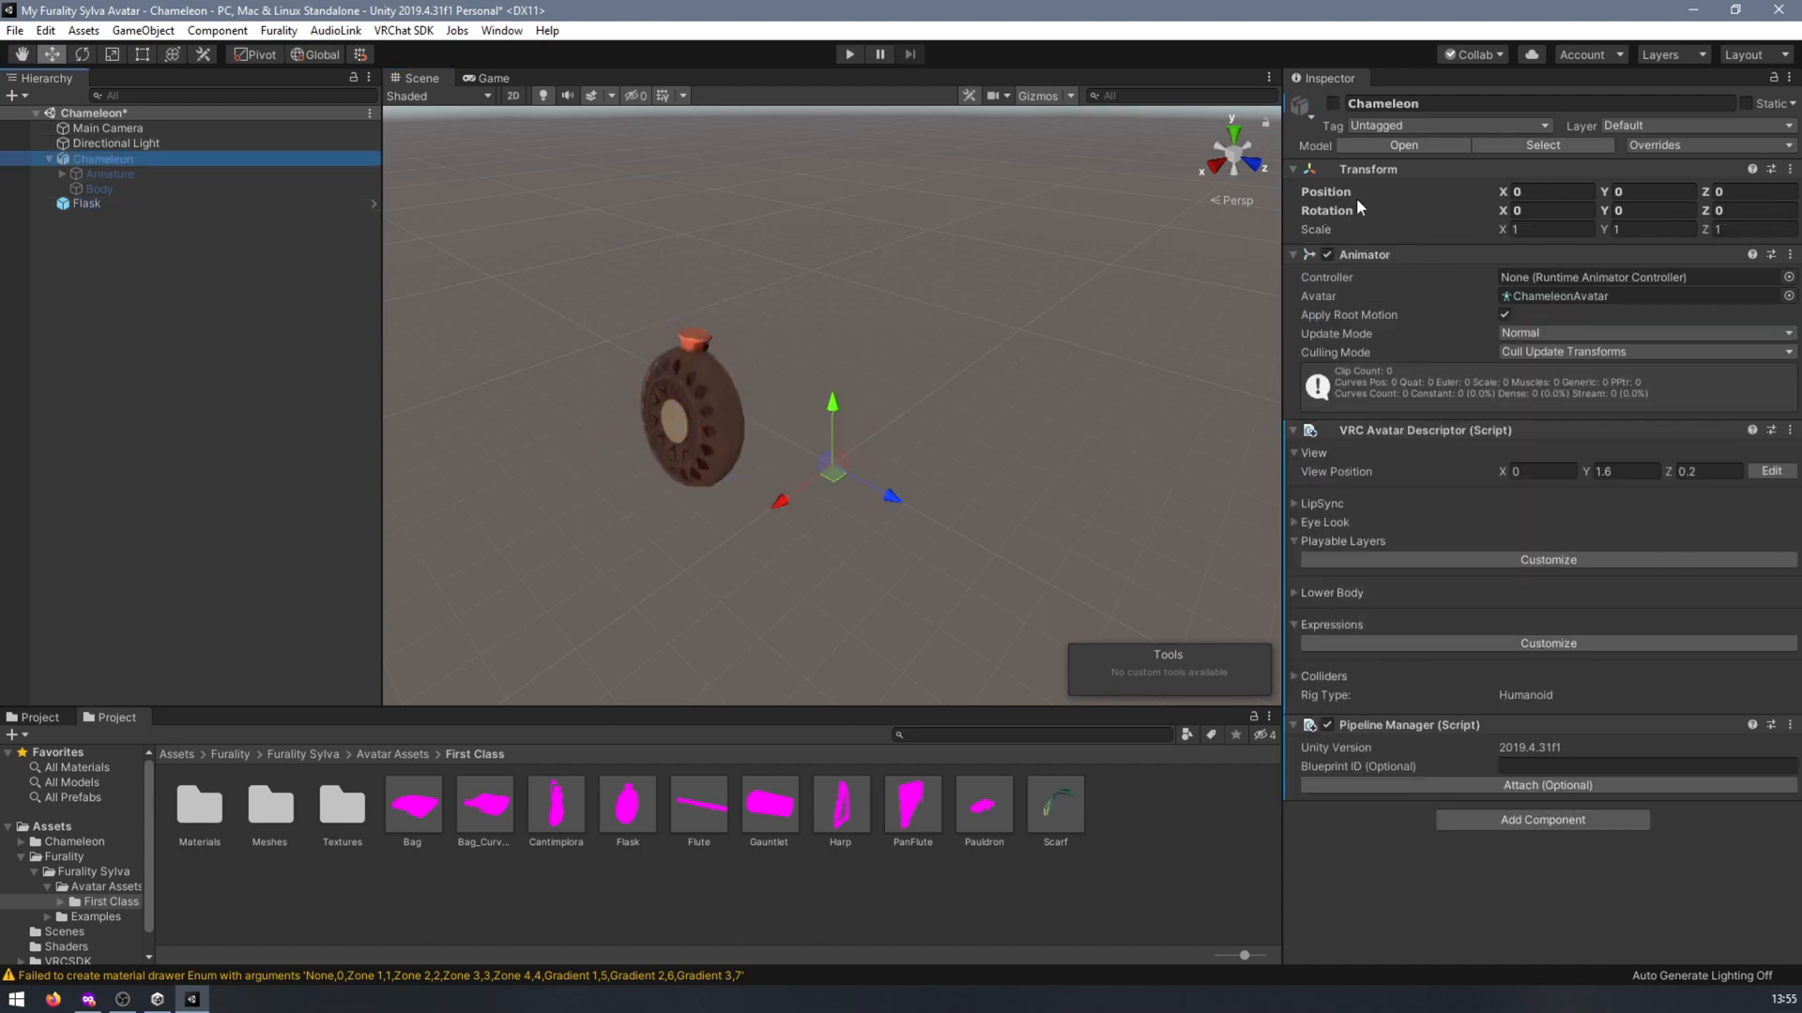
left_click(84, 202)
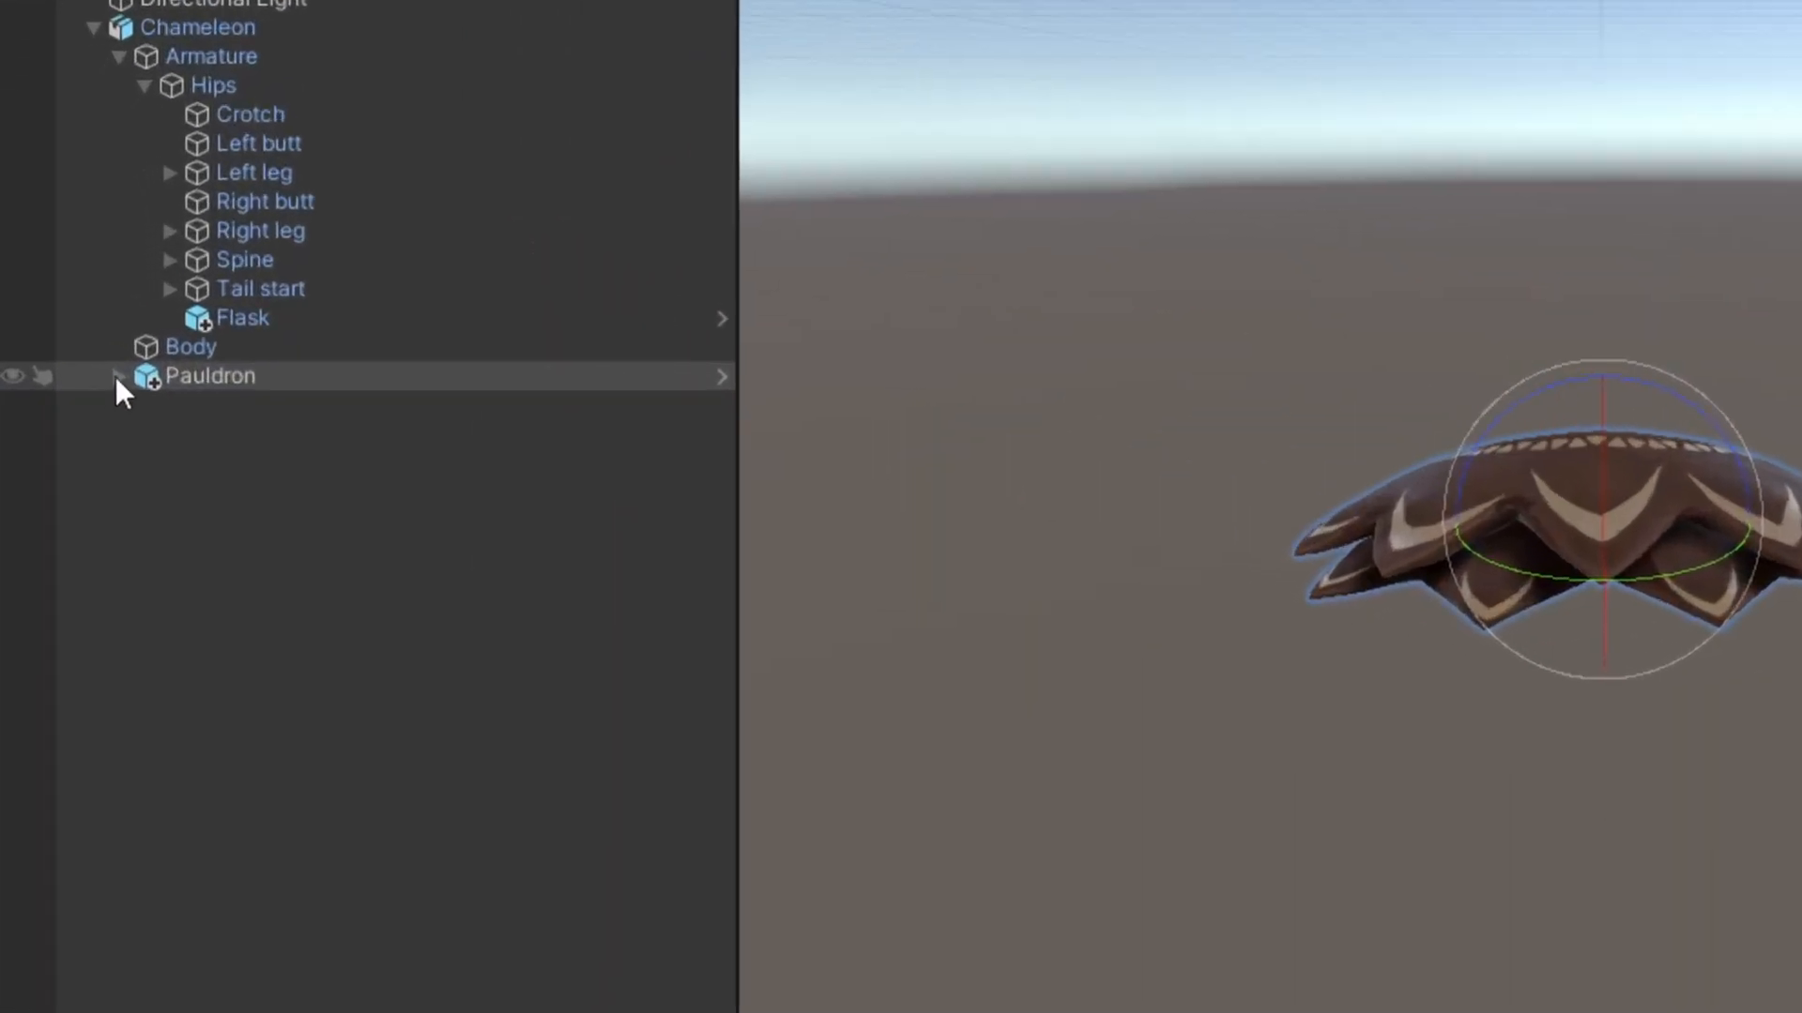
Expand Pauldron > Pauldron_Armature > Main to expose the adjustment bones.
left_click(120, 375)
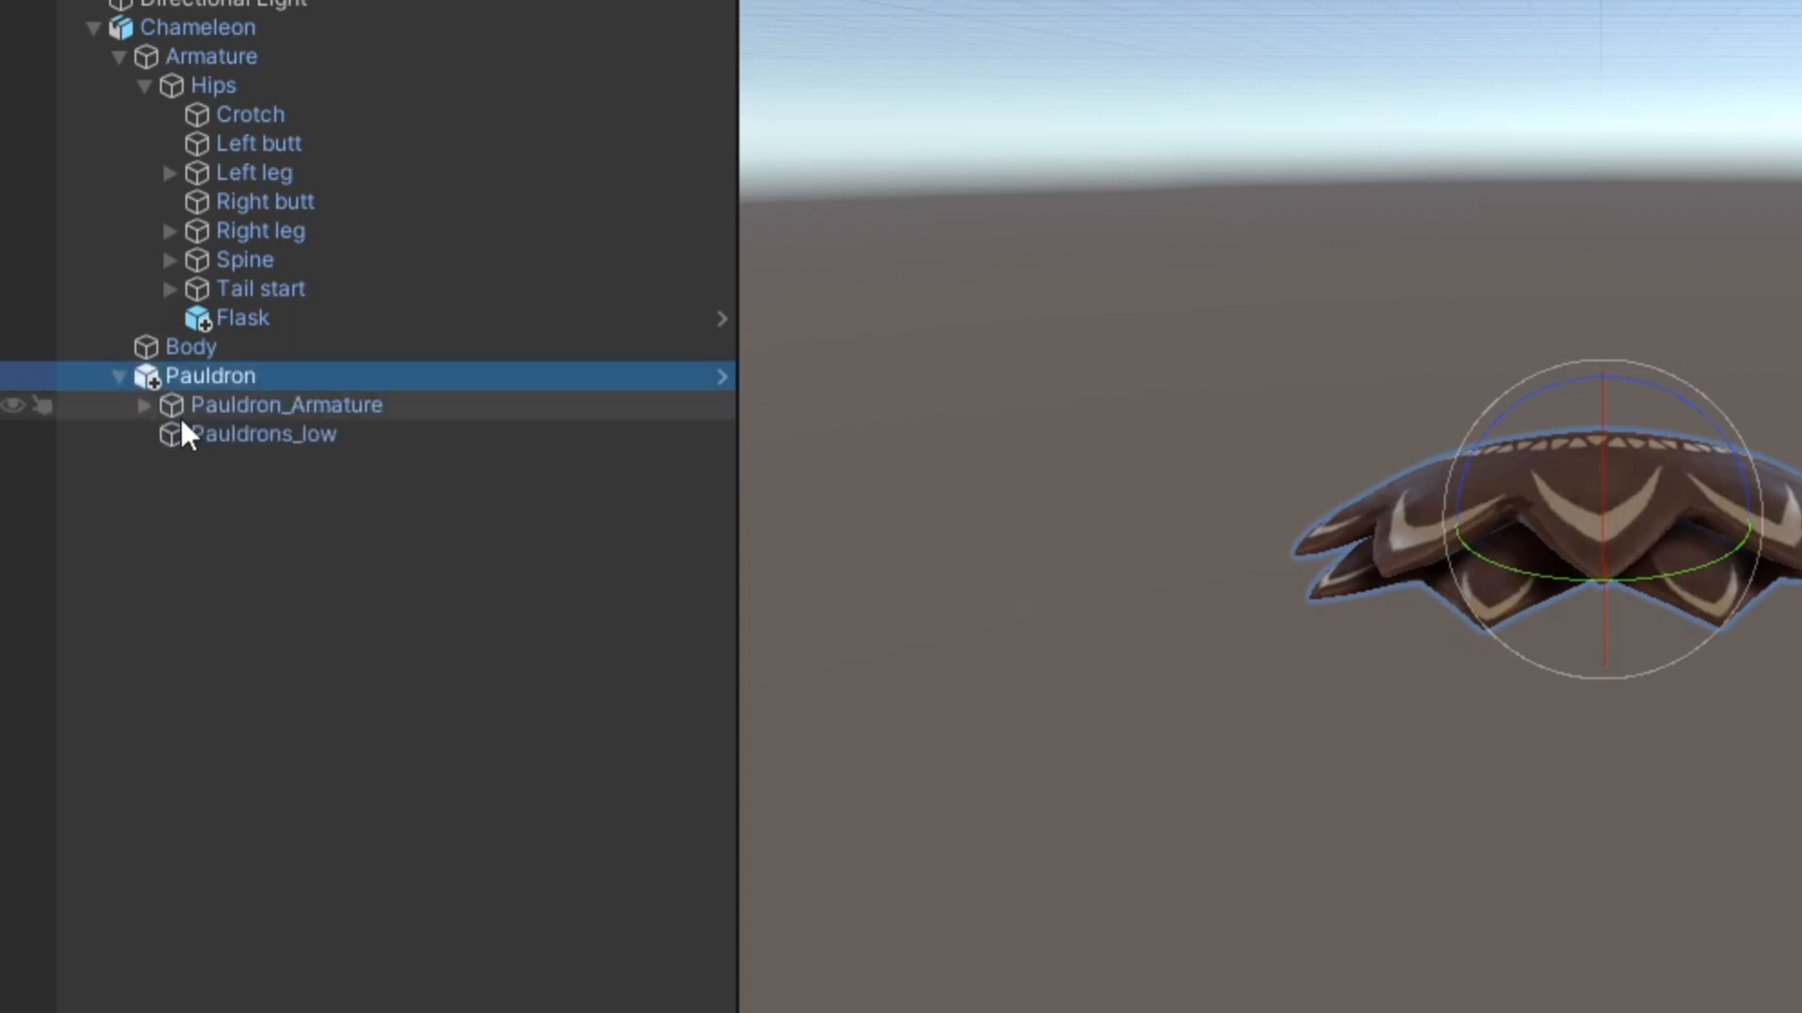
left_click(145, 405)
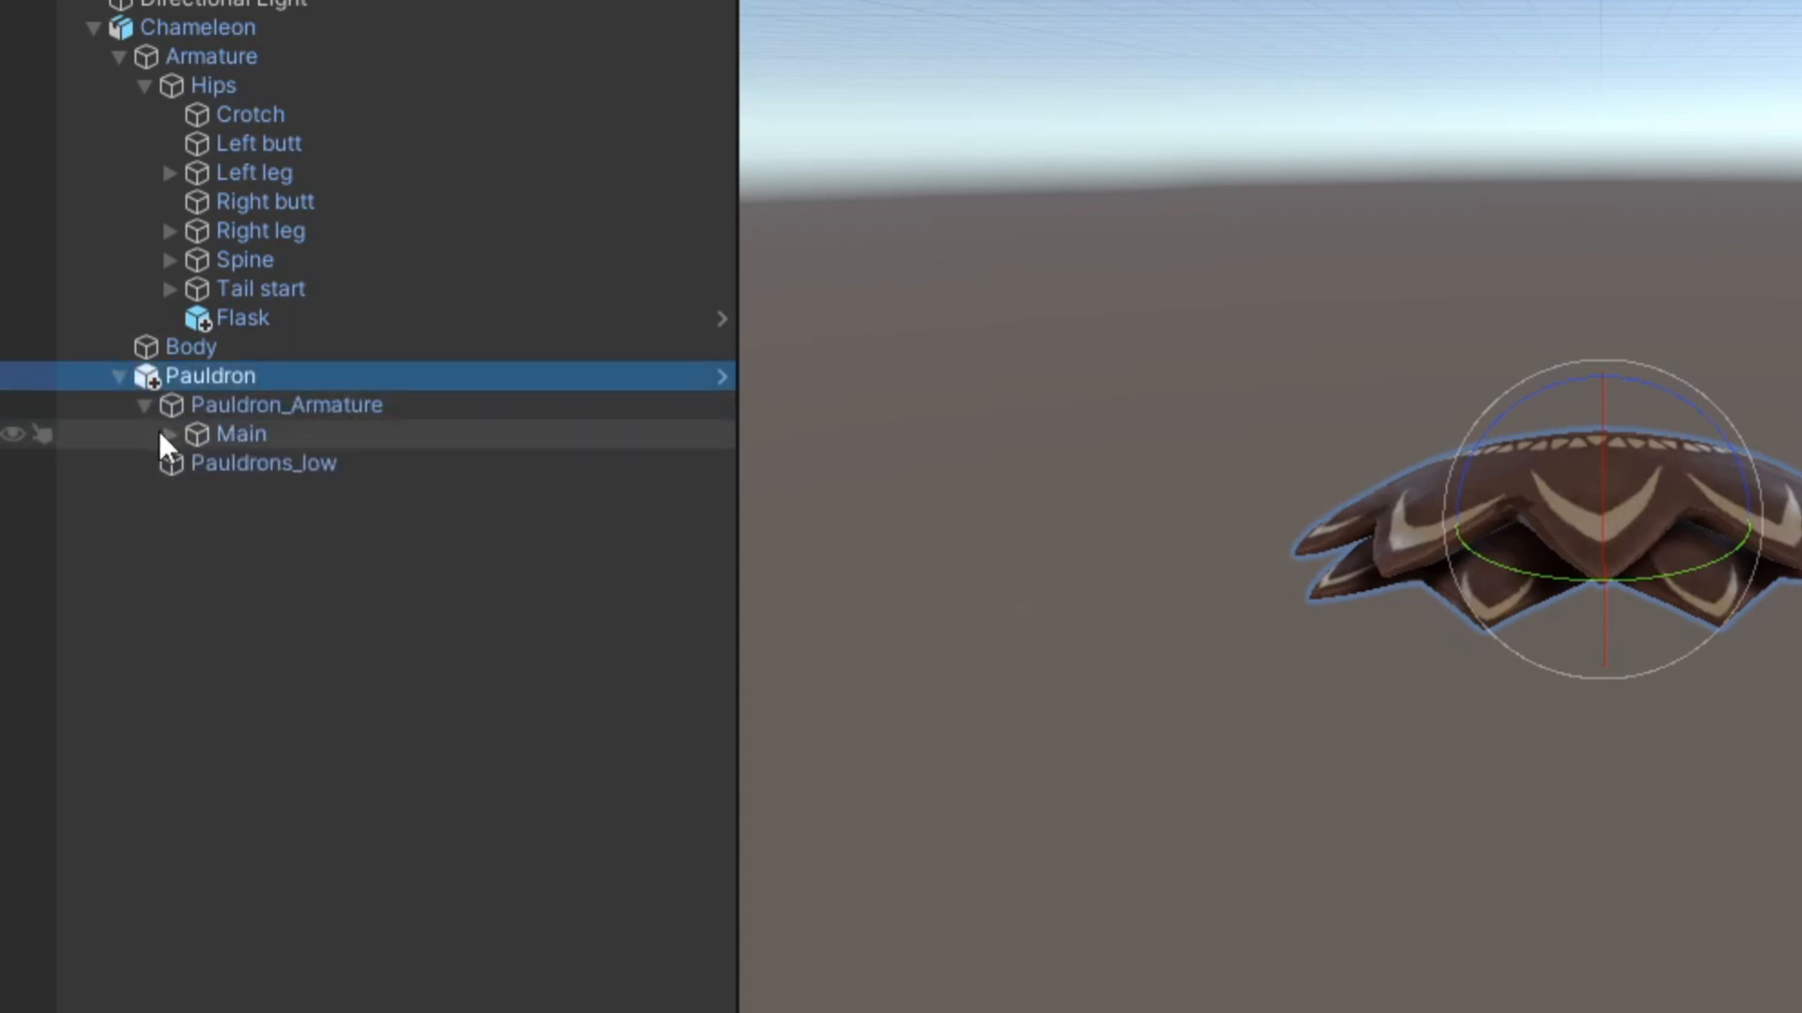
left_click(169, 435)
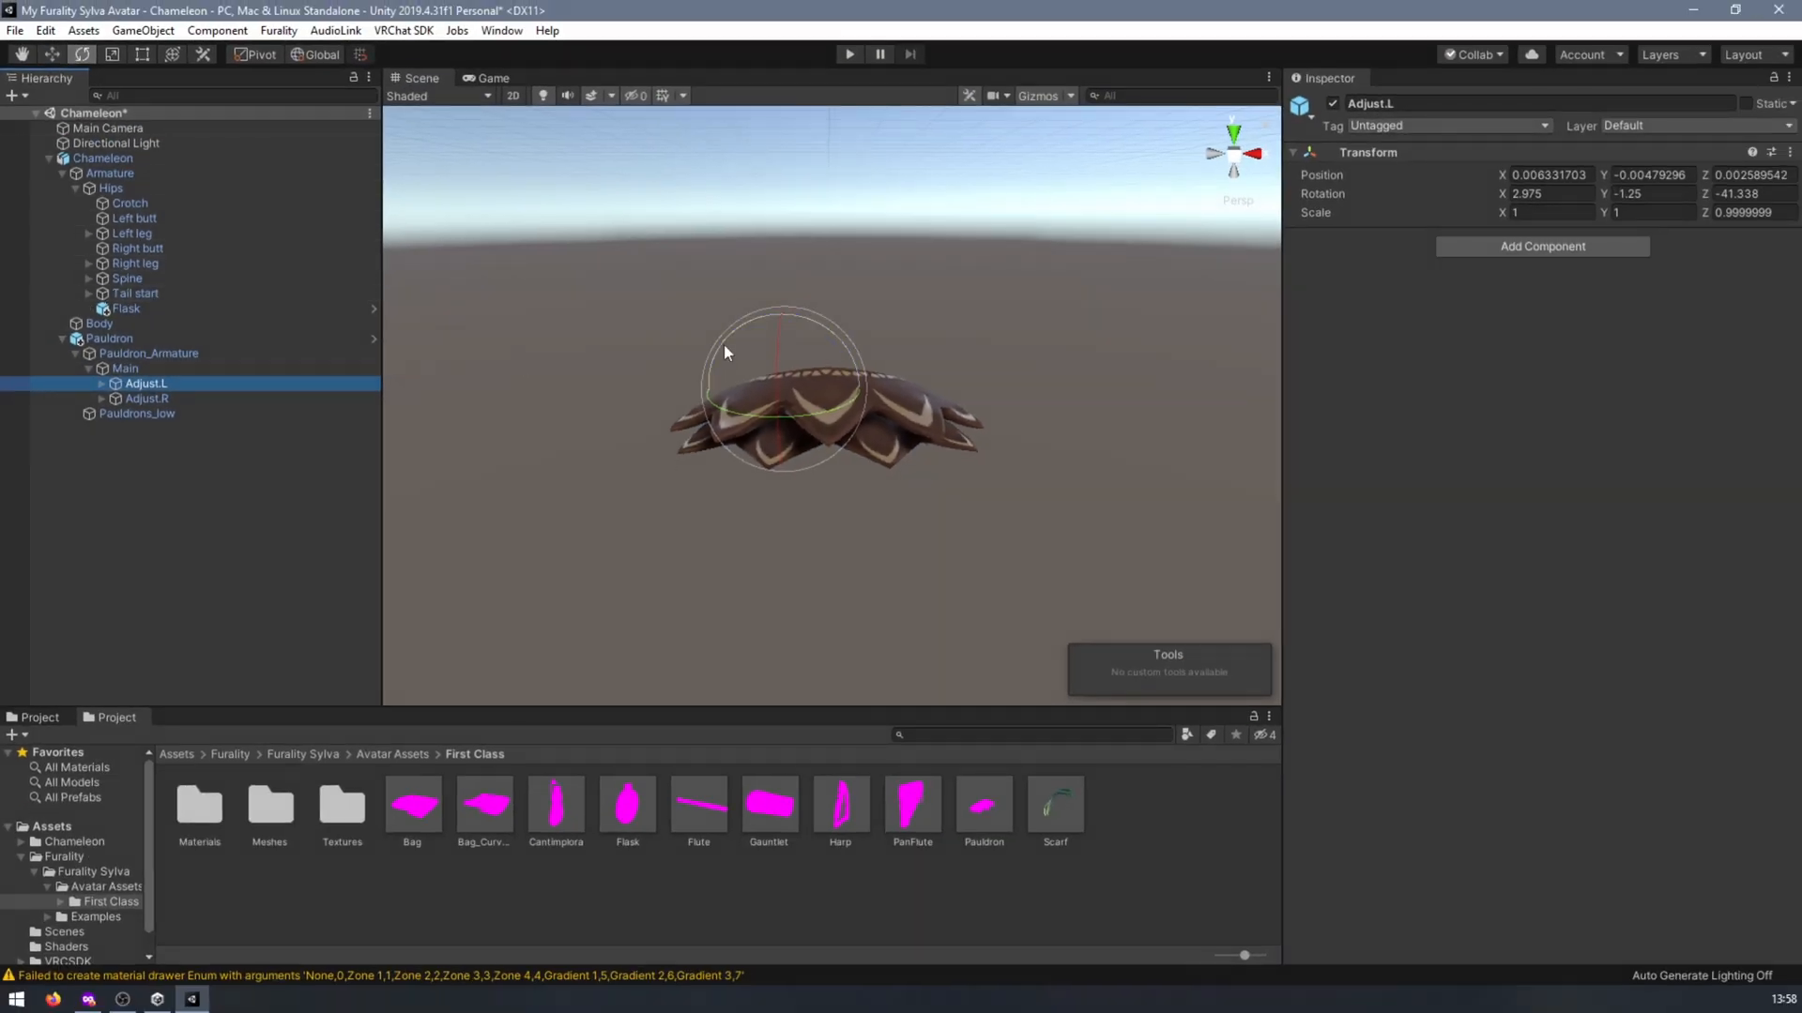
Rotate the Adjust.R bone to curve the pauldron.
left_click(147, 398)
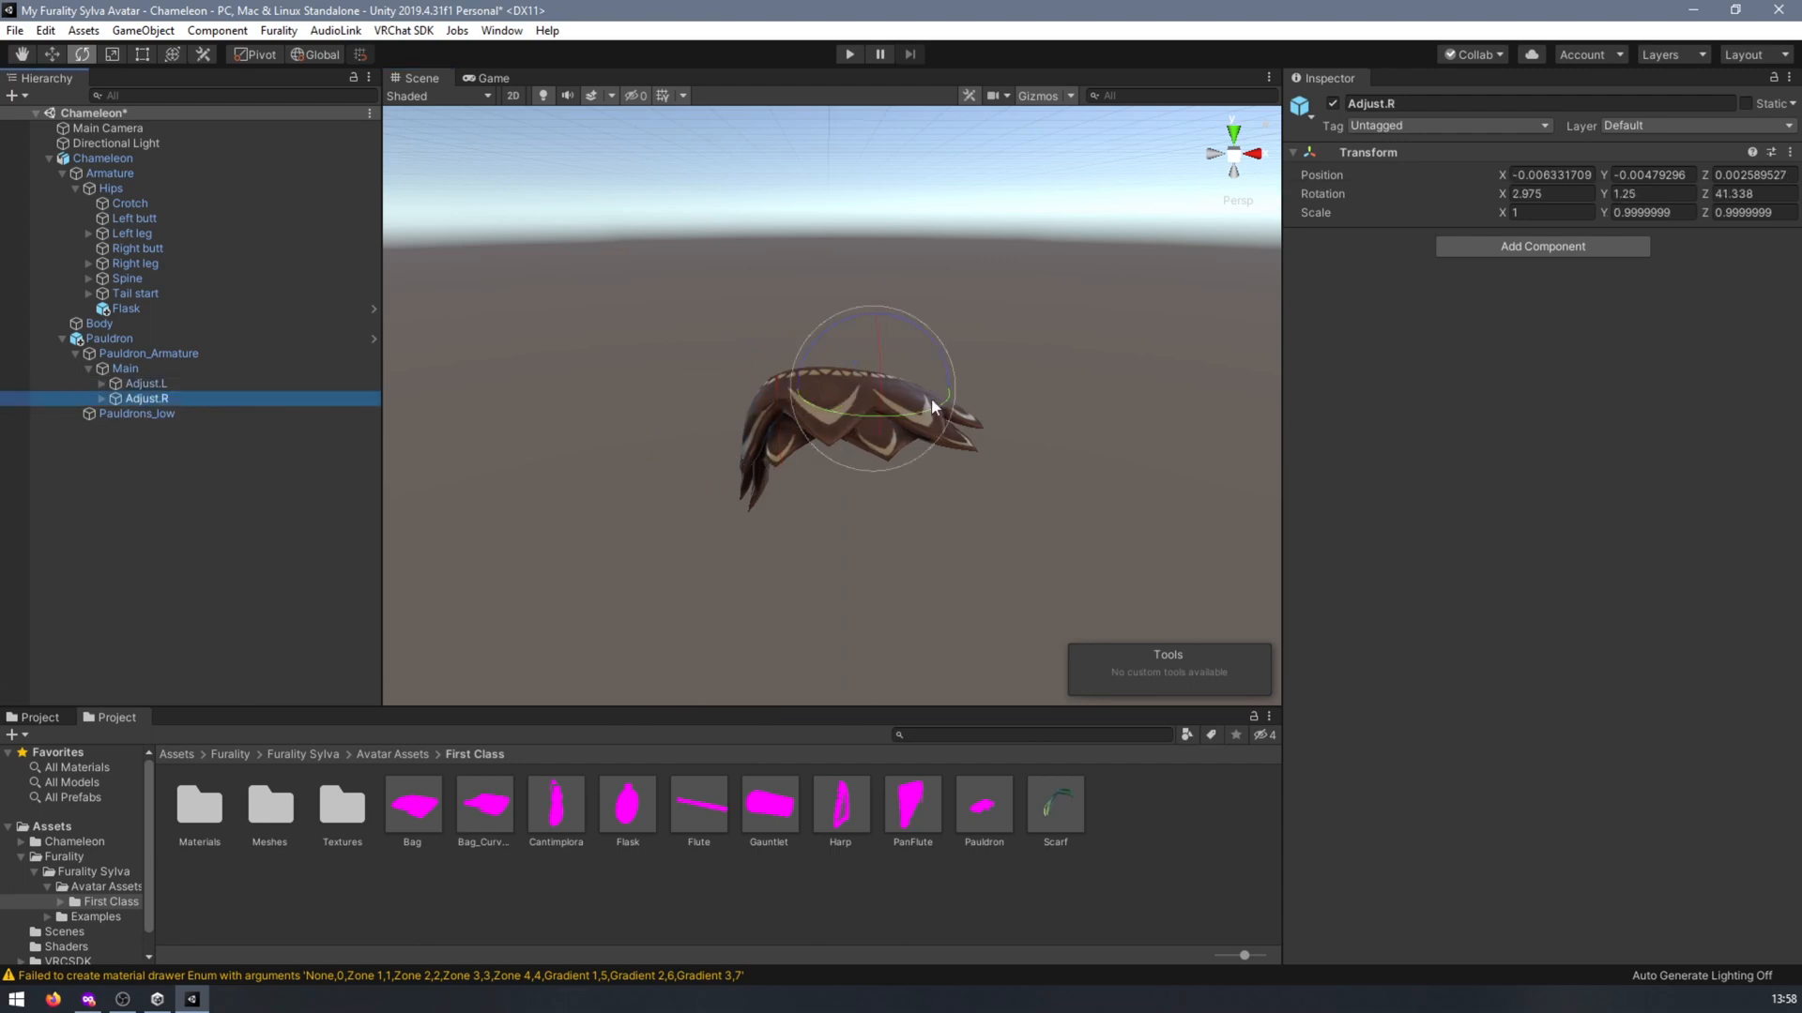
left_click_drag(931, 408, 914, 482)
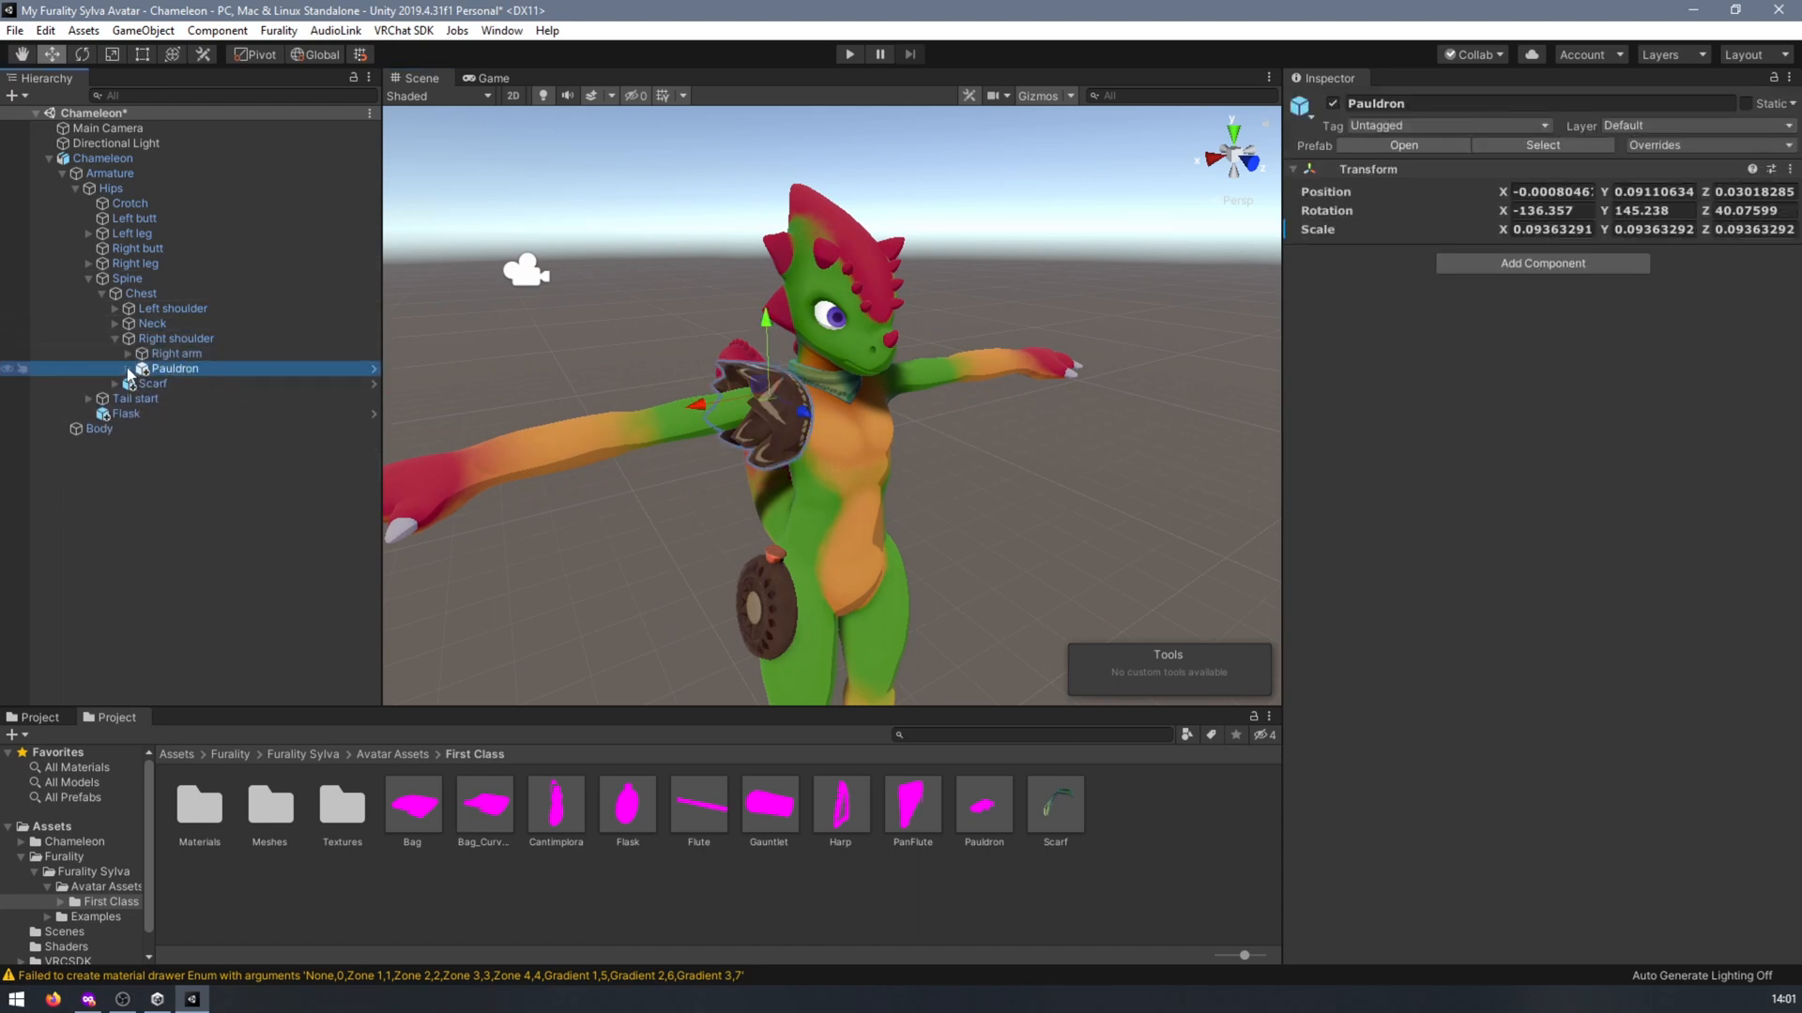
Select the Pauldron in the Hierarchy to move it onto the right shoulder.
left_click(128, 353)
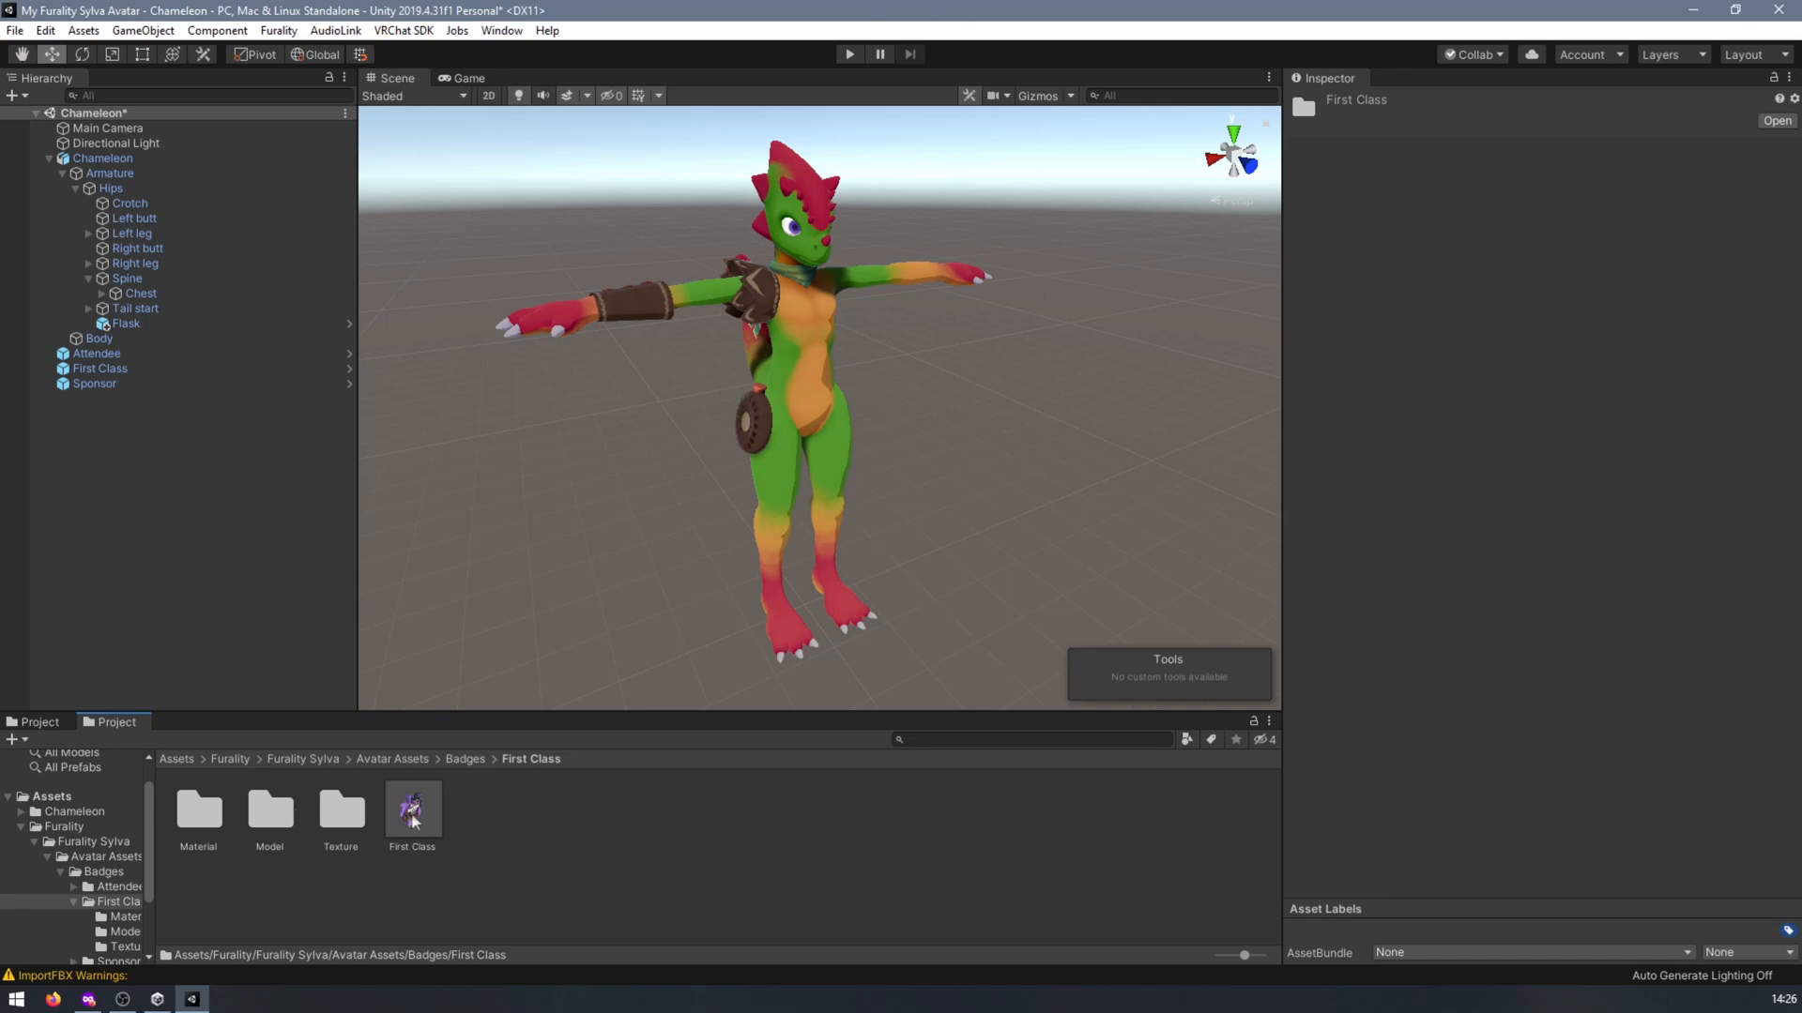
Drag the First Class badge prefab onto the Chameleon's chest in the scene.
left_click_drag(411, 811, 805, 575)
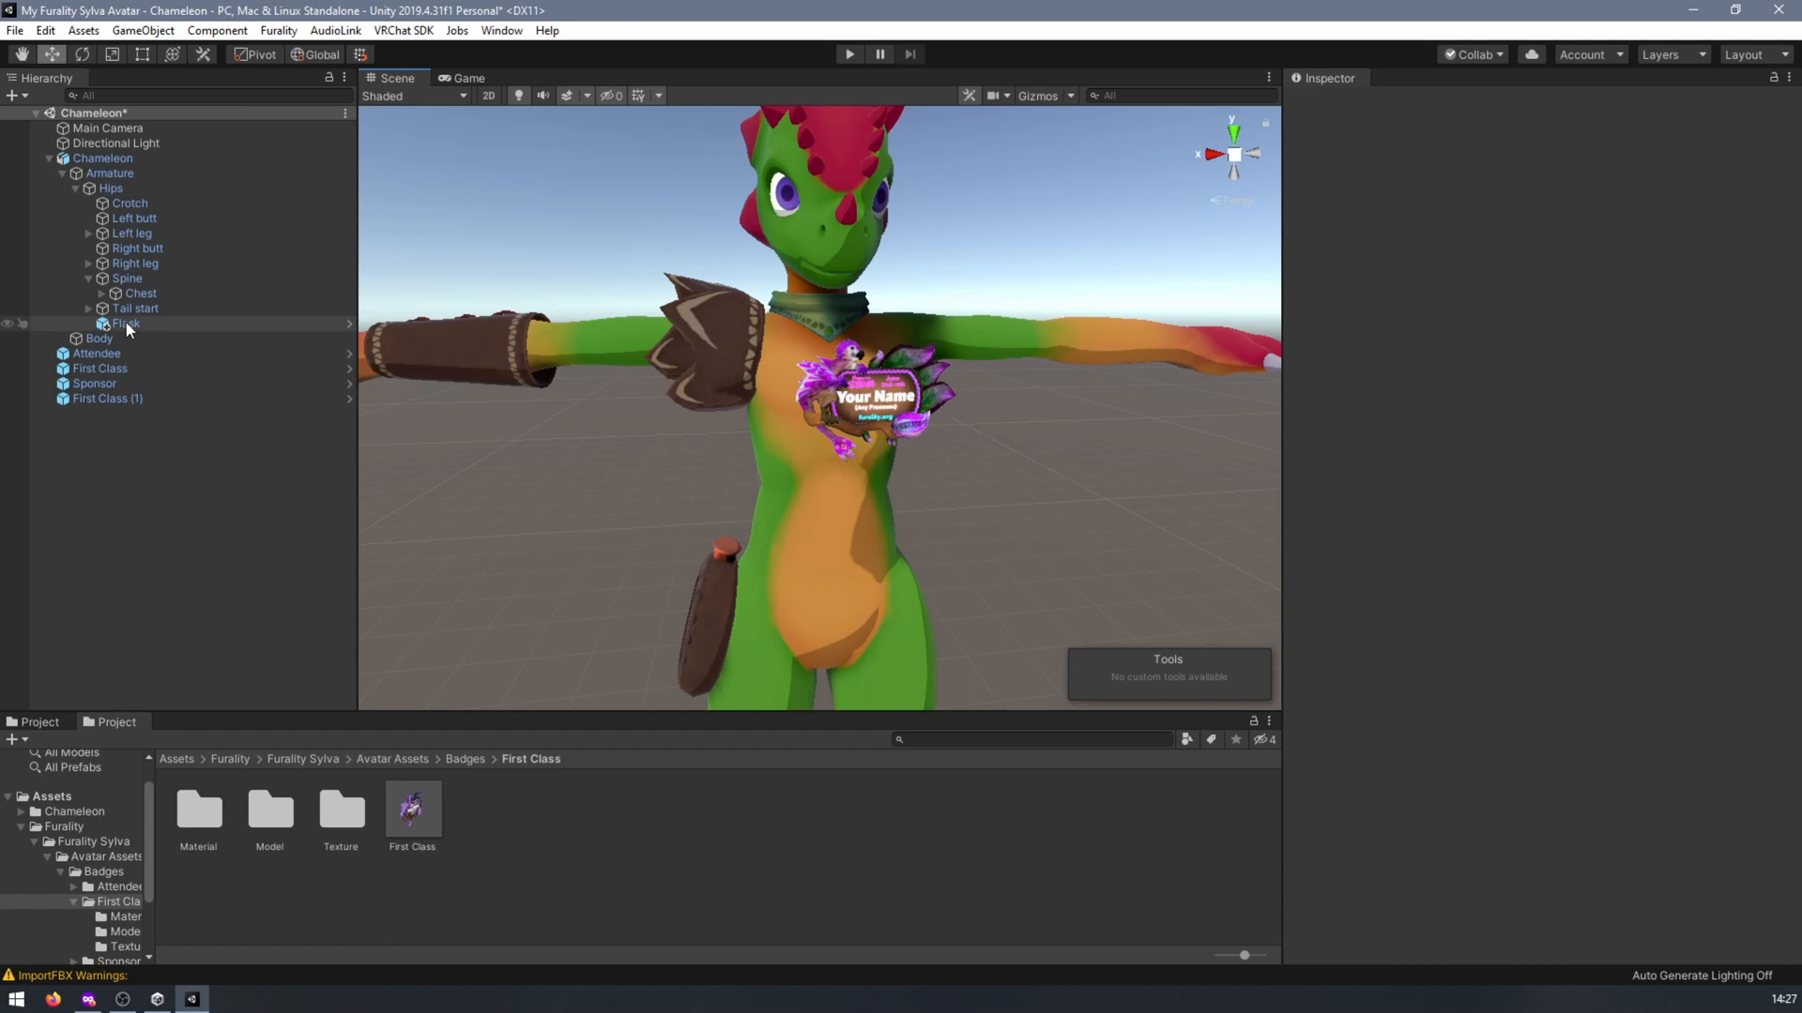
left_click(107, 398)
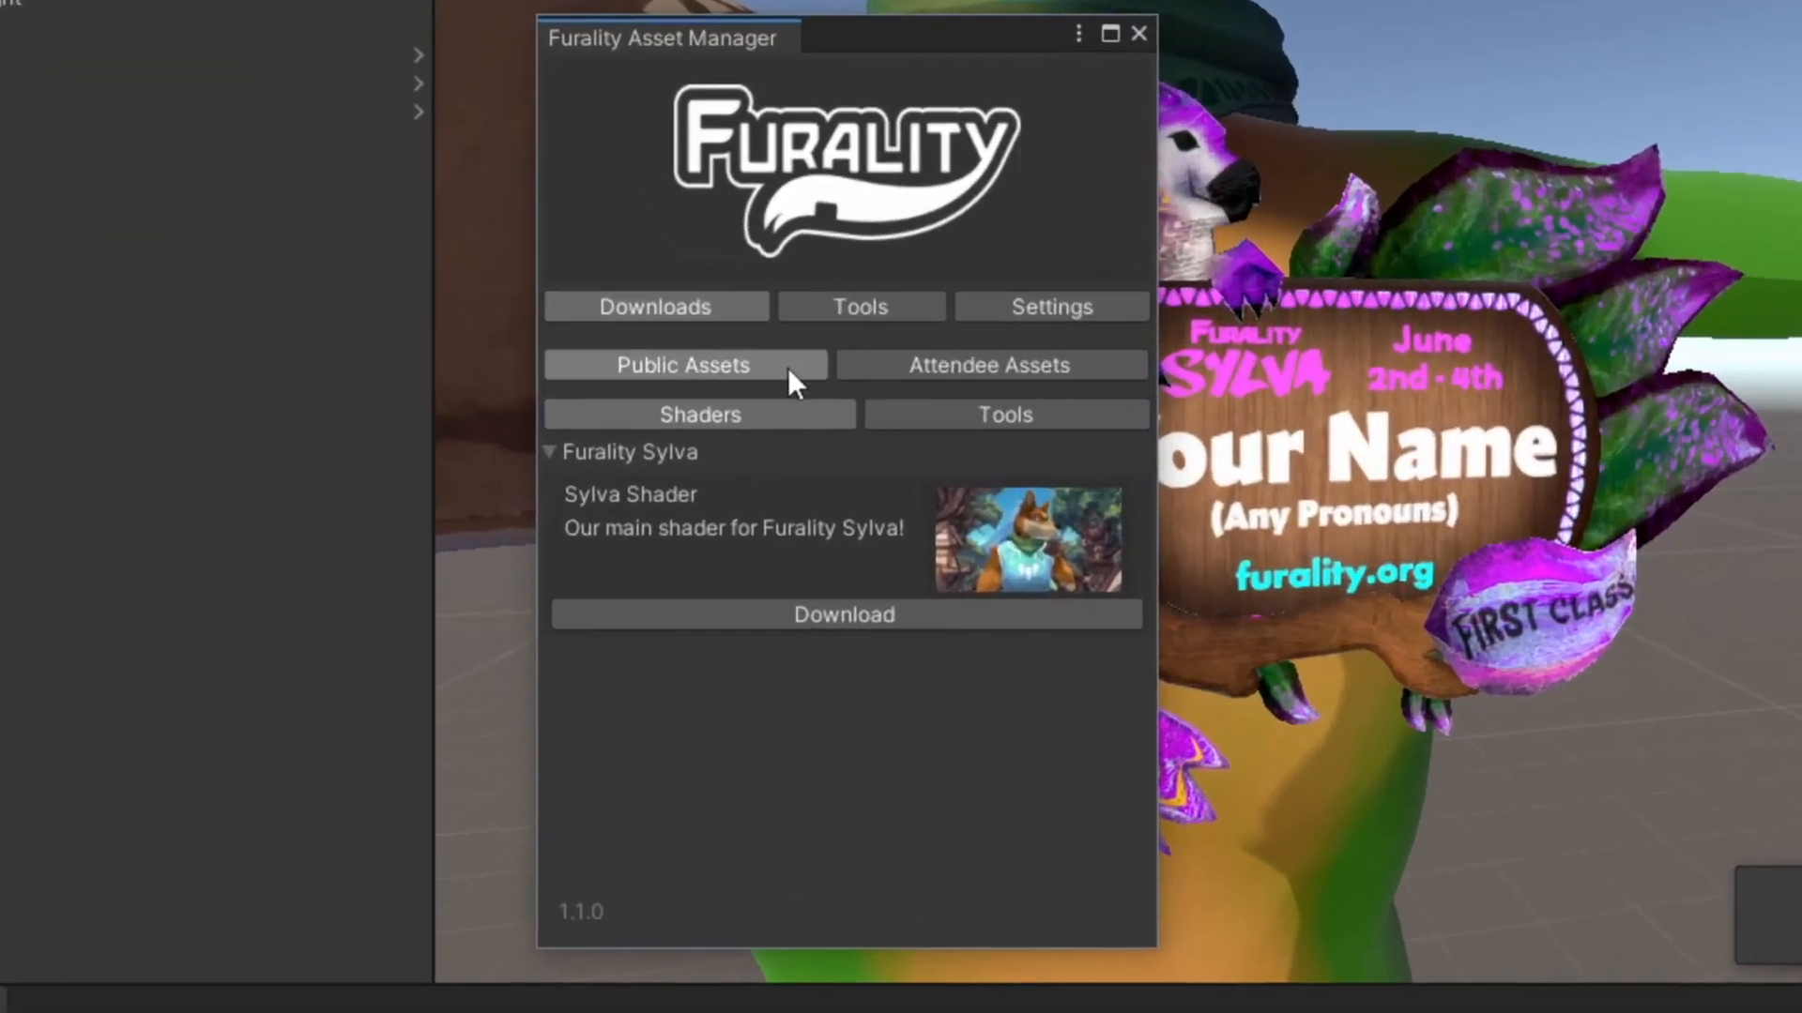
Download the Badge Maker from the Tools list and reach it via the Furality menu.
left_click(1004, 415)
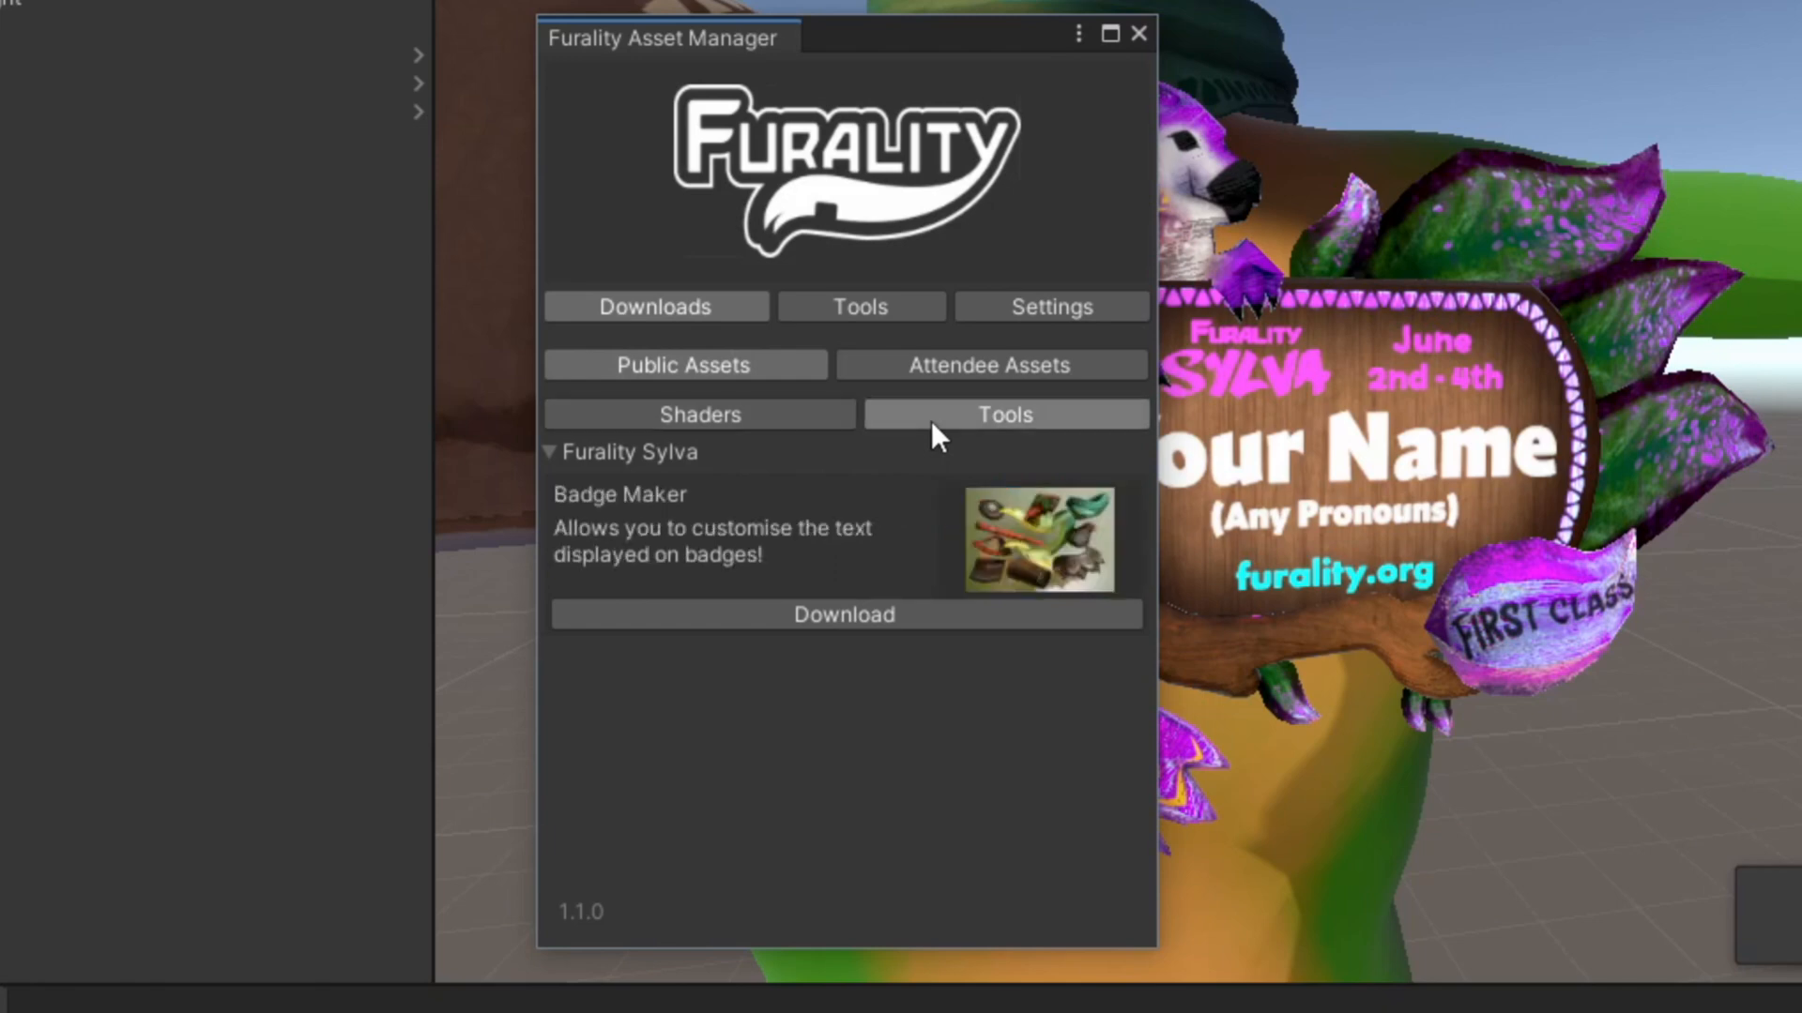
left_click(844, 613)
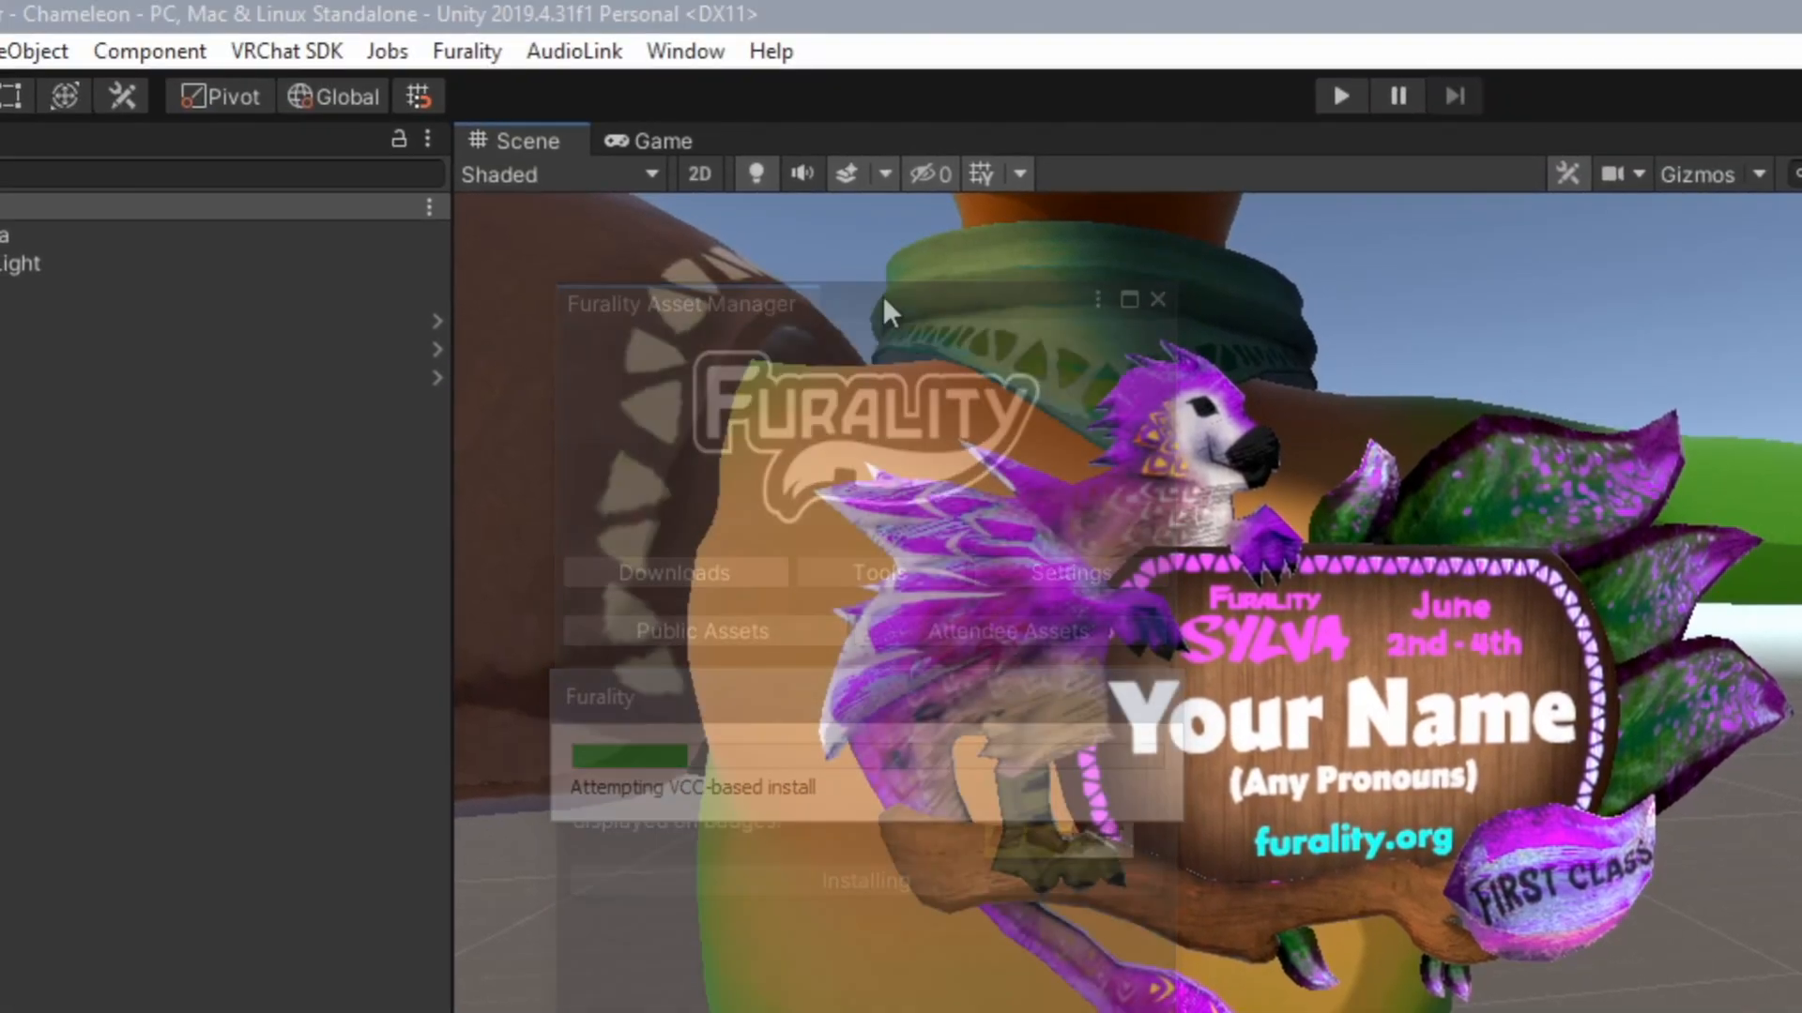
left_click(683, 50)
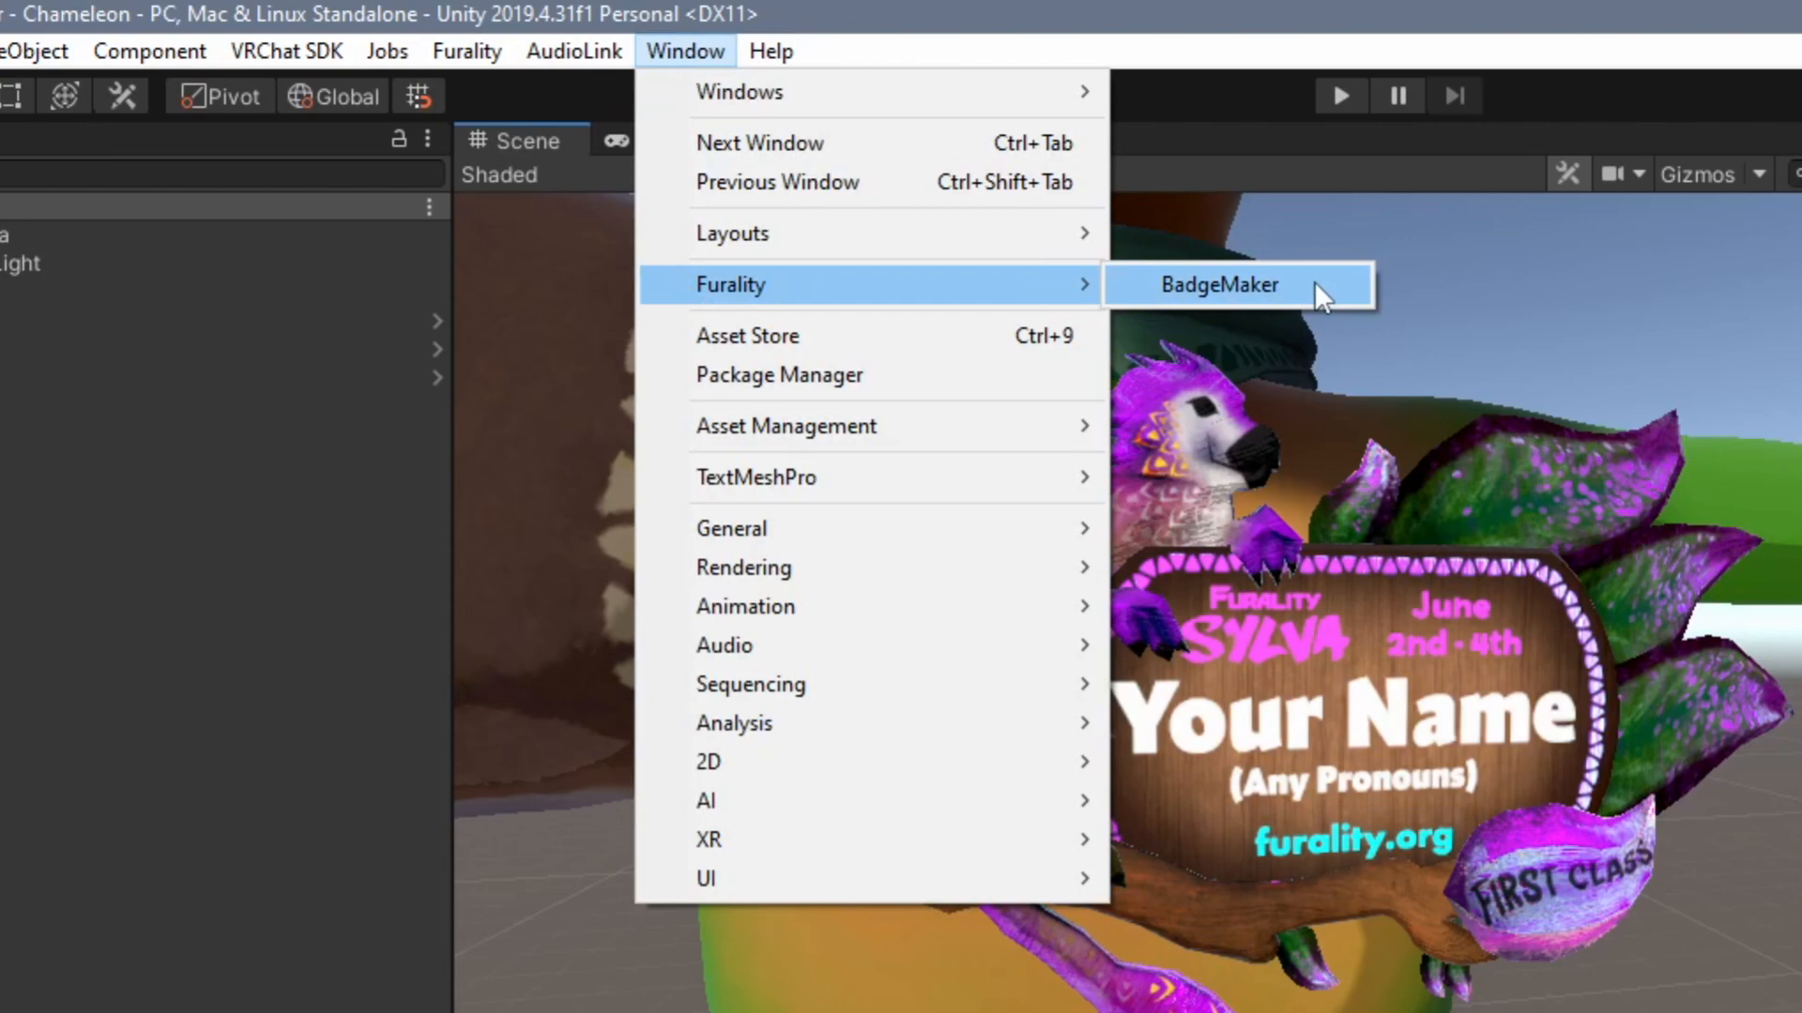
Fill the badge with name CaptainTeo, title Emotional Support Spider and badge type First Class.
left_click(1224, 285)
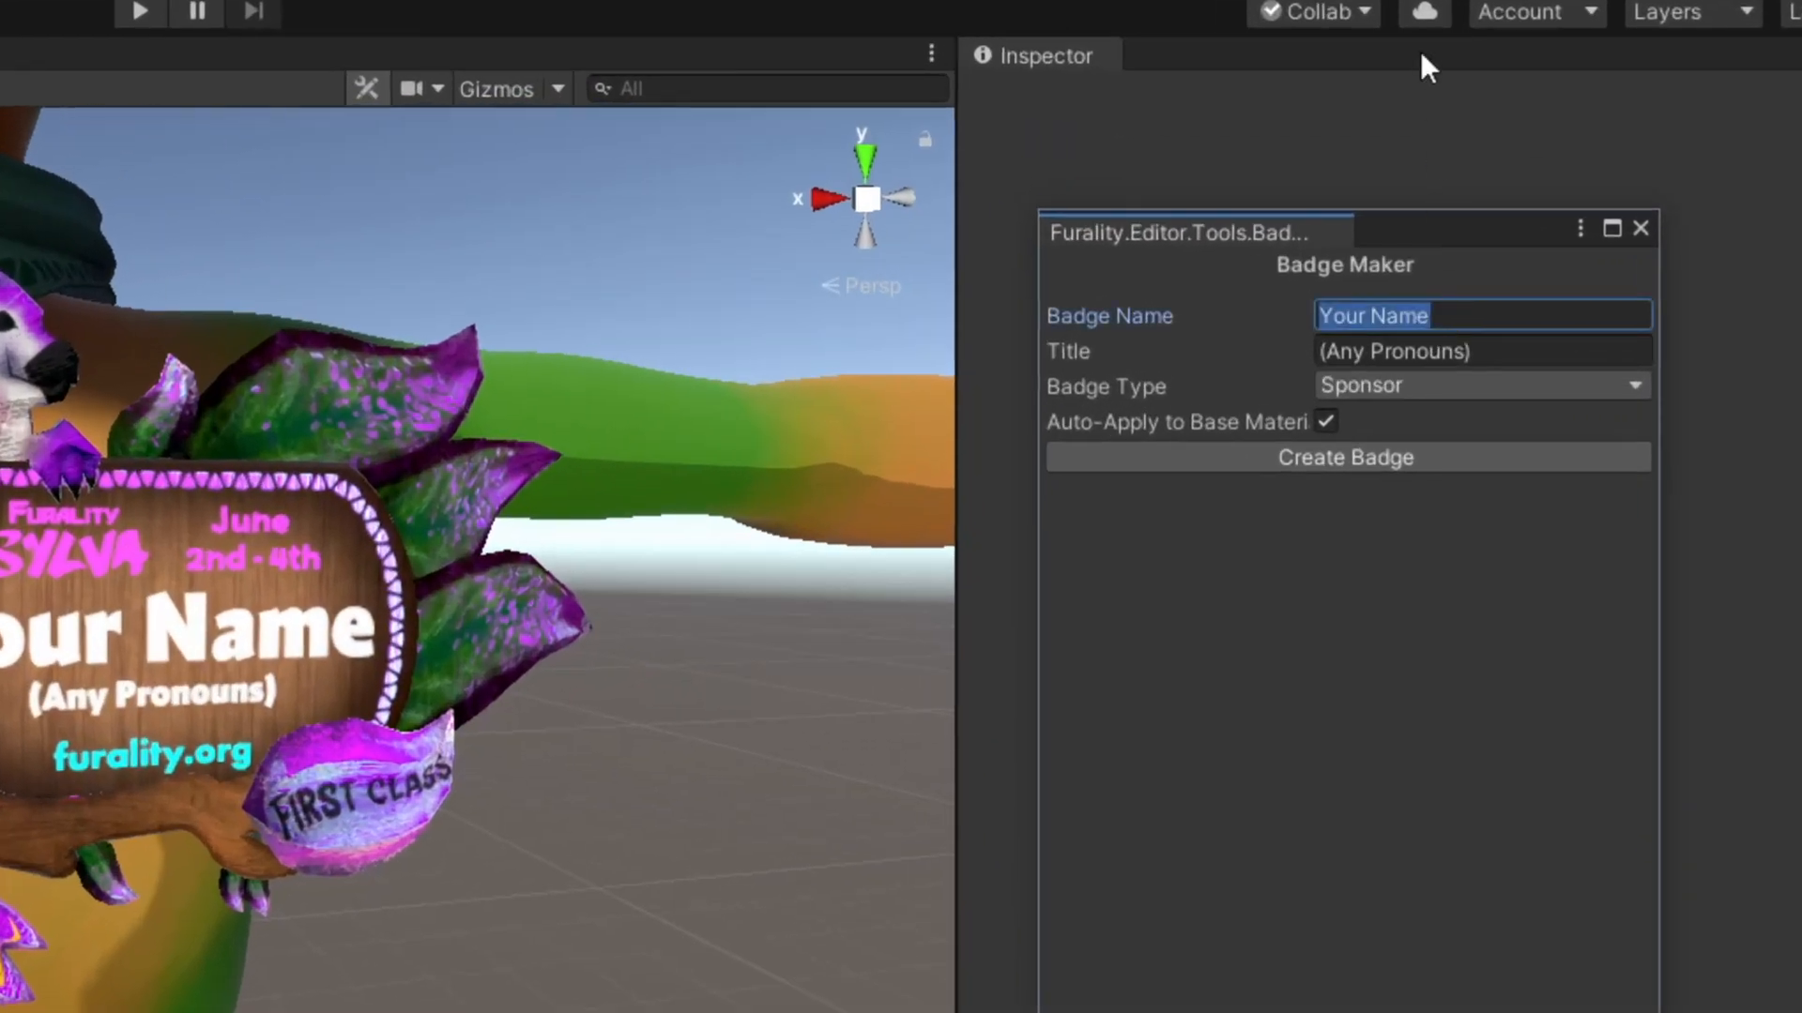
type("CaptainTeo")
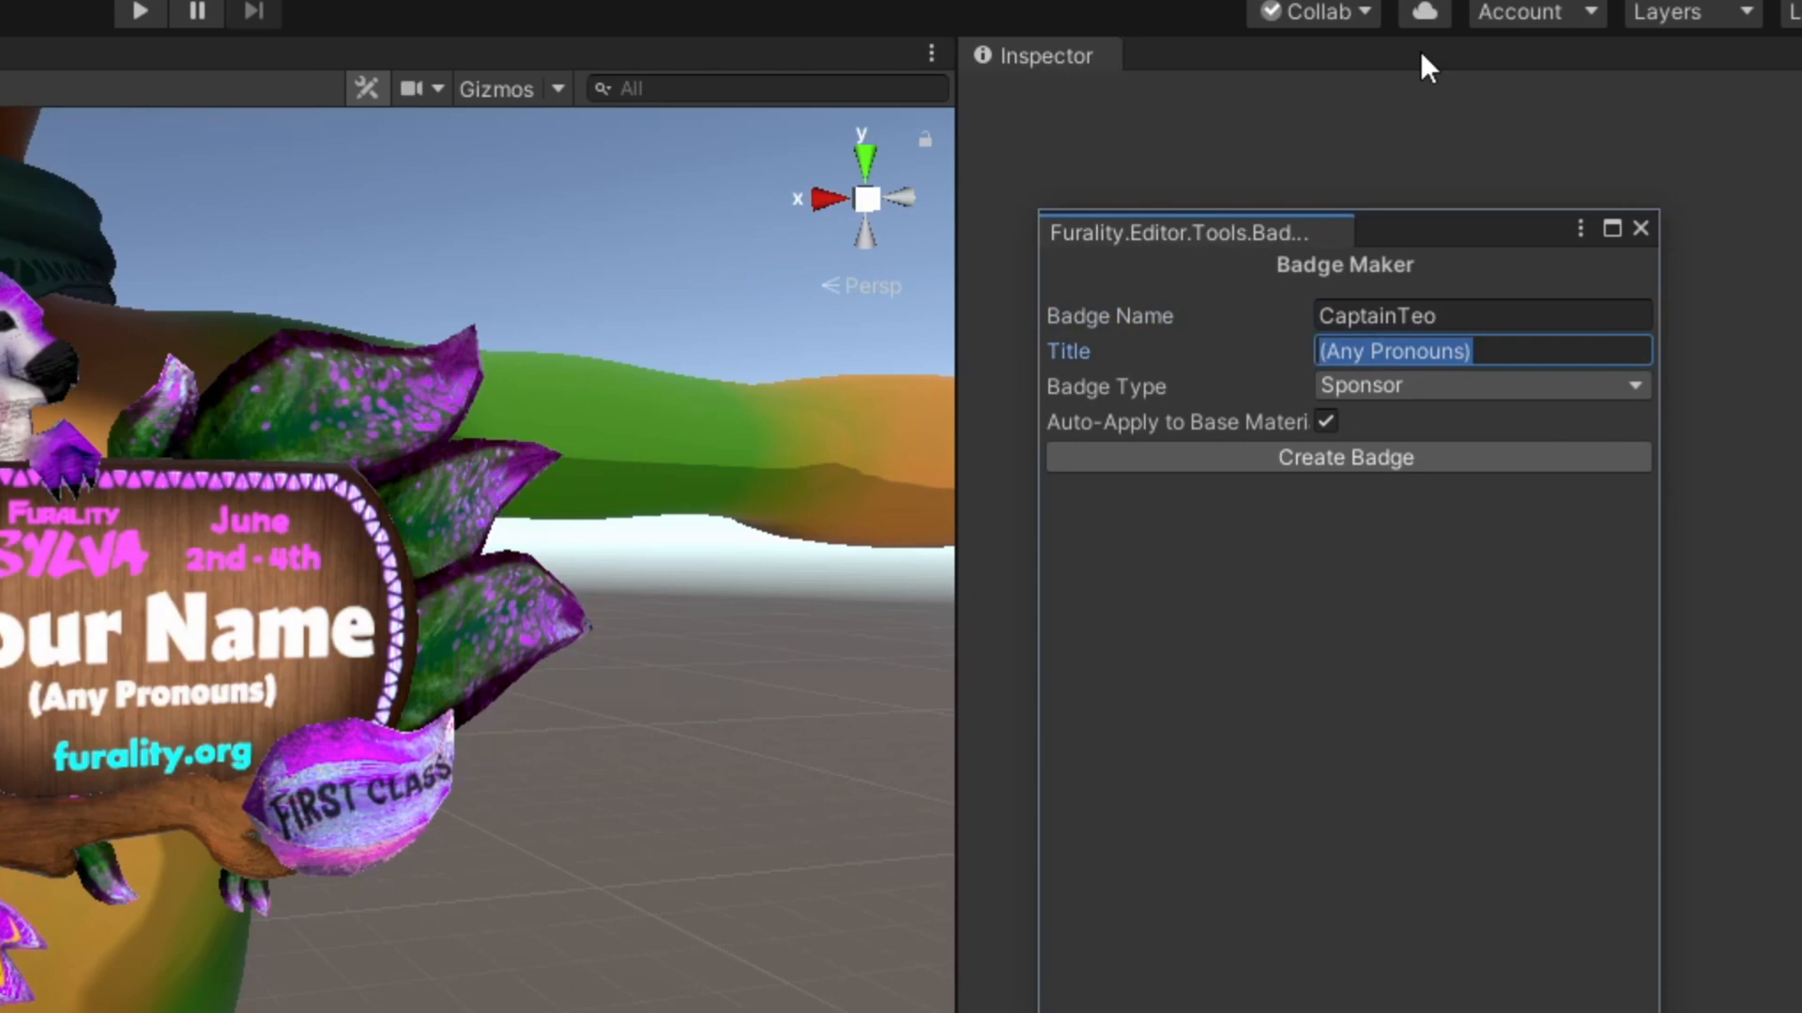
type("Emotional Support Spider")
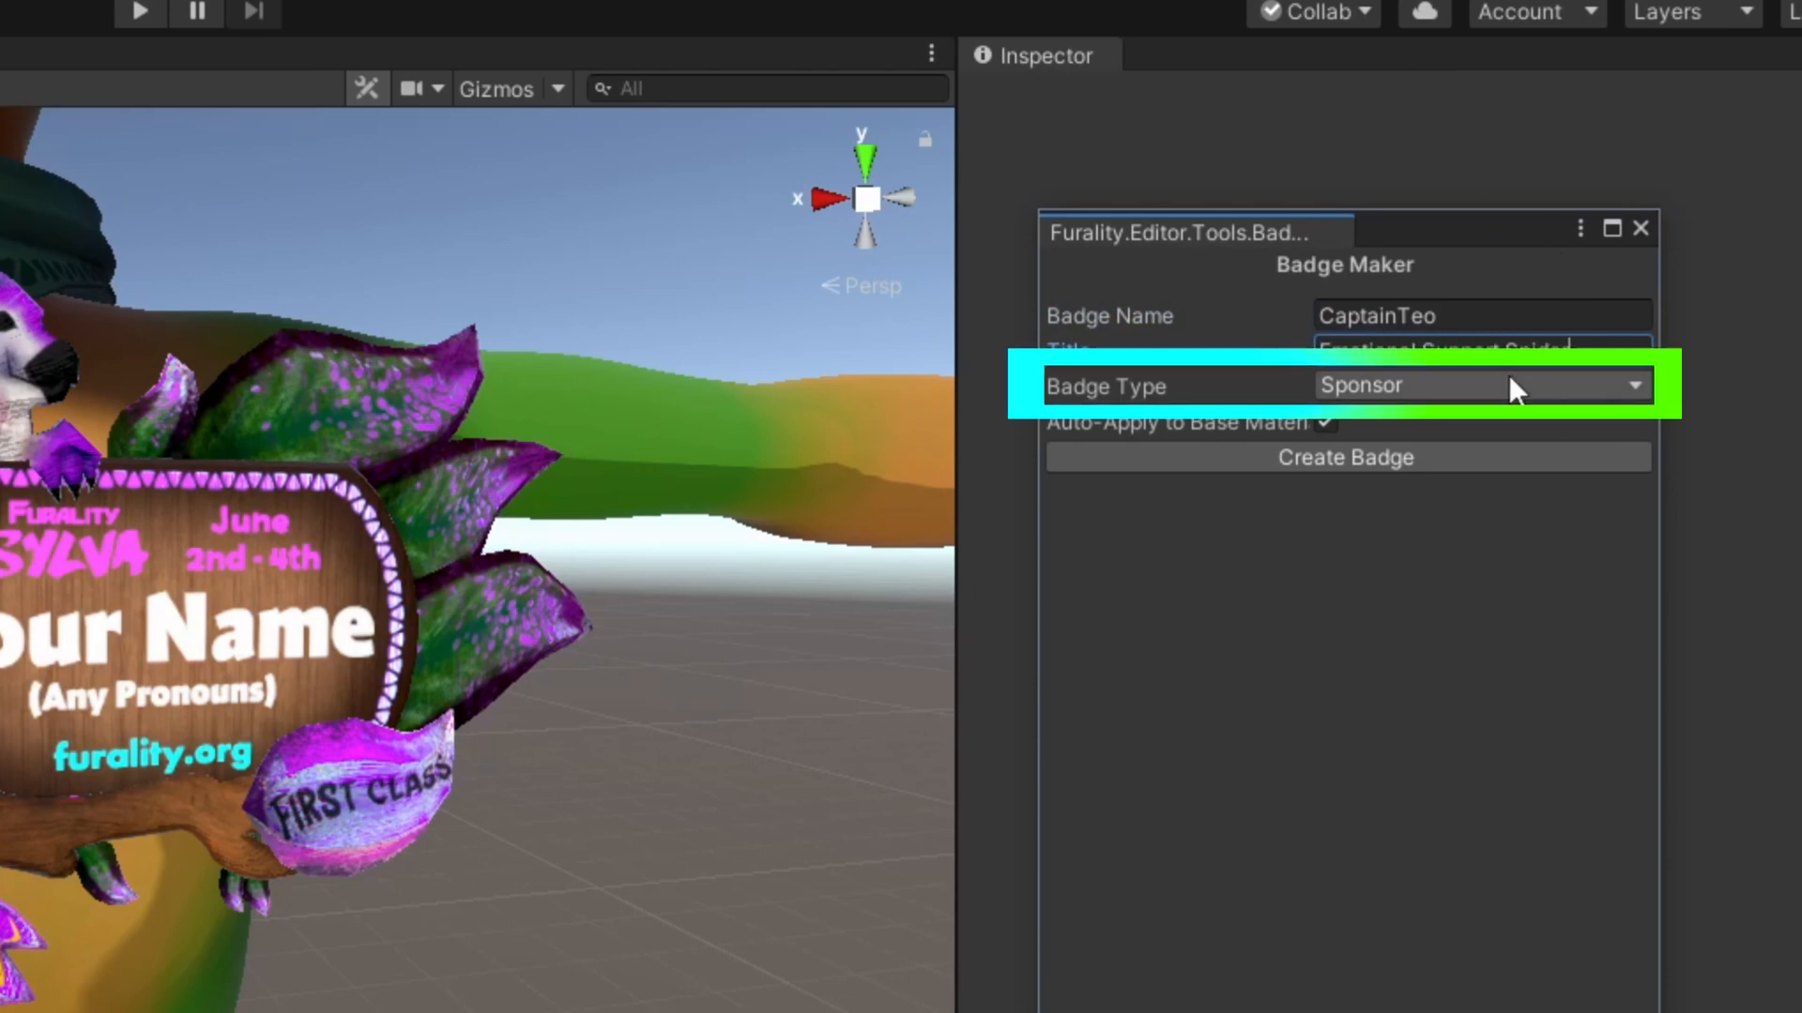
left_click(1483, 386)
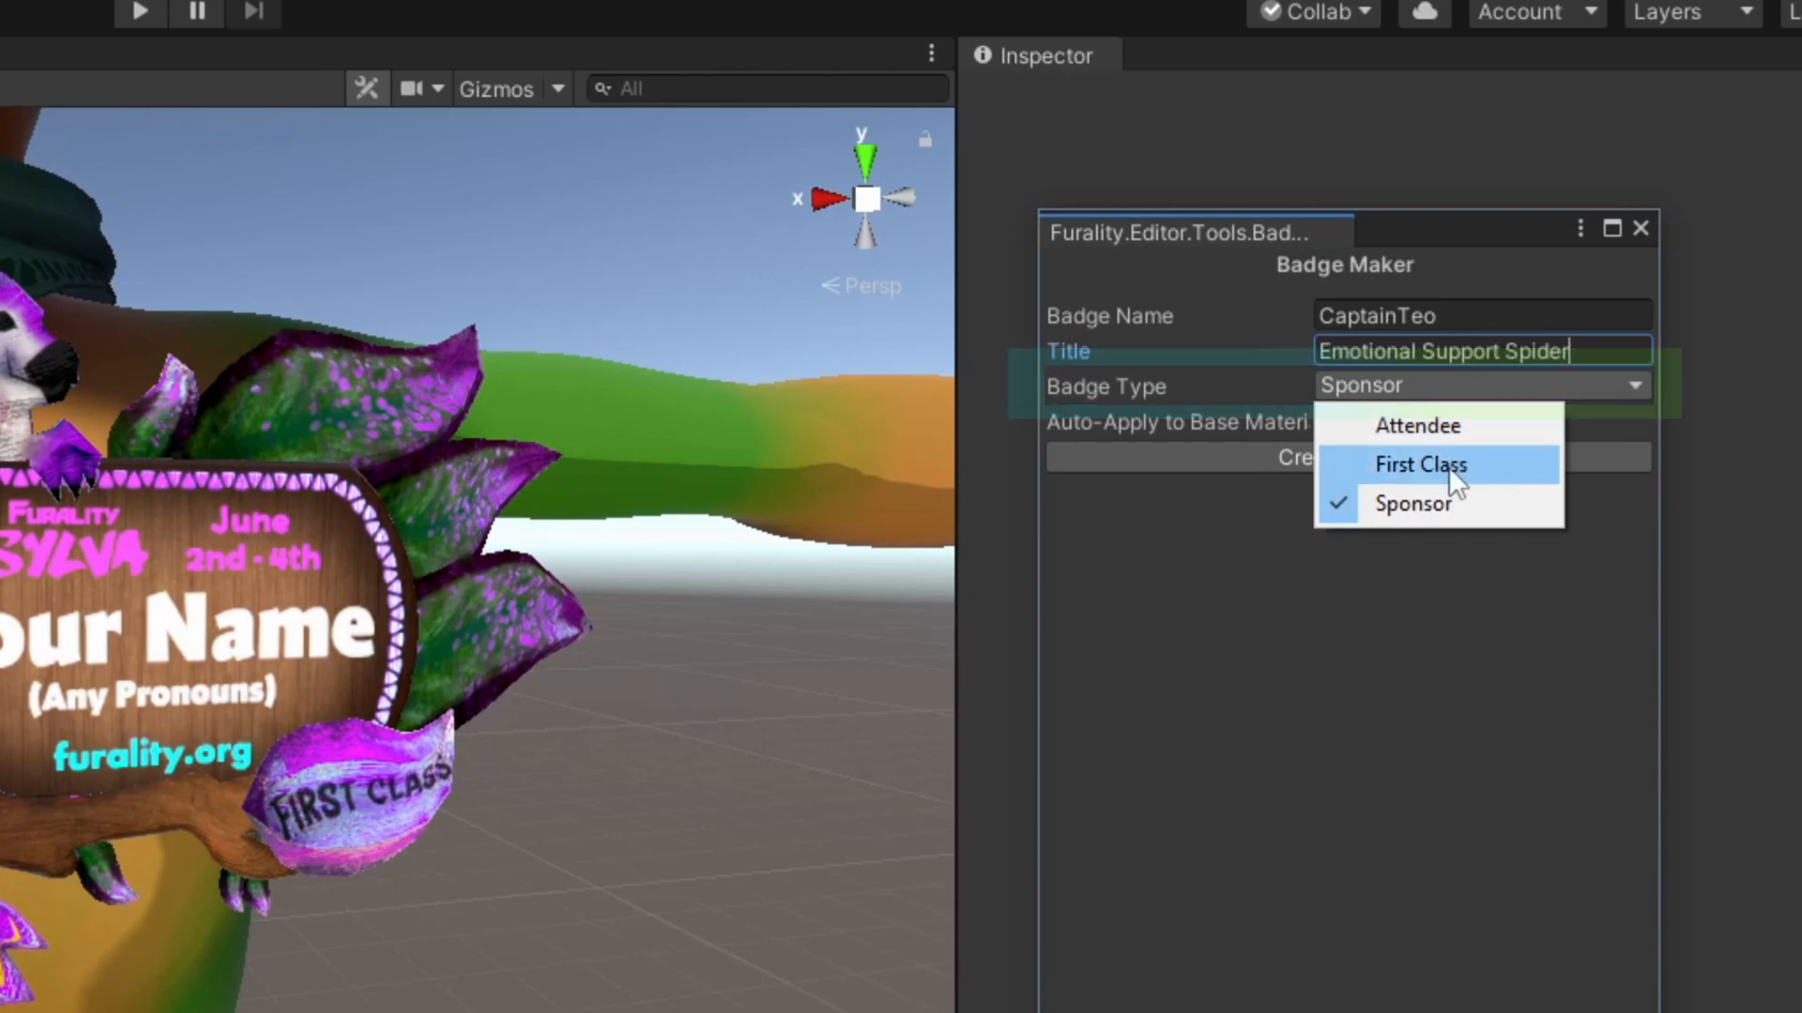
left_click(1422, 466)
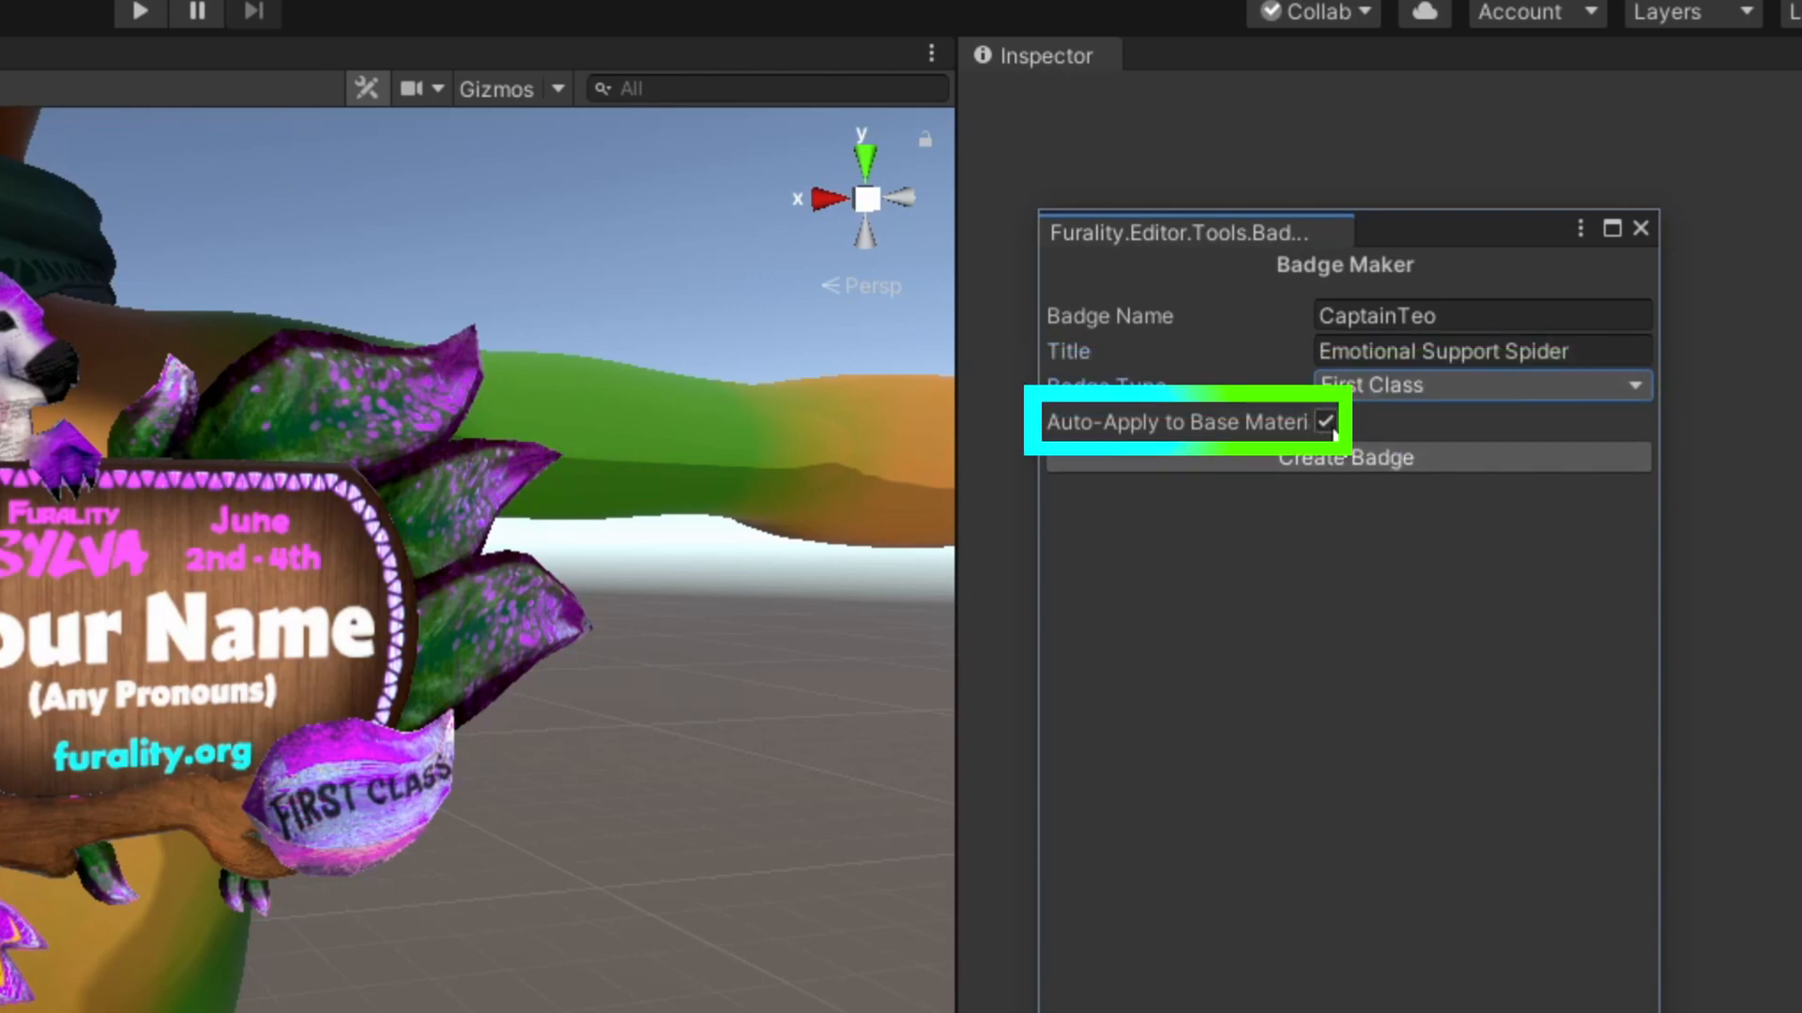